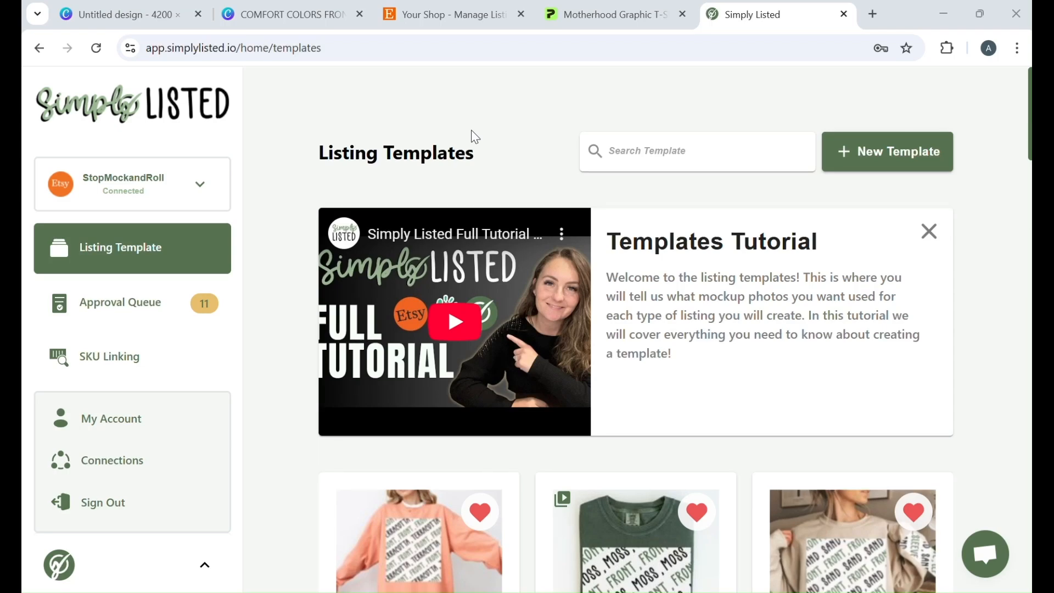
Go to the Approval Queue listing the 11 generated mockups
scroll(down, 3)
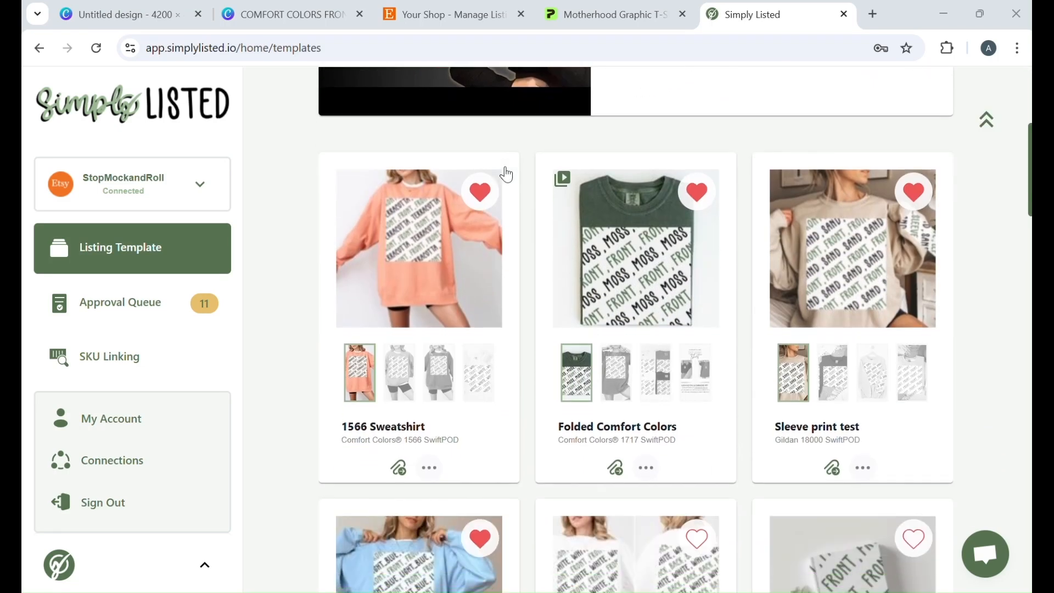
scroll(down, 3)
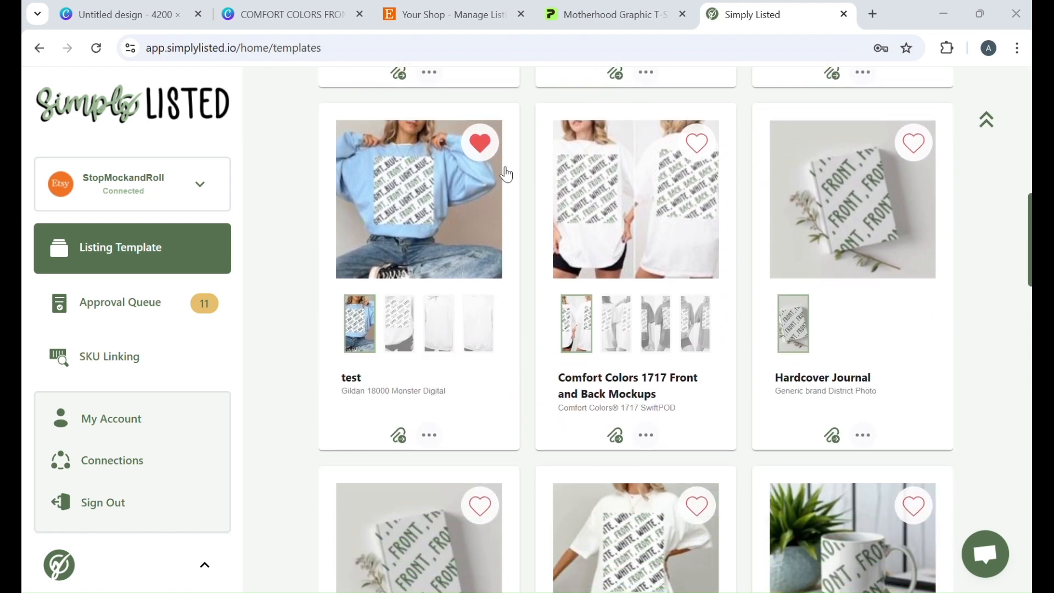
scroll(down, 3)
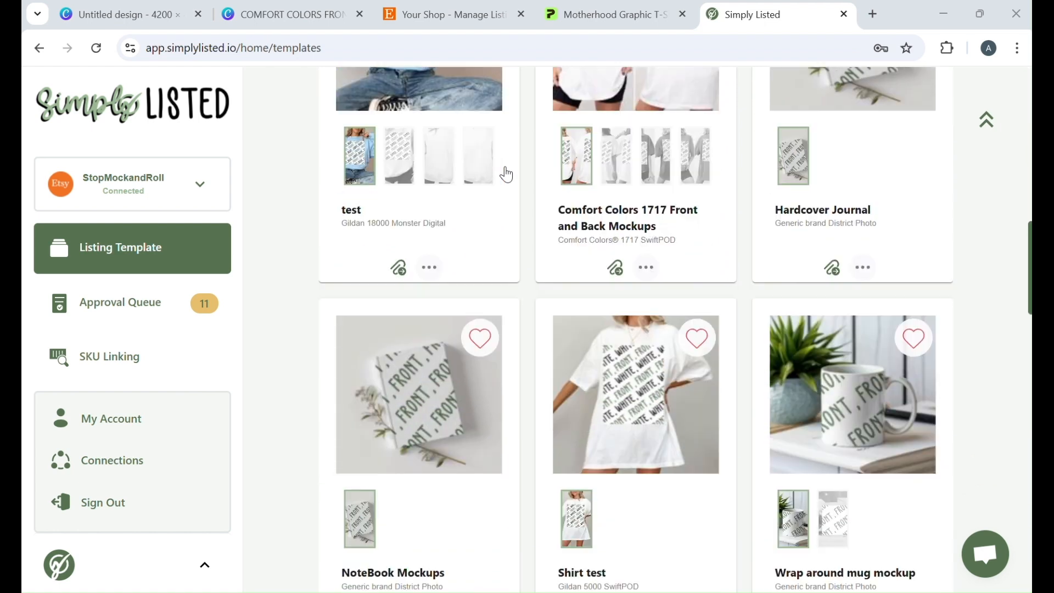
scroll(down, 3)
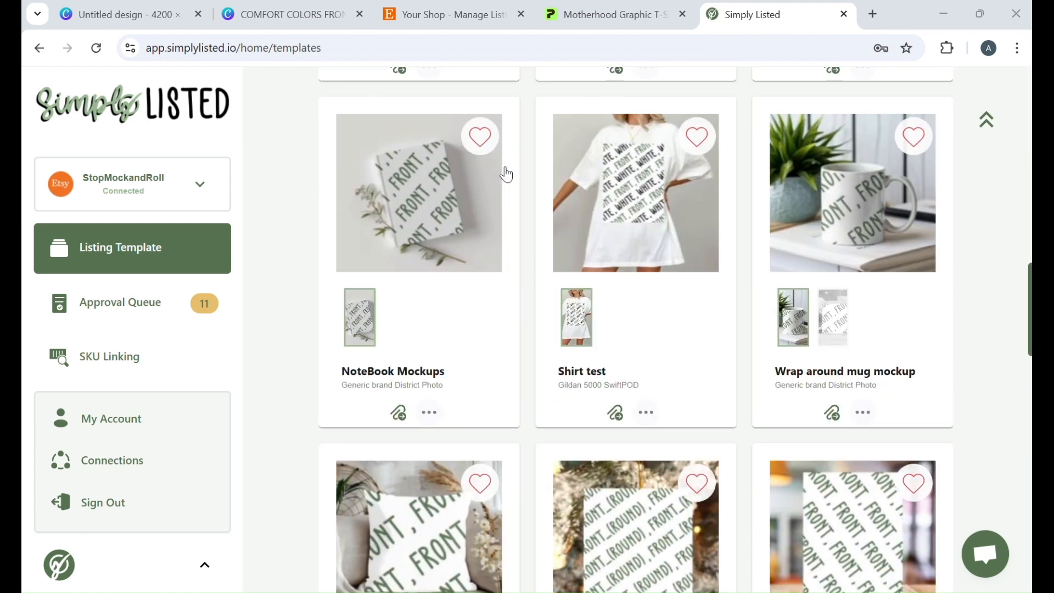
scroll(up, 3)
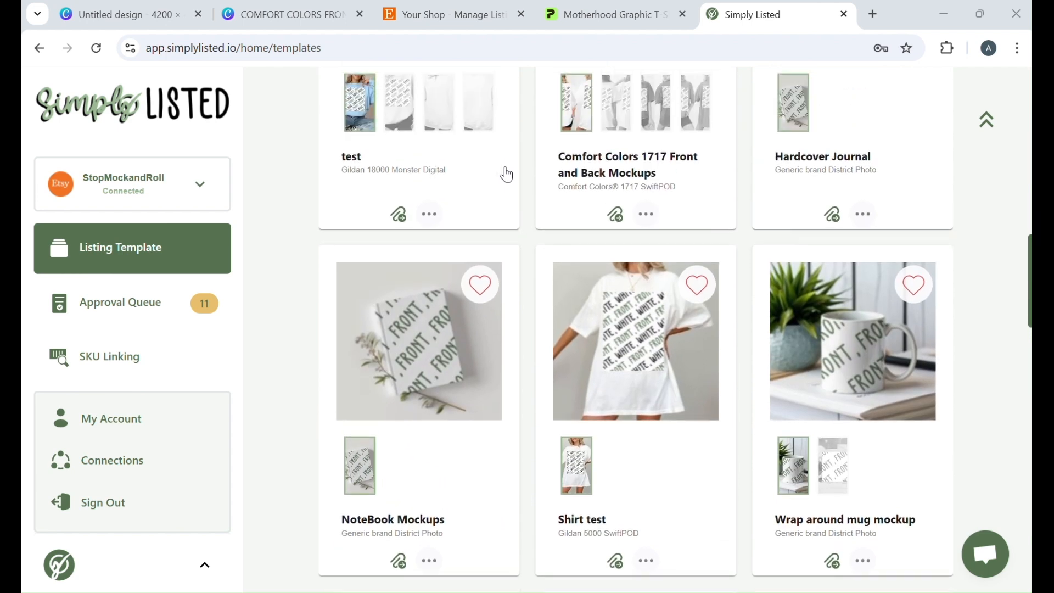
scroll(up, 3)
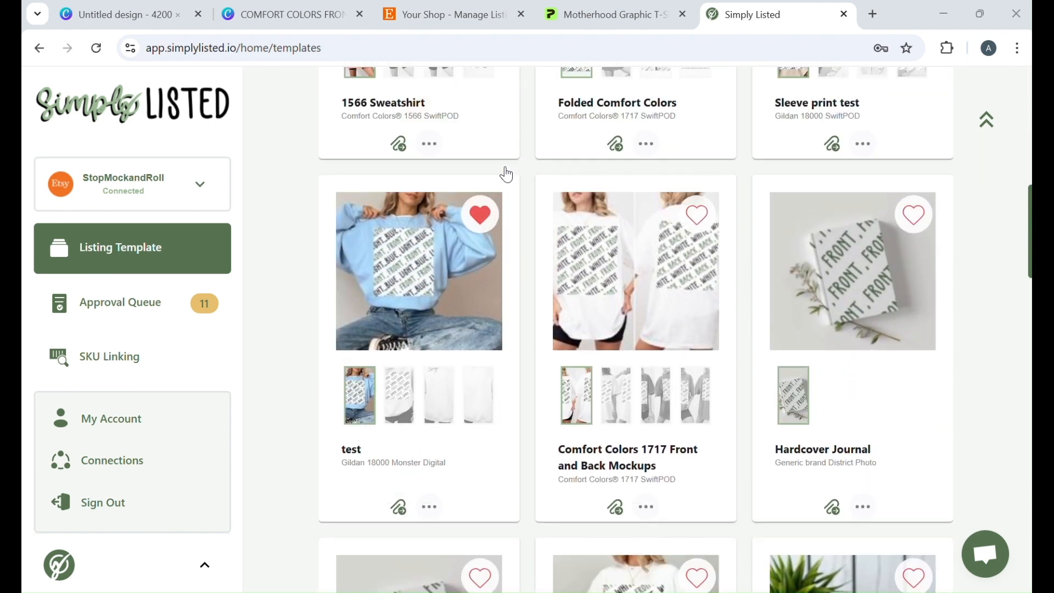
scroll(up, 3)
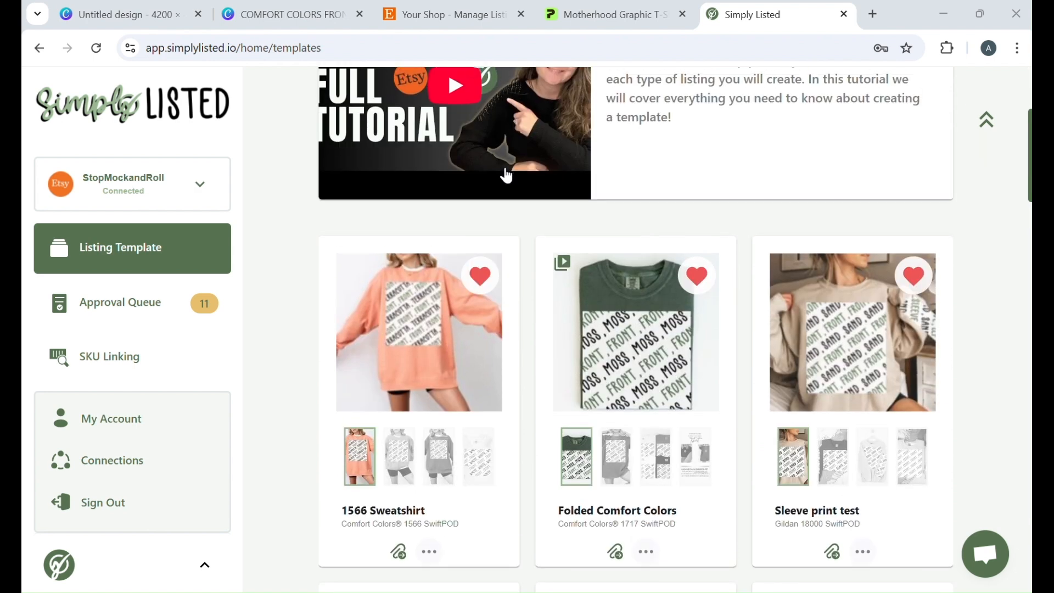
mouse_move(612, 242)
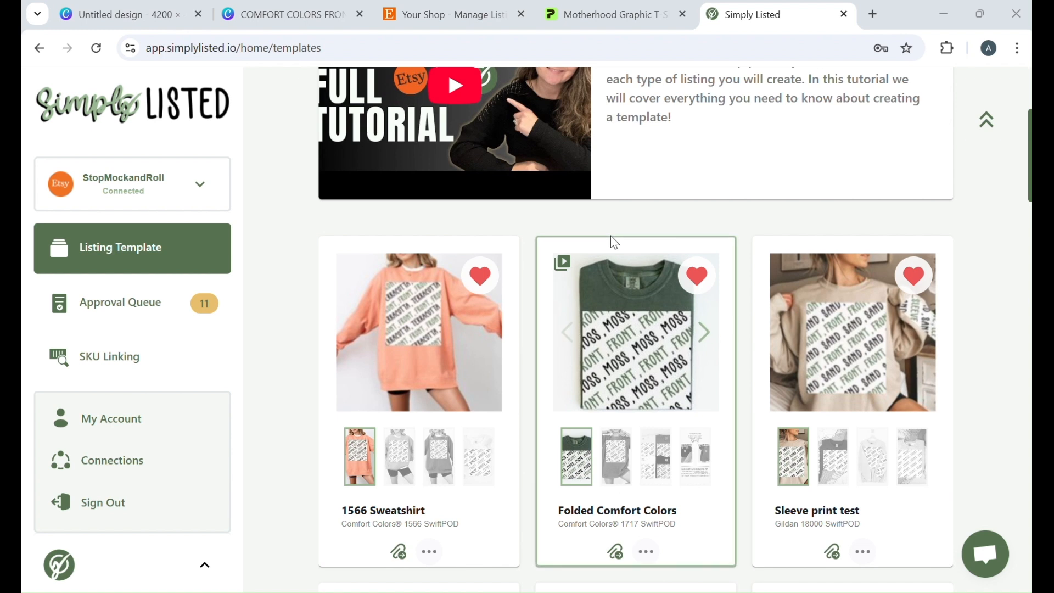
mouse_move(603, 240)
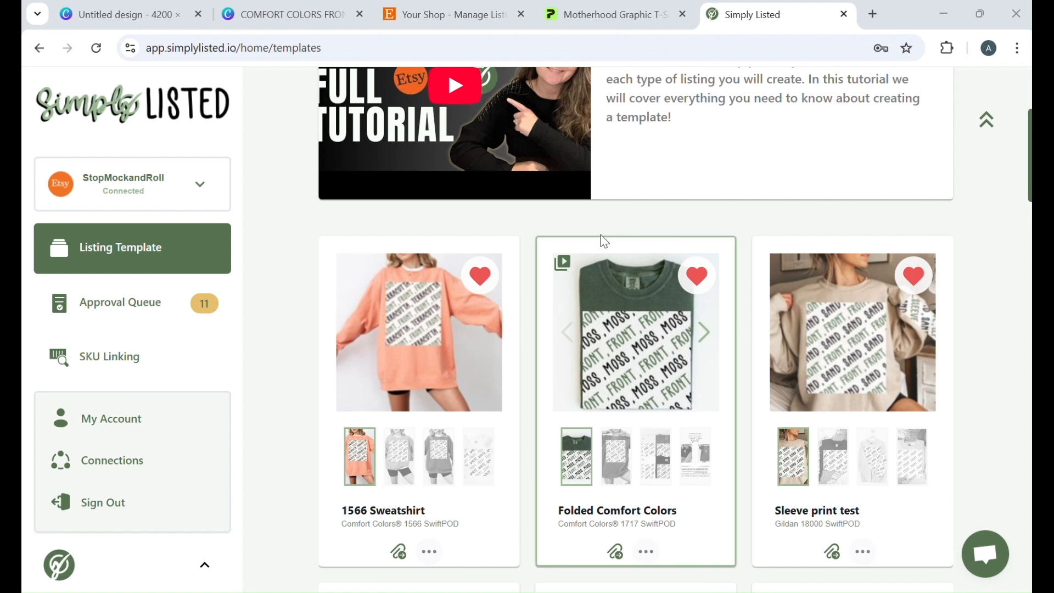
click(120, 303)
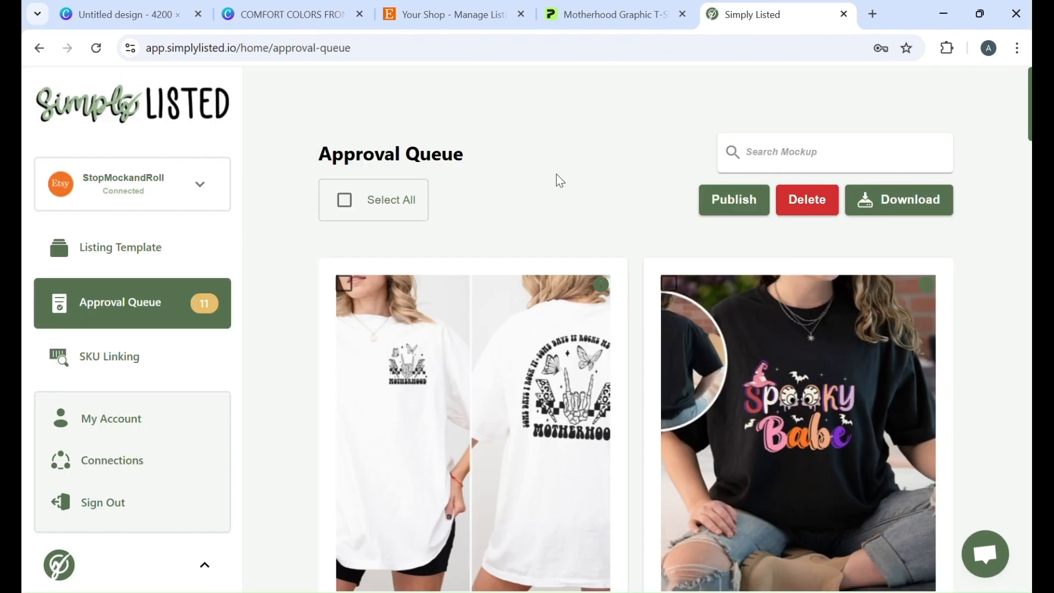
scroll(down, 3)
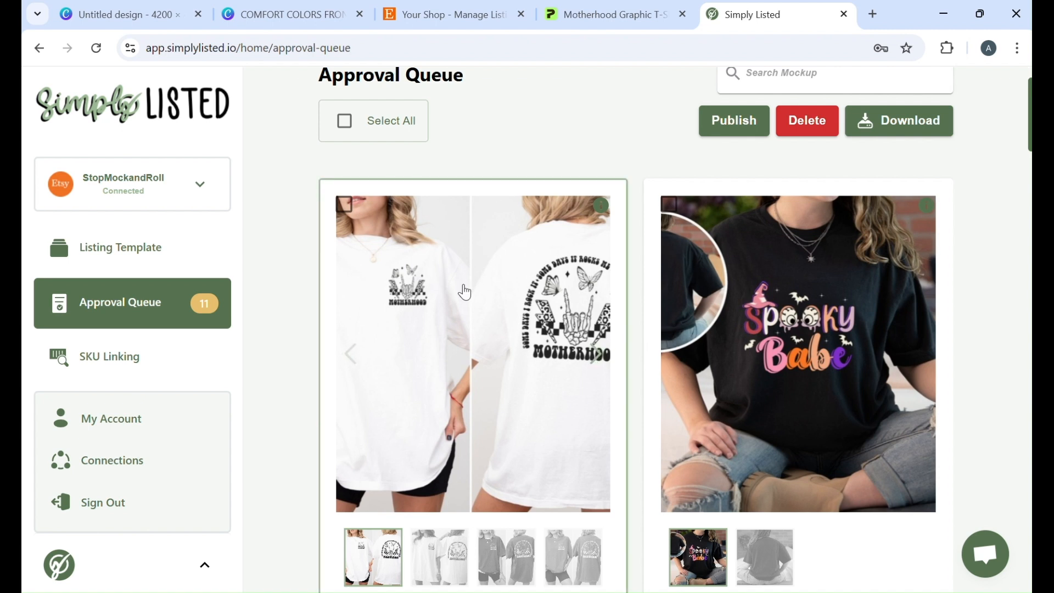
mouse_move(466, 291)
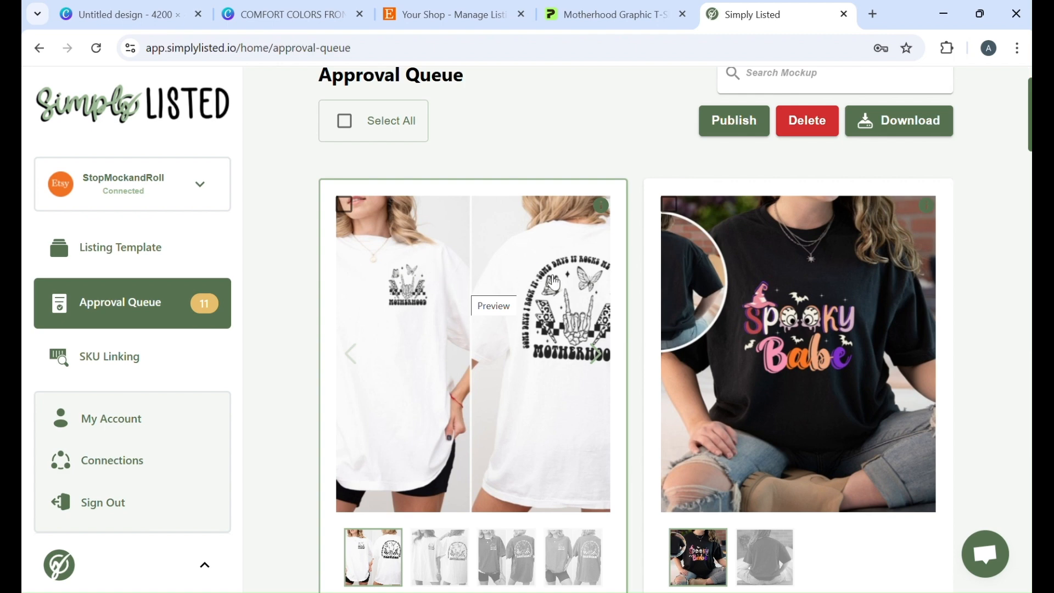
Preview the Motherhood mockup images through to the size chart, then close the preview
click(493, 306)
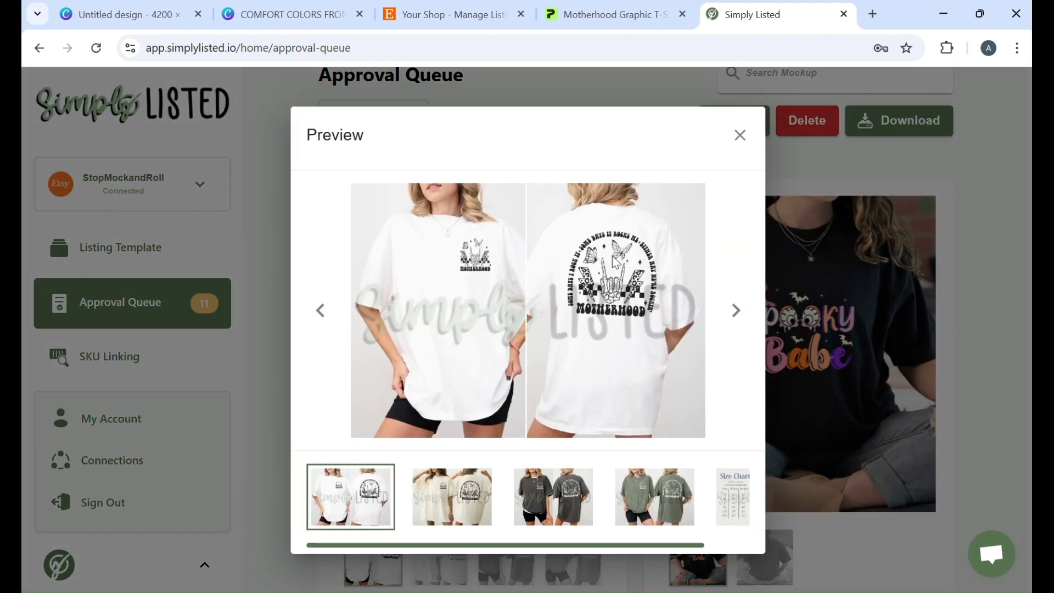
mouse_move(497, 283)
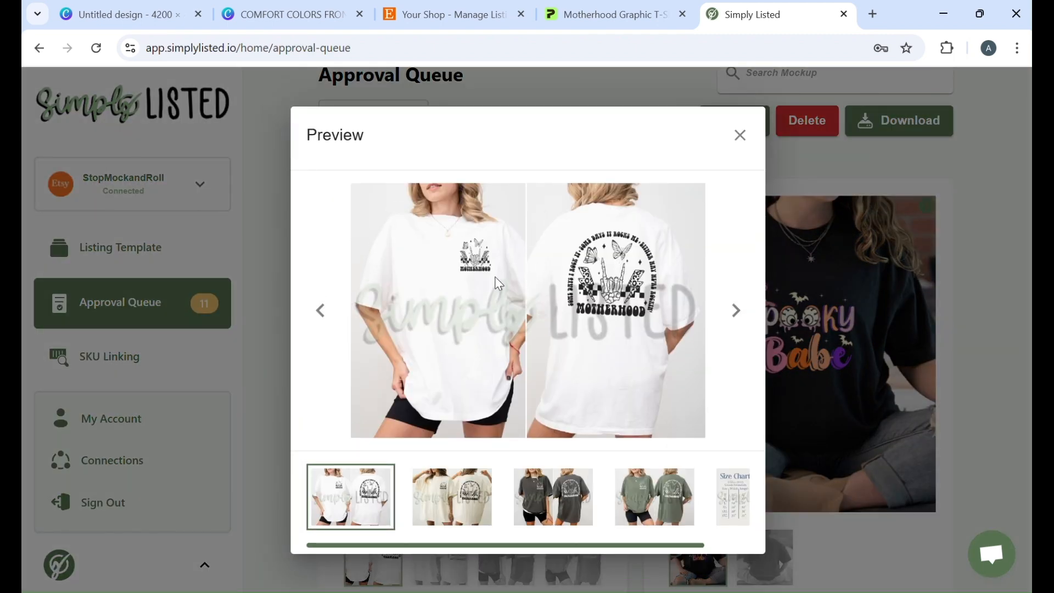
mouse_move(736, 310)
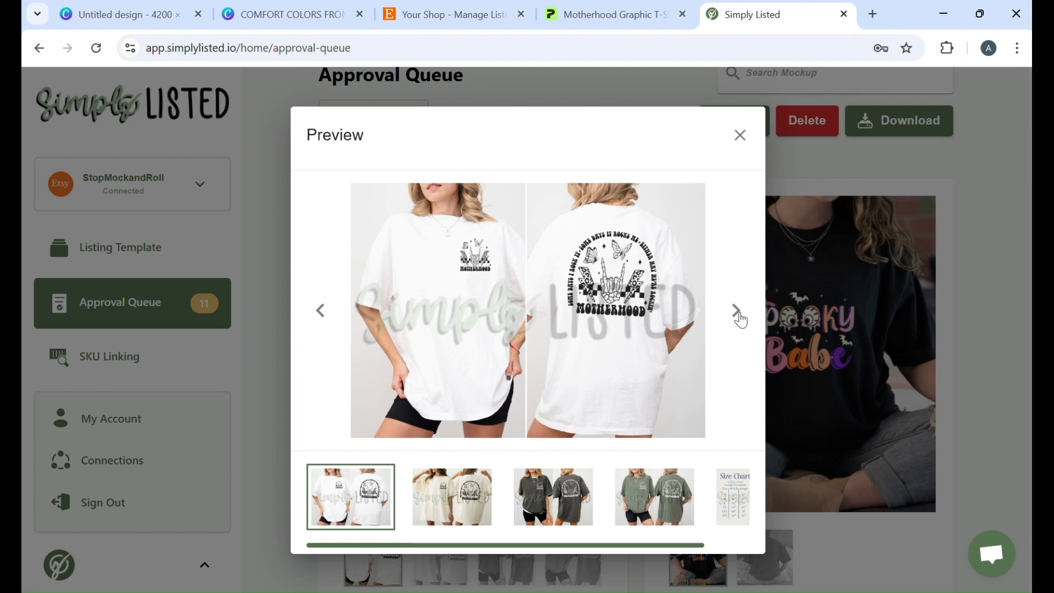
click(602, 496)
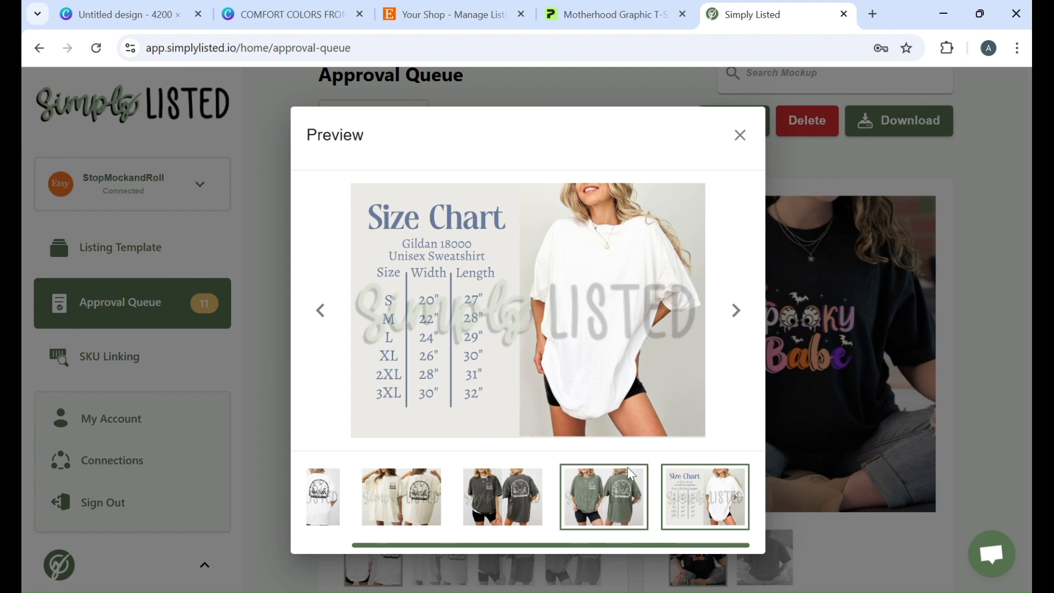
click(324, 497)
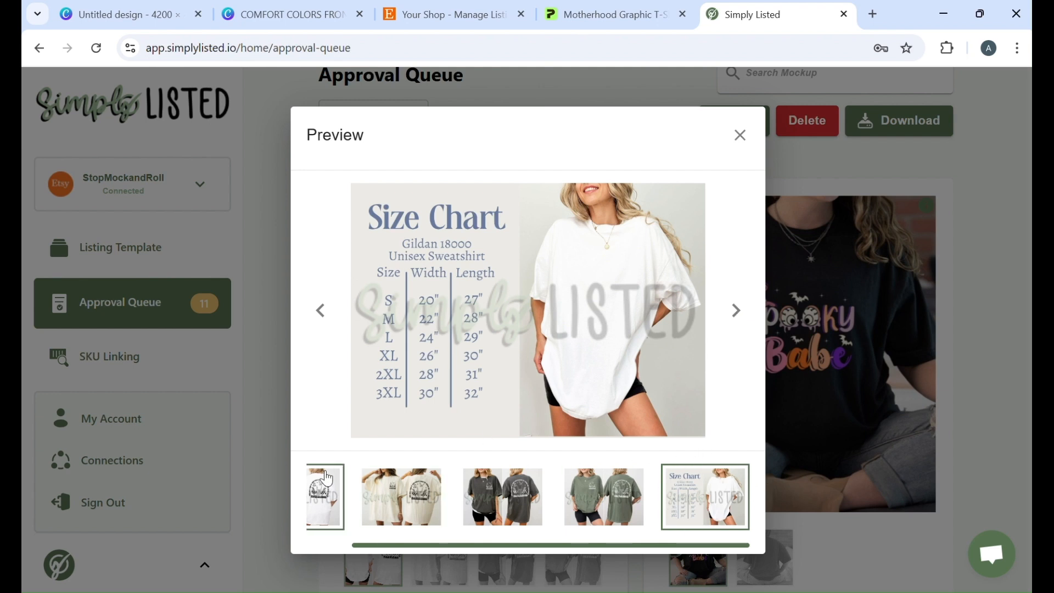
mouse_move(744, 293)
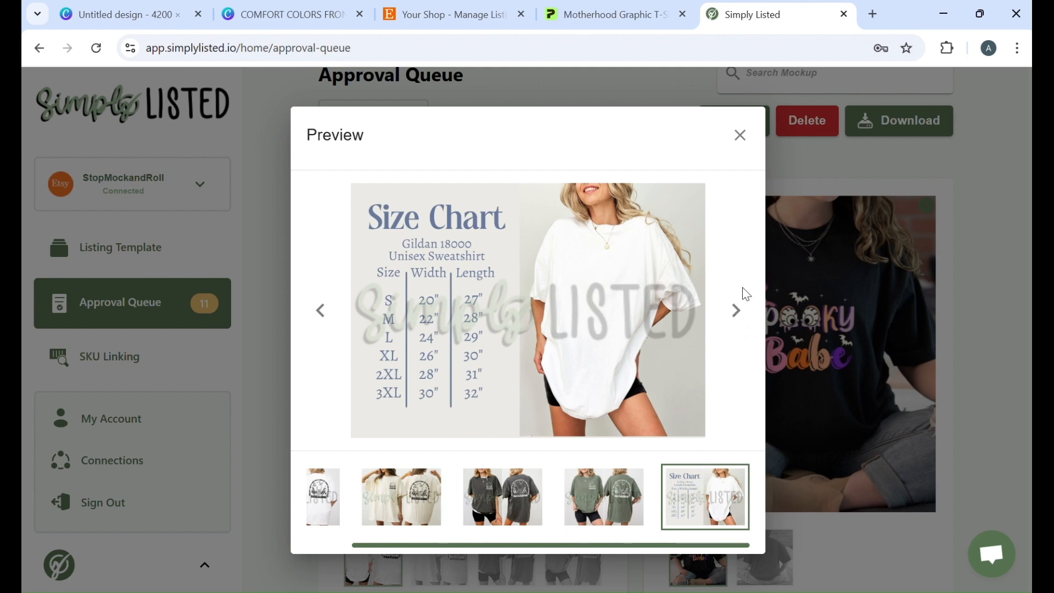
click(739, 134)
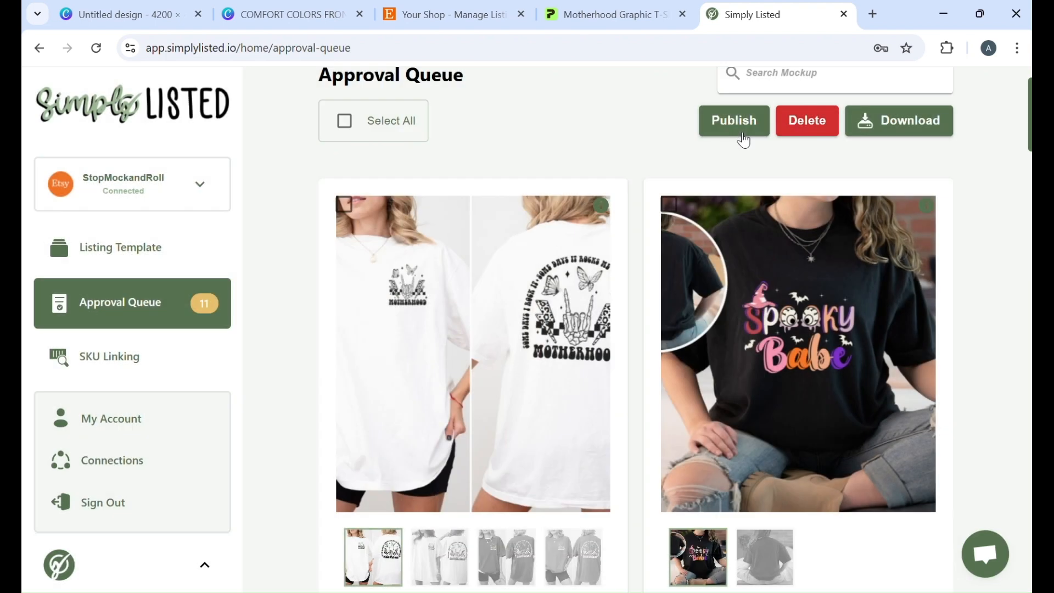
mouse_move(515, 139)
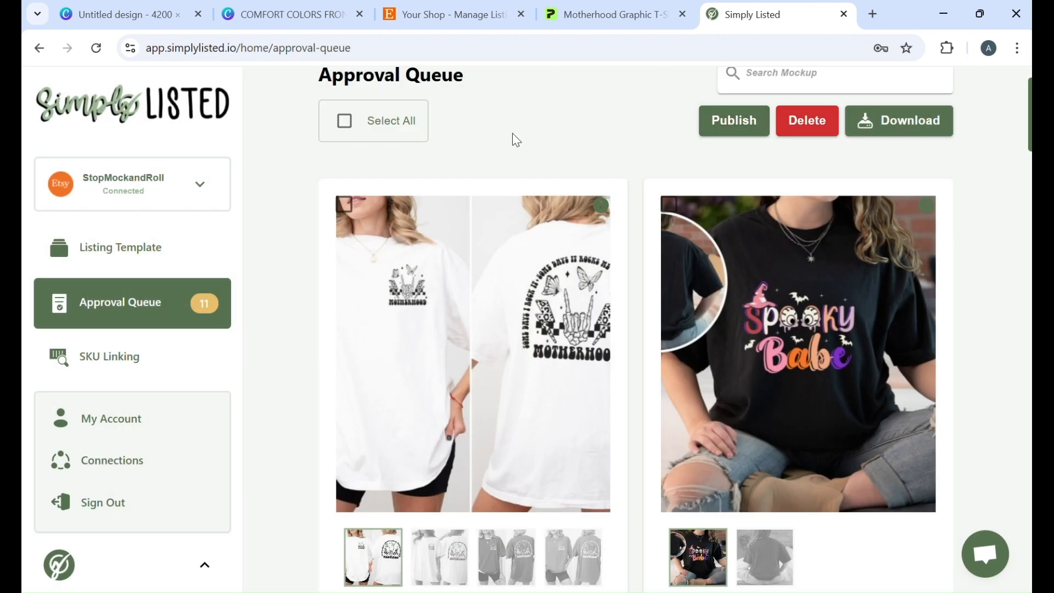
mouse_move(504, 137)
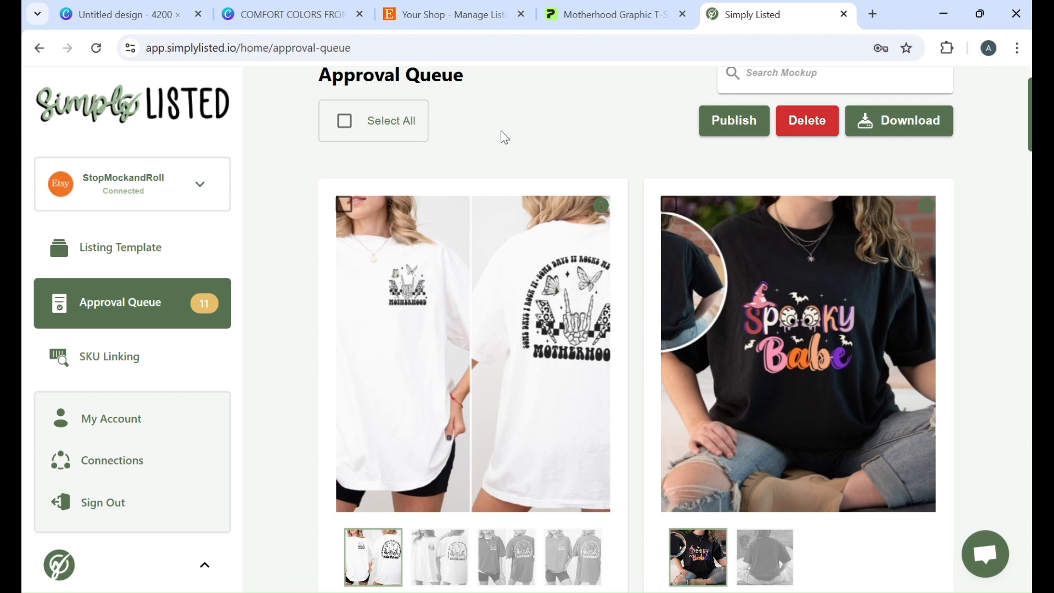
Bring up the four-page 4200×4800 px Motherhood design in Canva
click(121, 14)
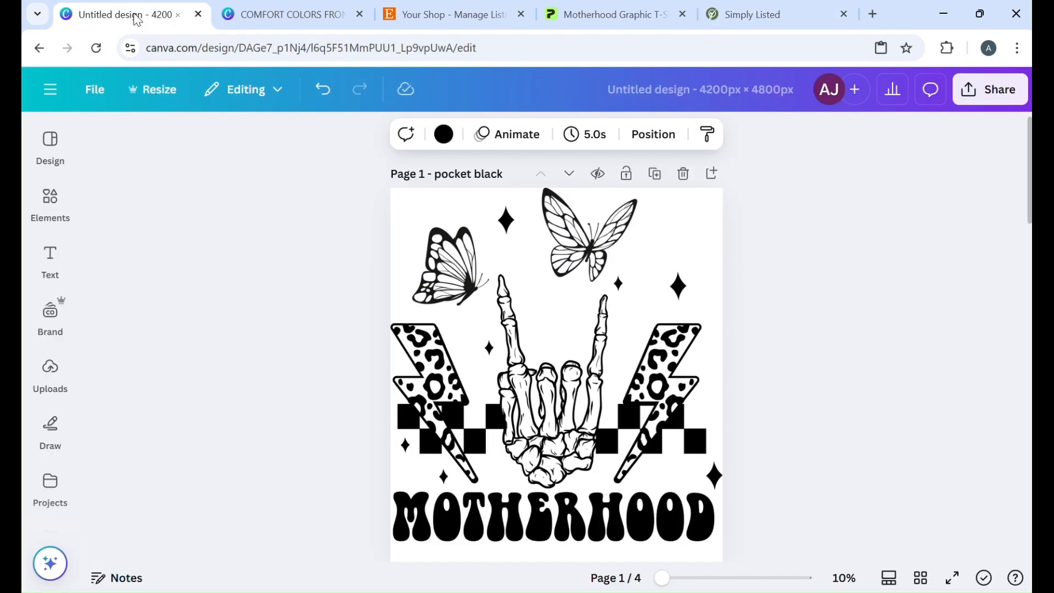
mouse_move(290, 196)
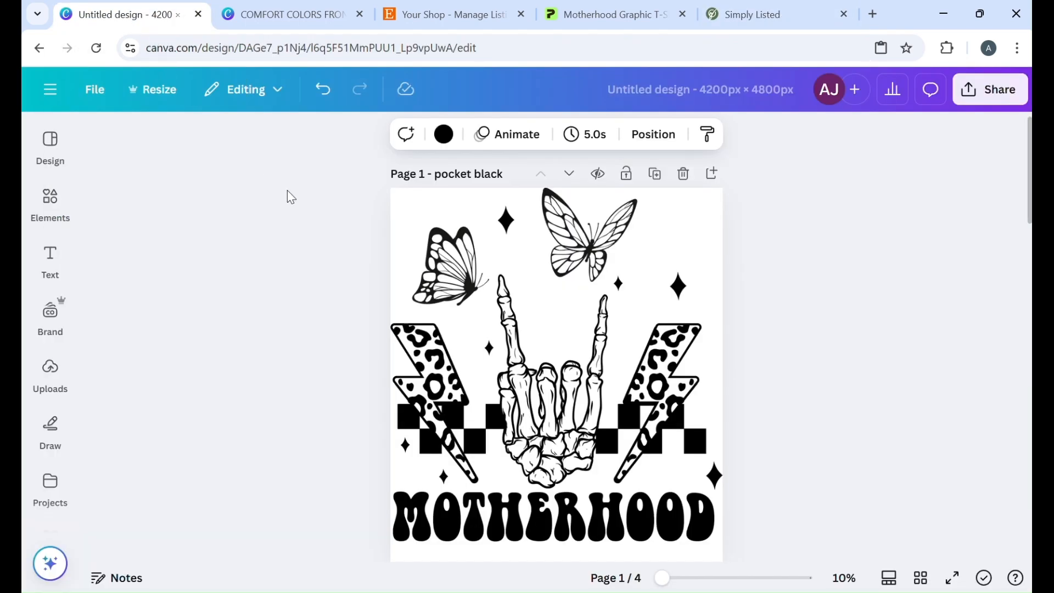
mouse_move(631, 113)
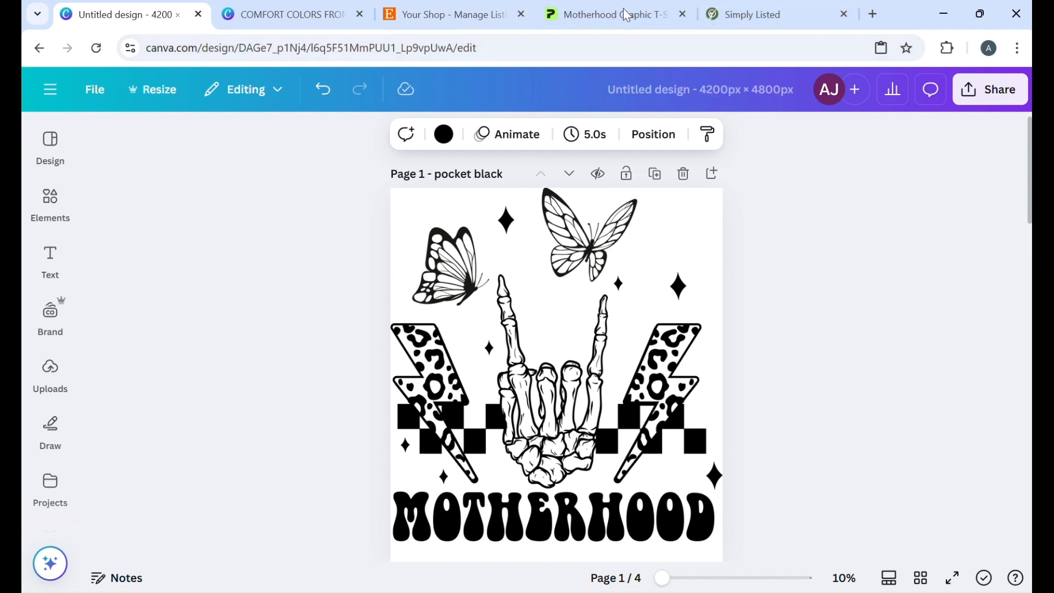
Select the front pocket design, then resize the back white design to 13.73×15.69 in
click(608, 14)
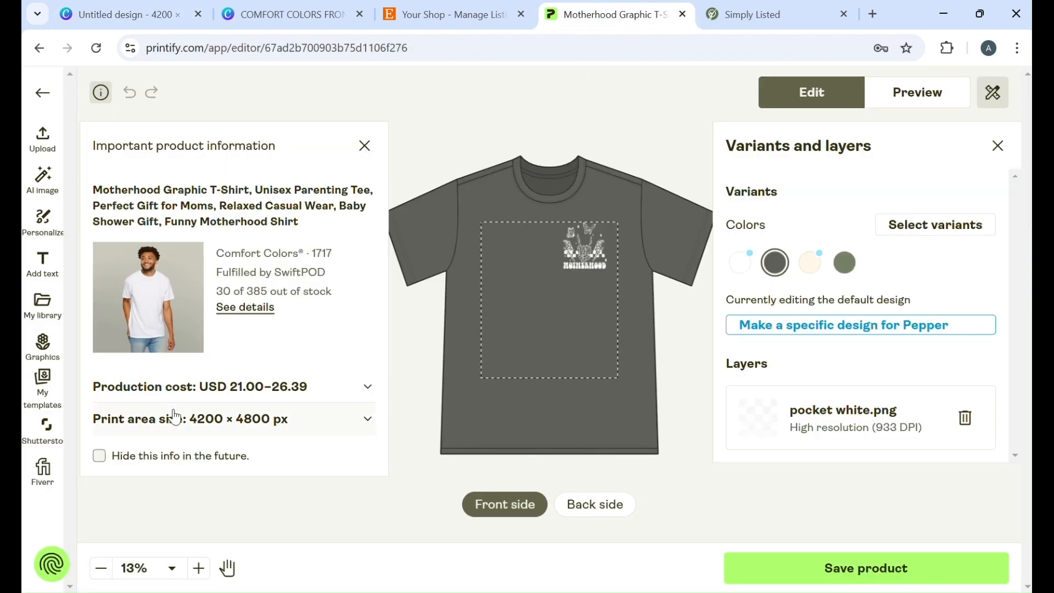
mouse_move(200, 434)
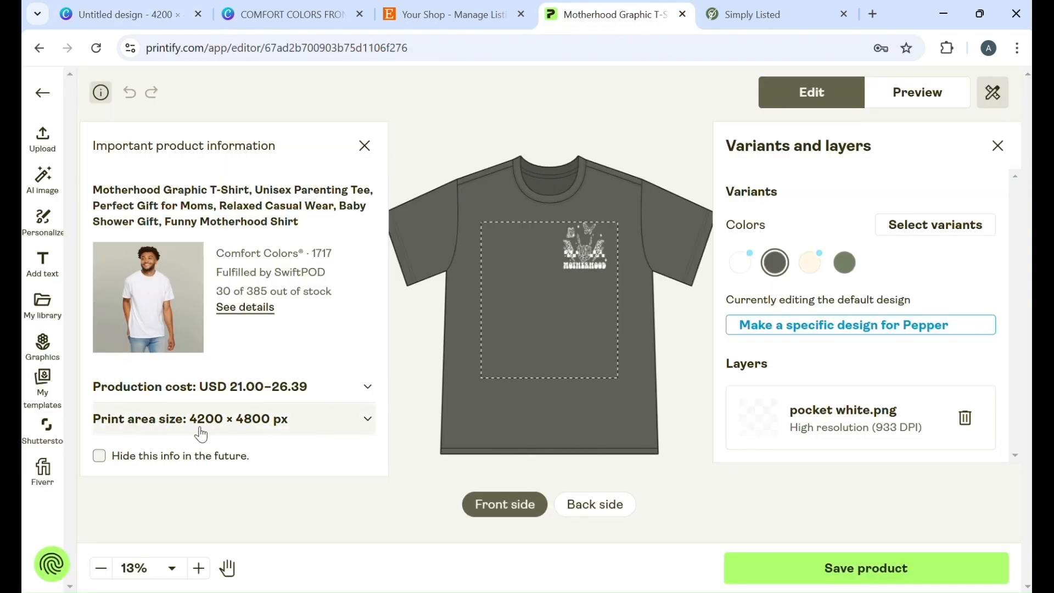
mouse_move(262, 434)
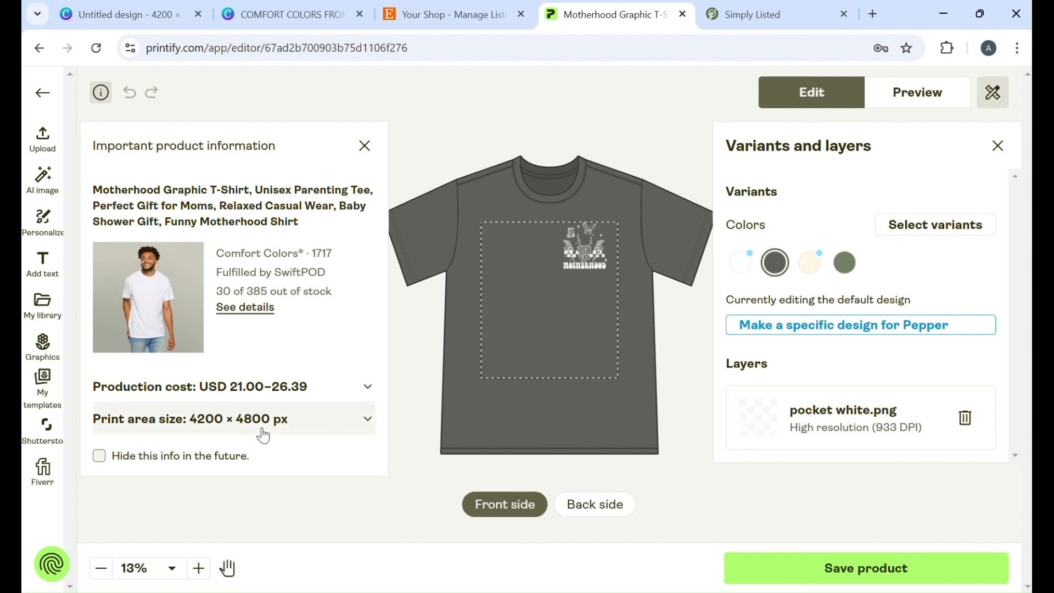
mouse_move(635, 284)
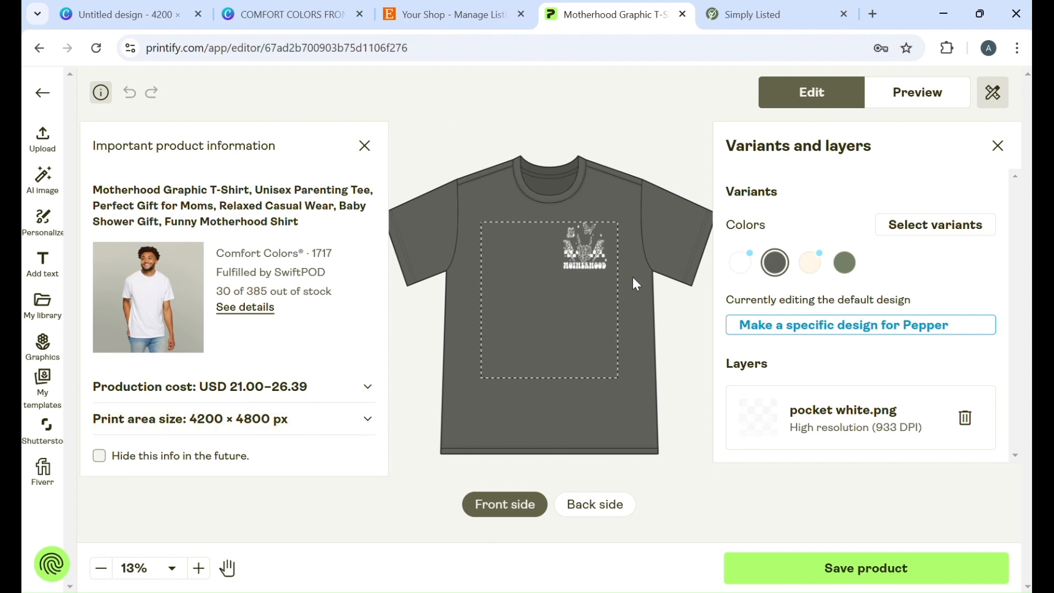
mouse_move(494, 278)
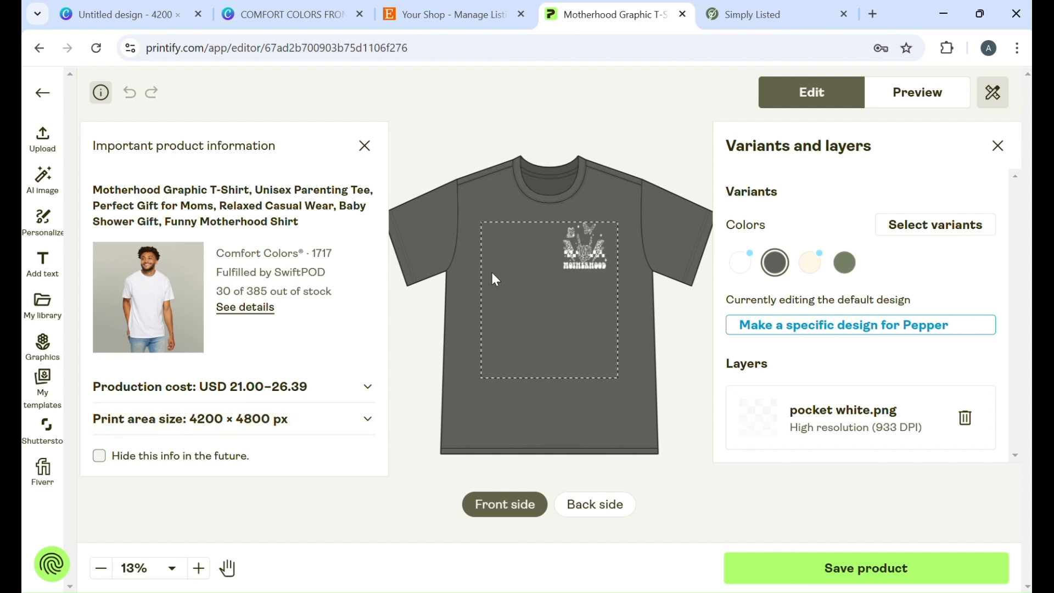
click(583, 247)
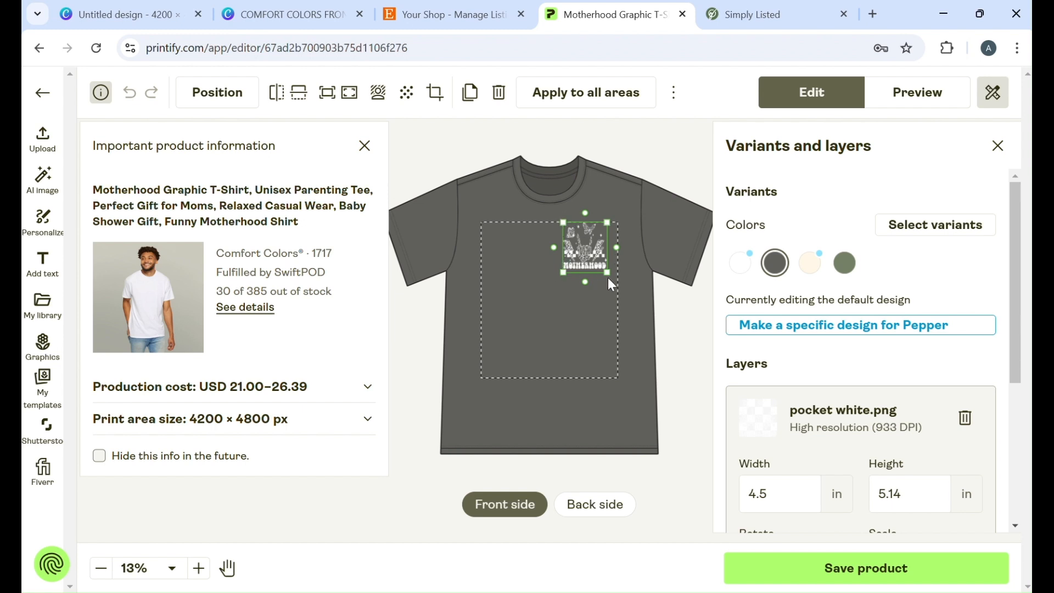
click(594, 504)
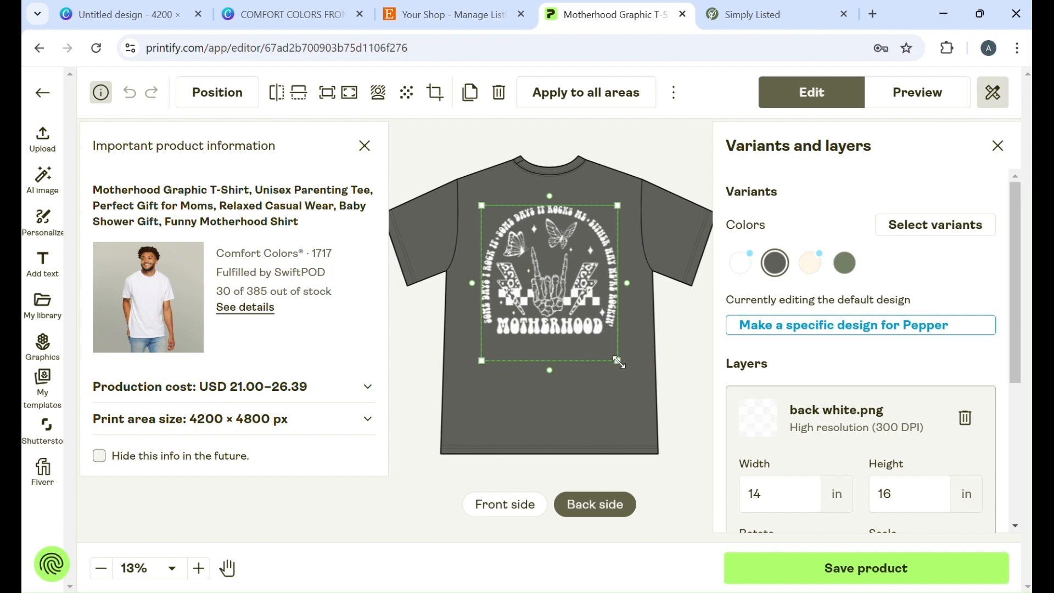
mouse_move(611, 346)
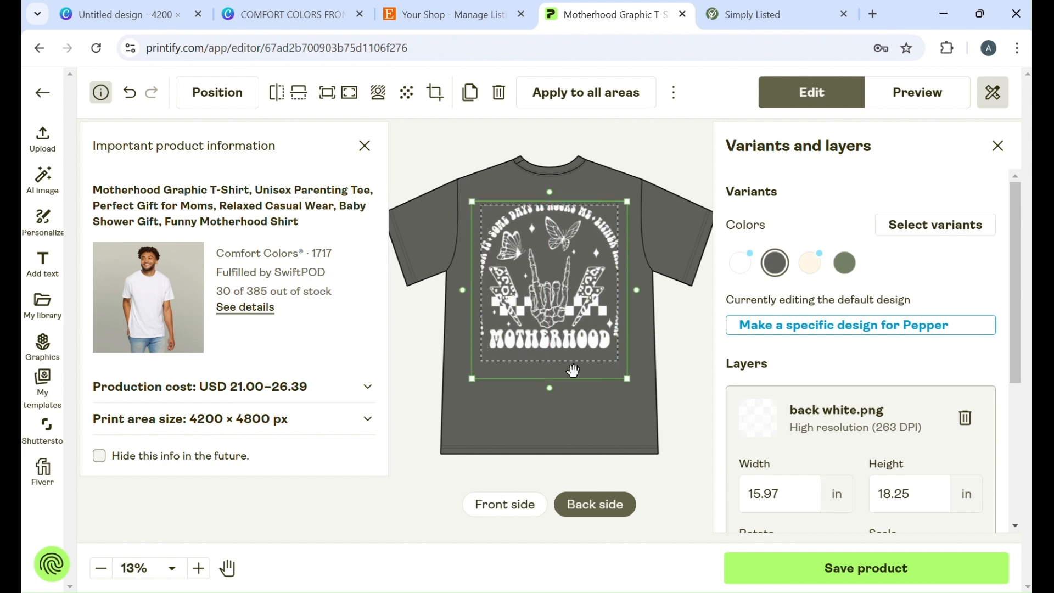
mouse_move(636, 362)
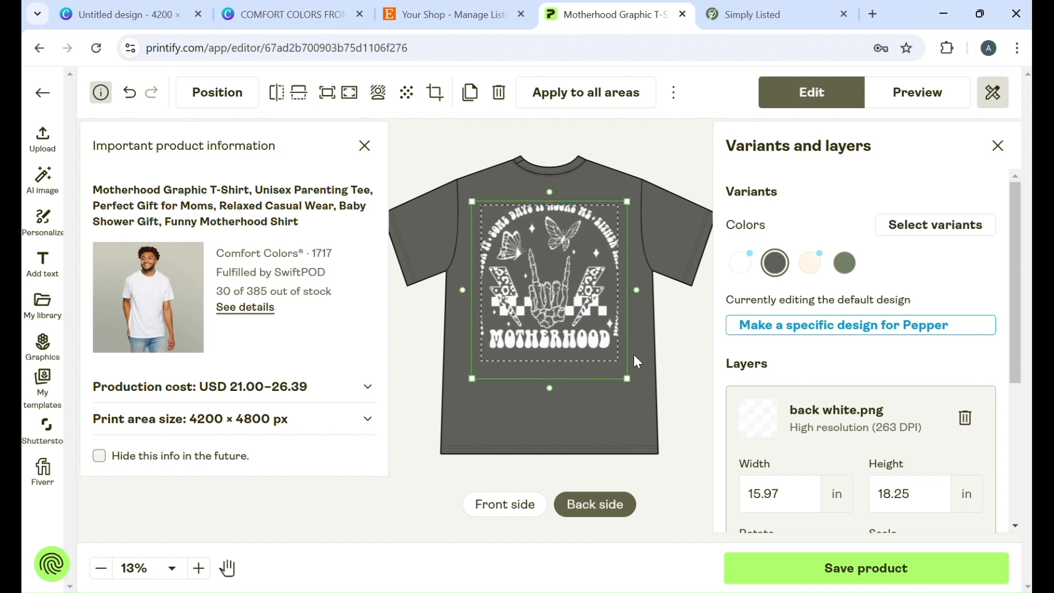
mouse_move(565, 233)
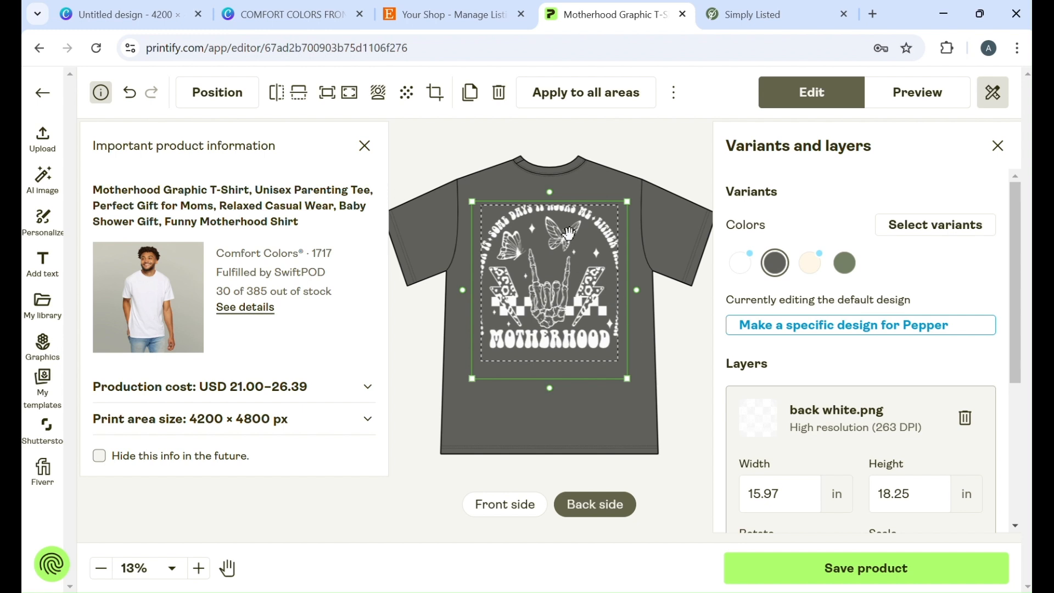
mouse_move(560, 360)
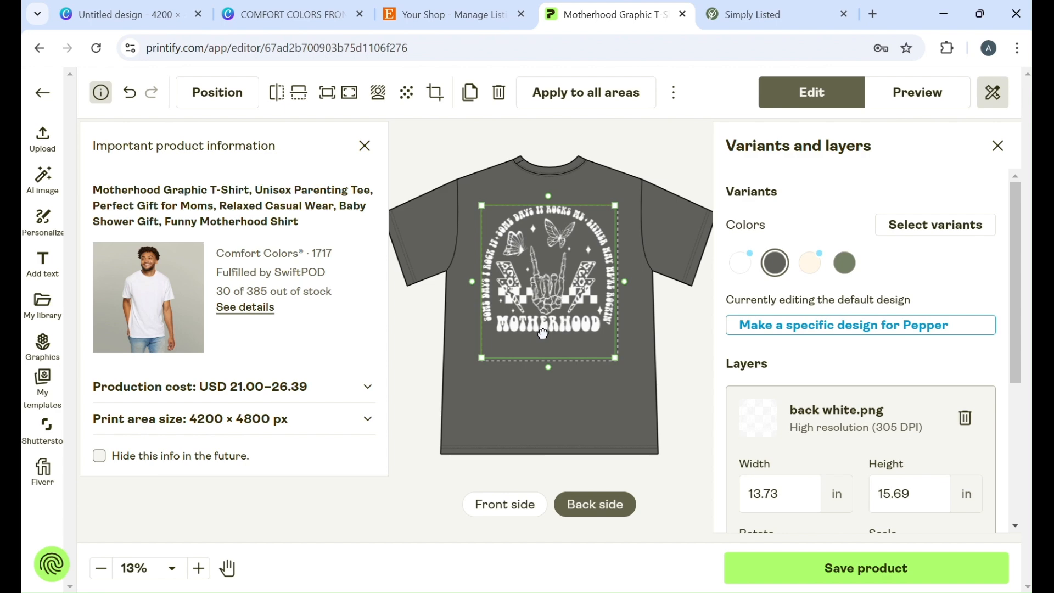
click(125, 14)
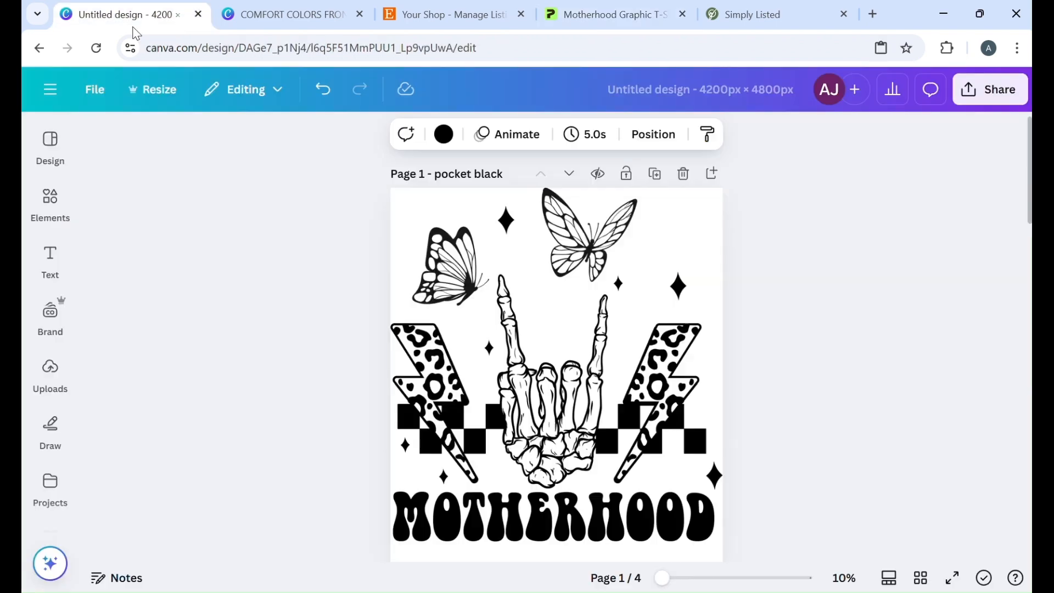
mouse_move(195, 155)
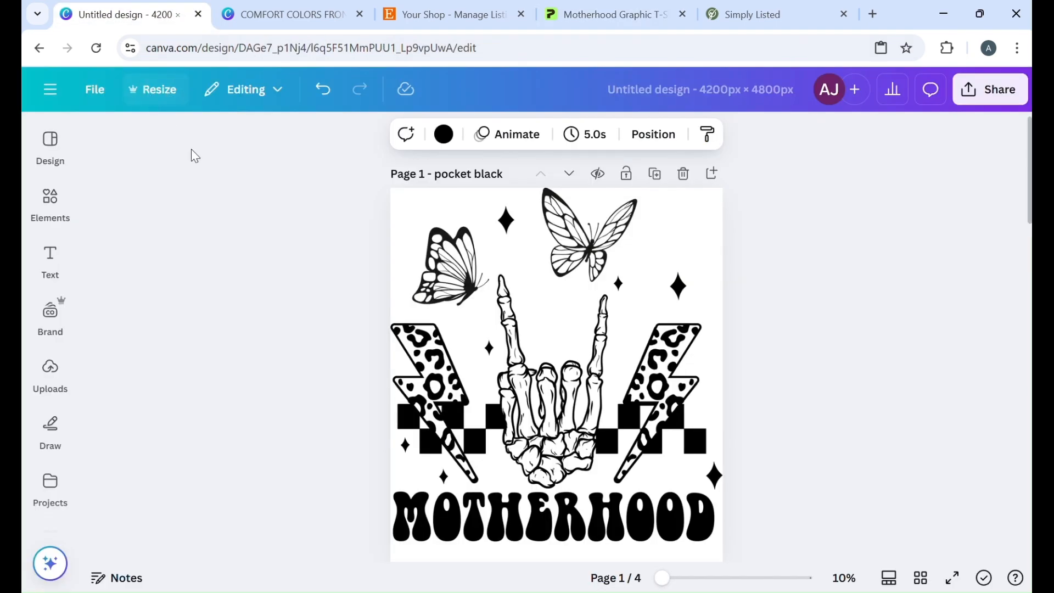
Save the Motherhood tee and review in-stock-only variant visibility and full Etsy sync settings
click(611, 14)
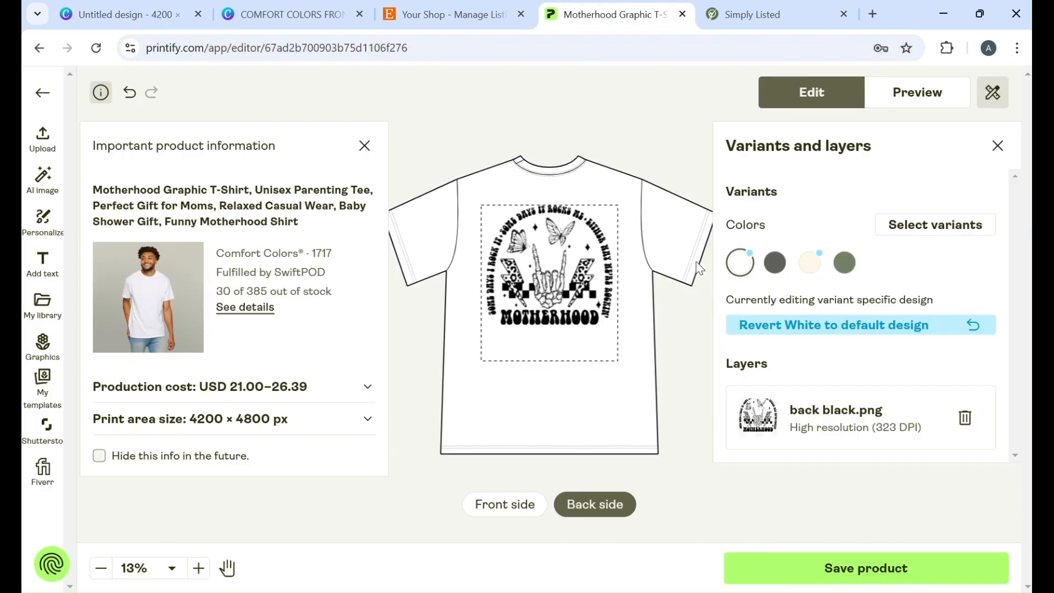
mouse_move(692, 194)
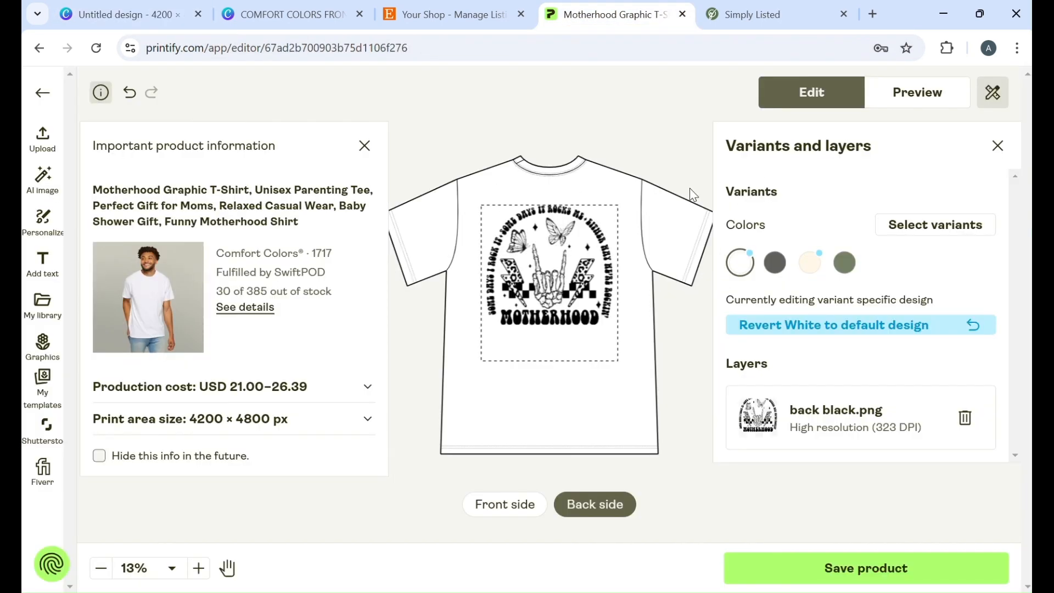
mouse_move(757, 216)
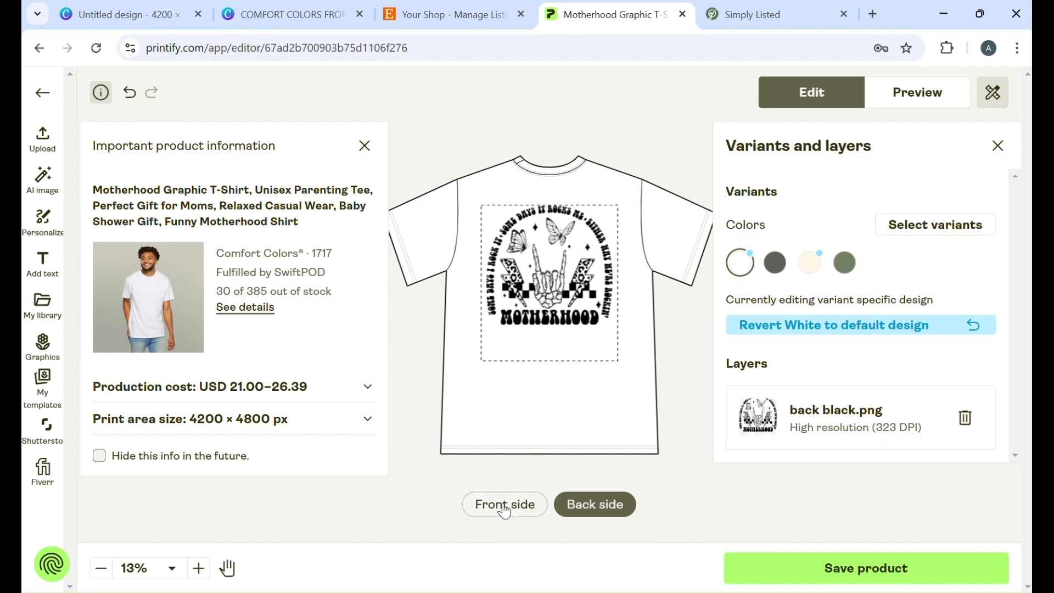
click(773, 262)
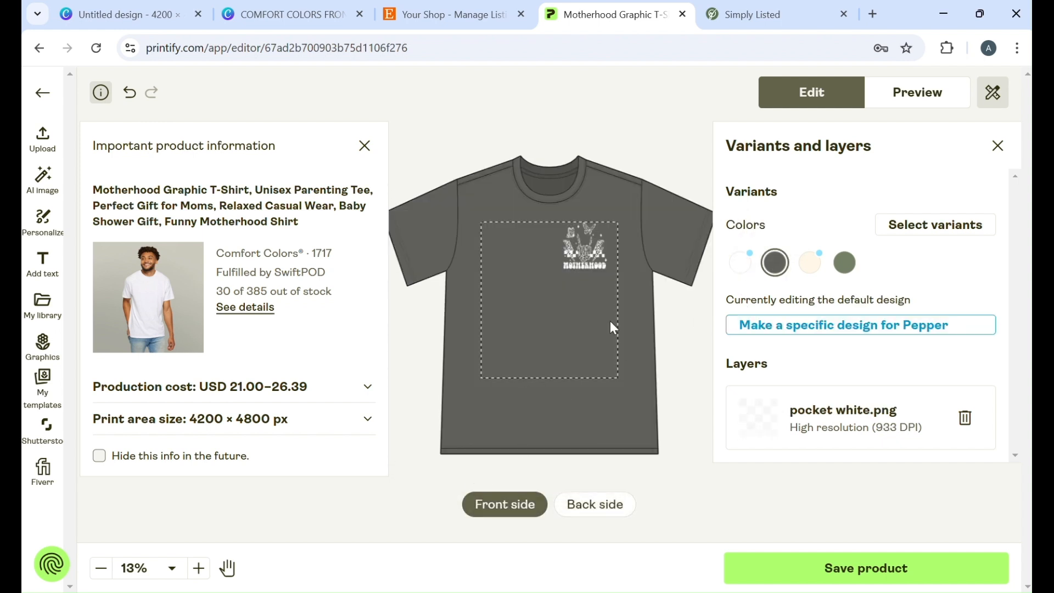
mouse_move(541, 323)
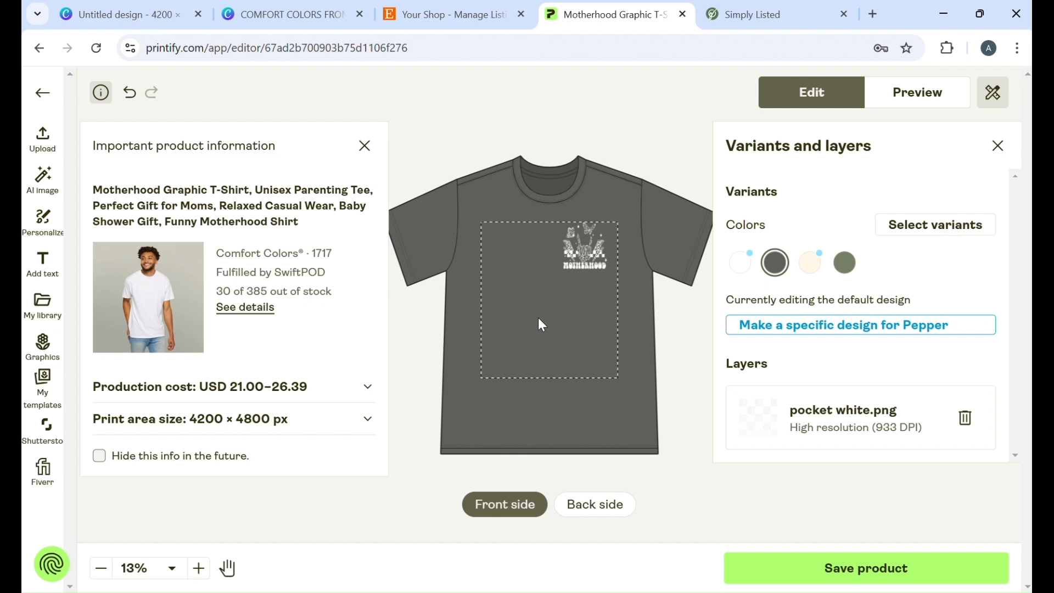
mouse_move(637, 300)
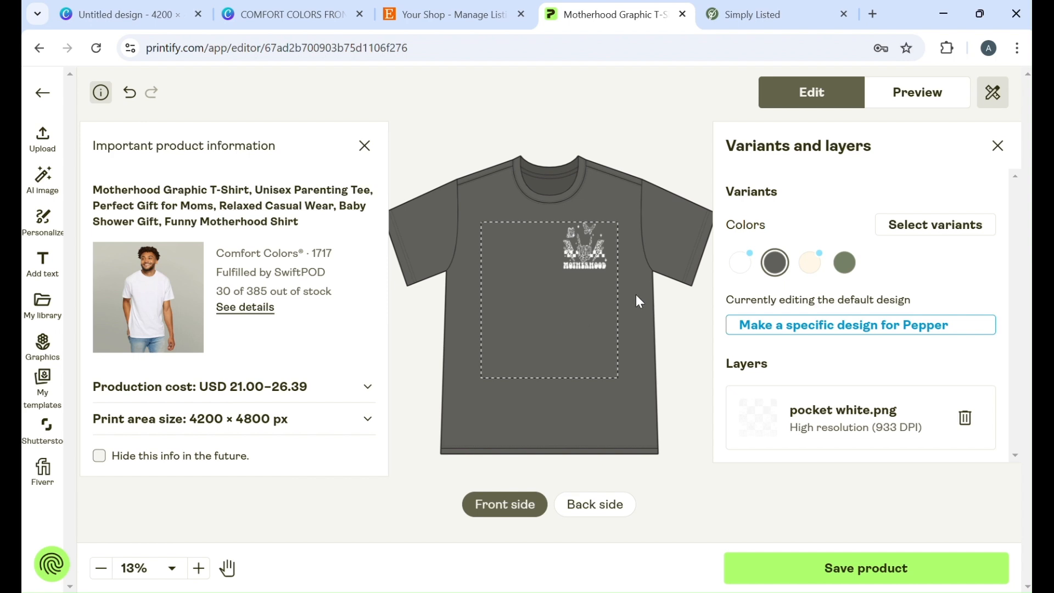
click(865, 567)
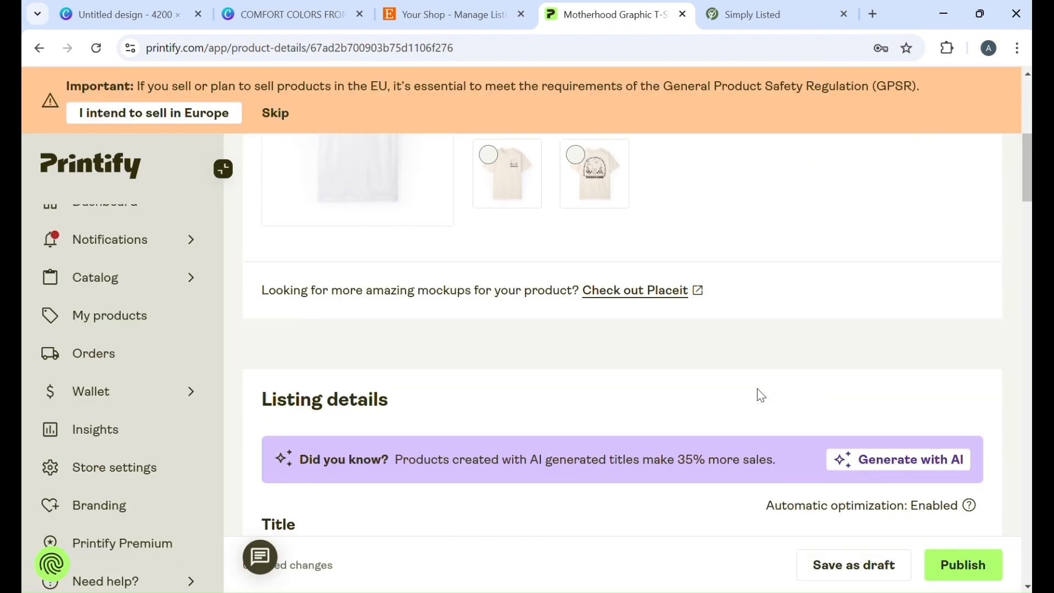
scroll(down, 3)
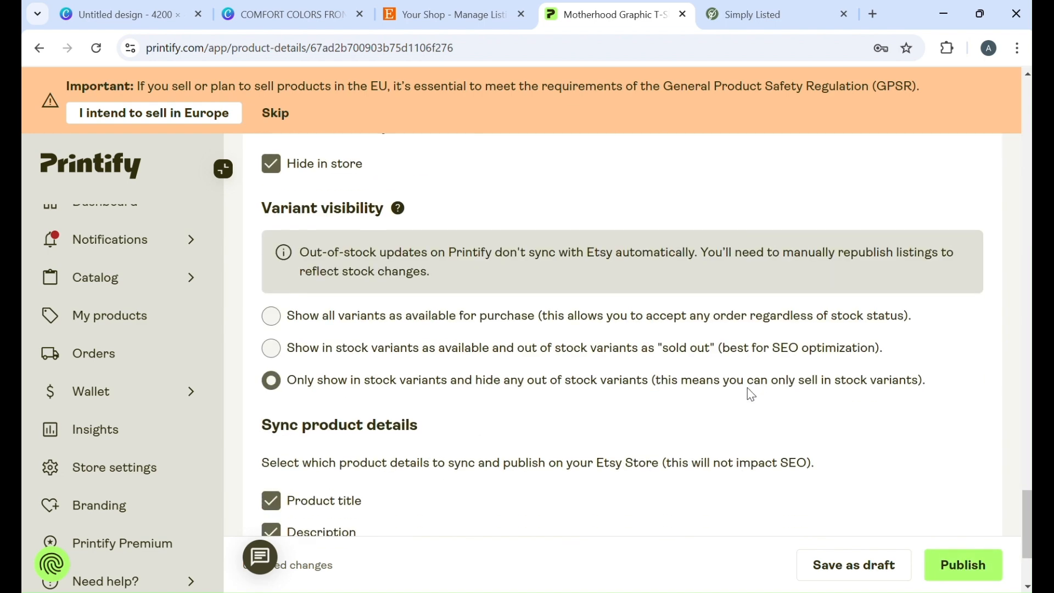
scroll(down, 3)
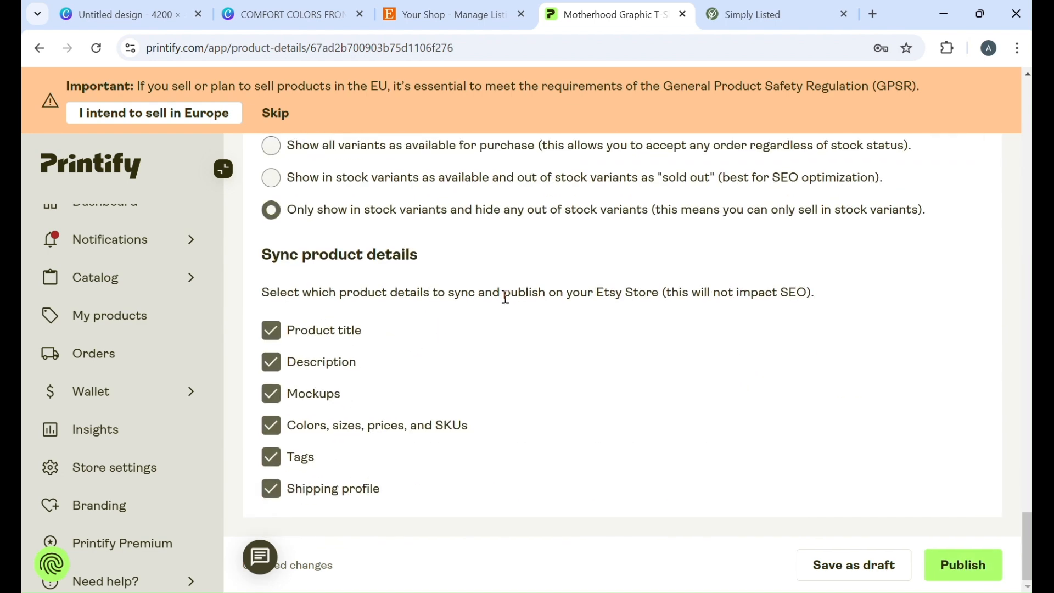
mouse_move(630, 392)
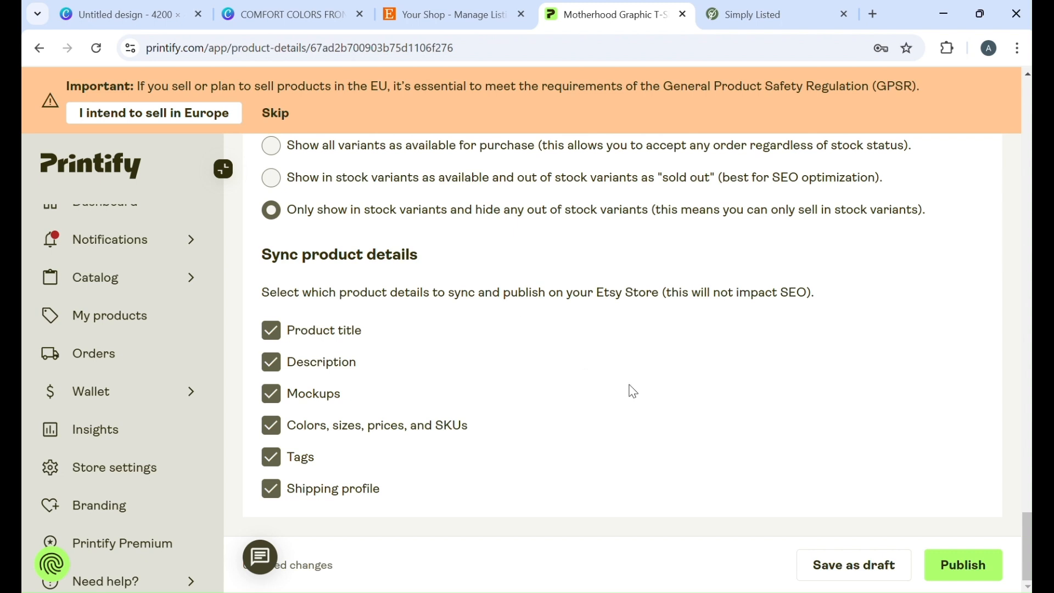
mouse_move(884, 422)
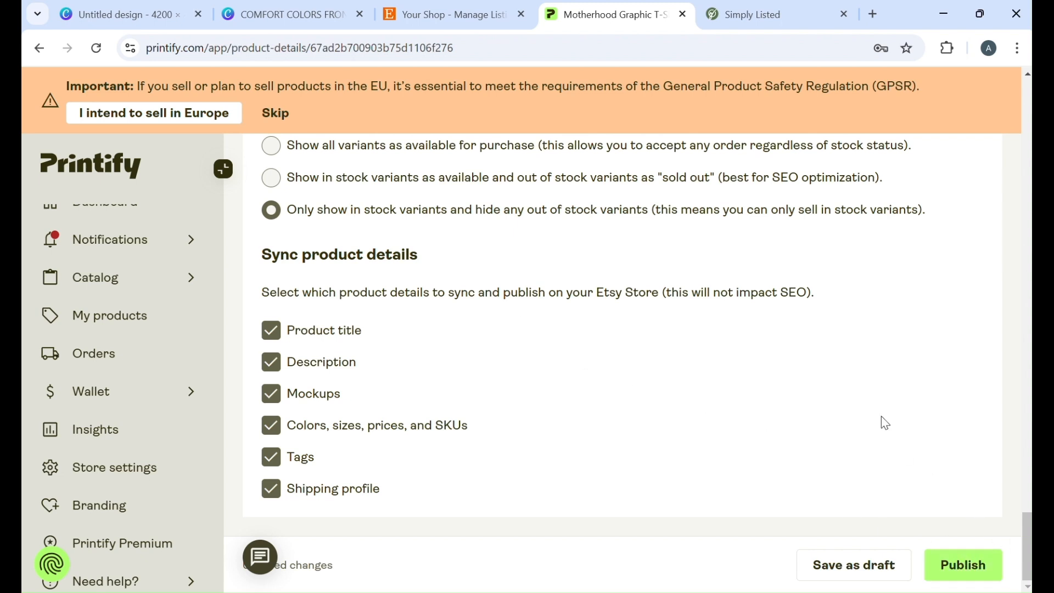
mouse_move(292, 14)
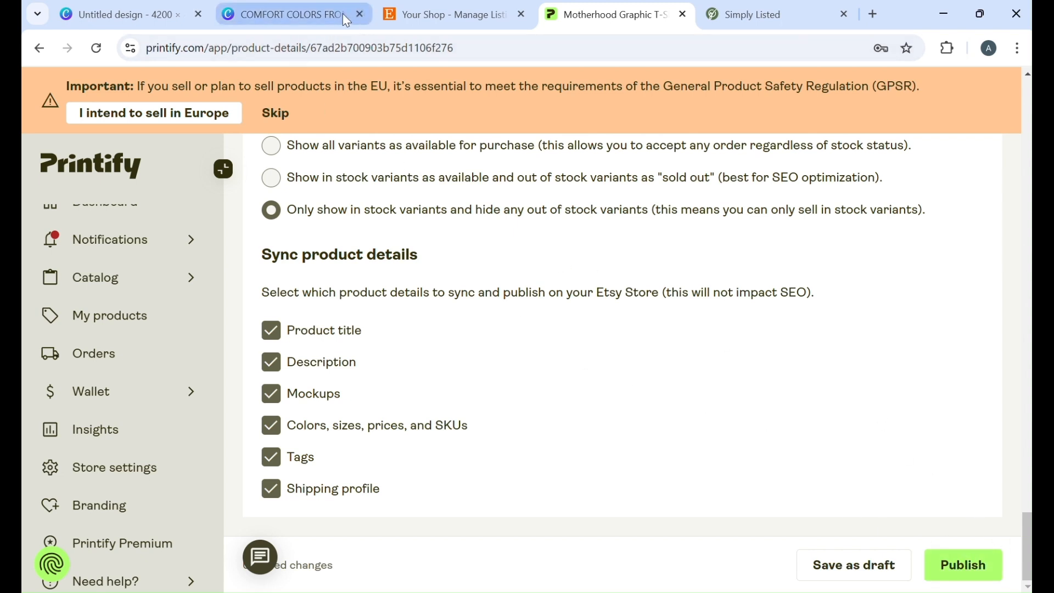
Start a new Printify listing template and search for the Comfort Colors 1717 tee
click(758, 14)
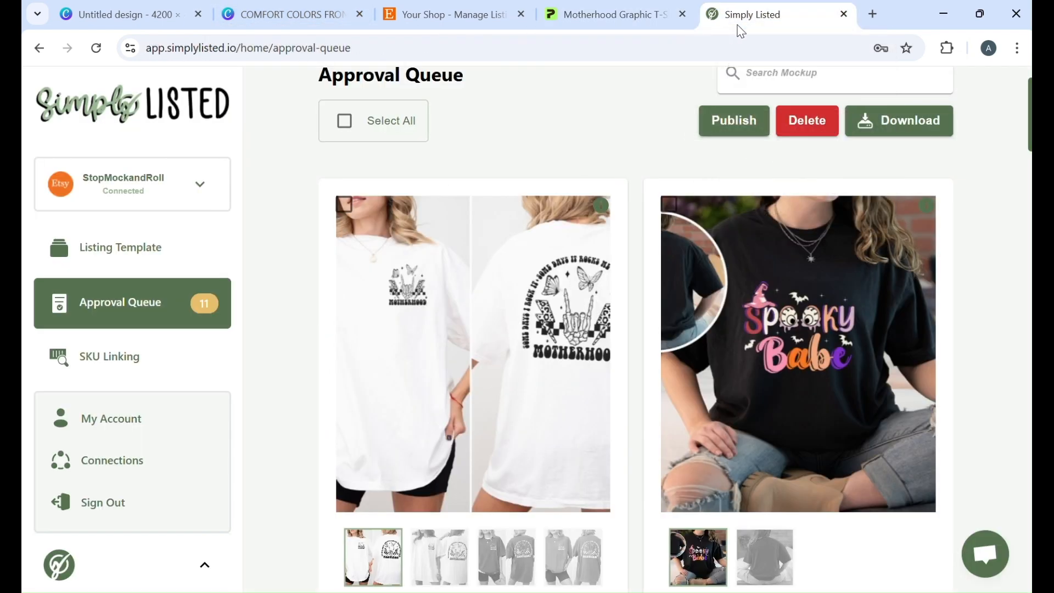
scroll(up, 3)
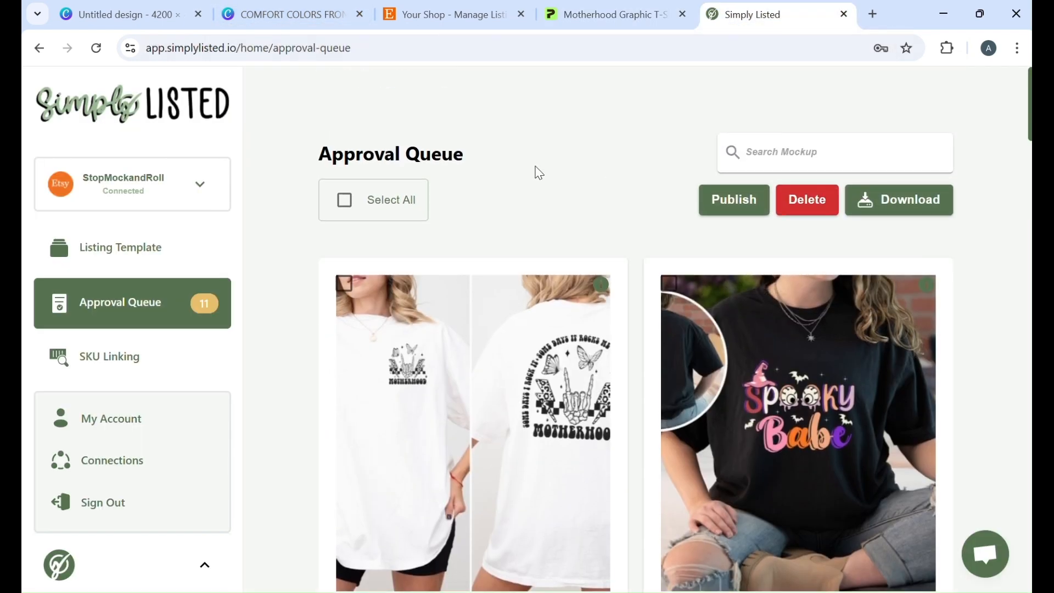
click(120, 246)
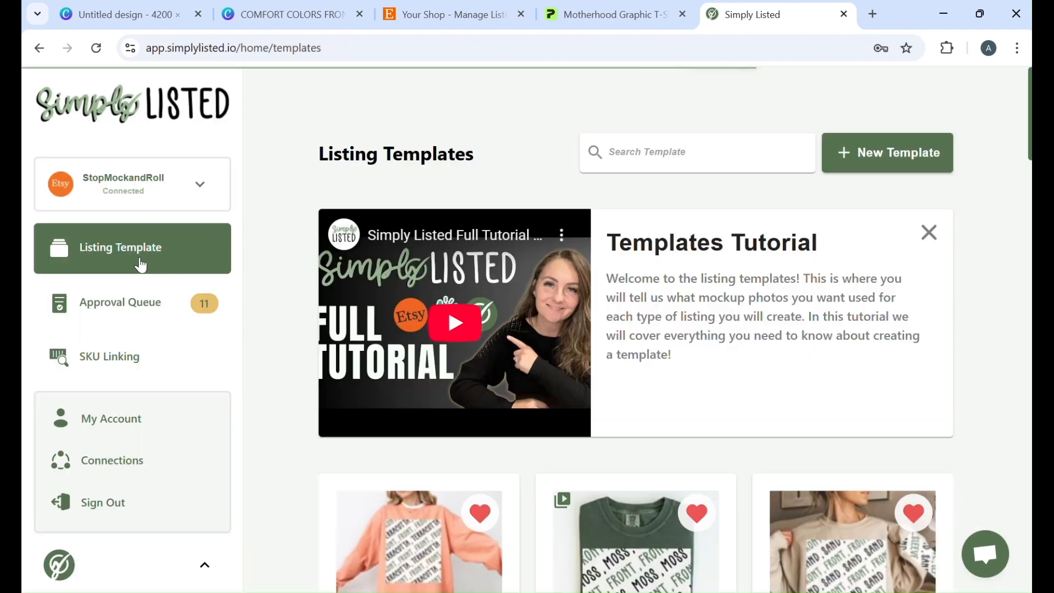
mouse_move(863, 176)
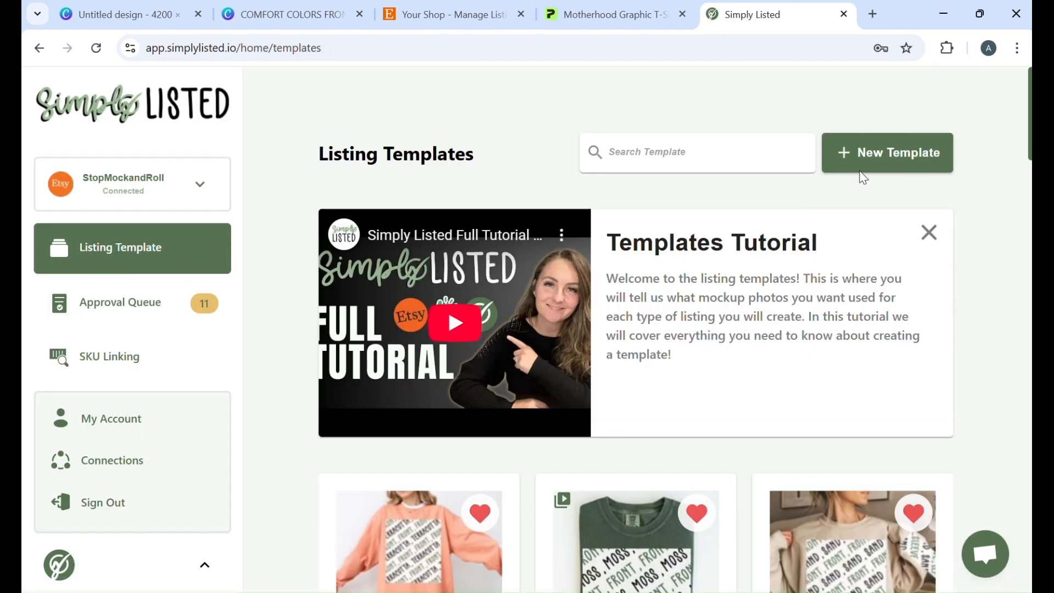
click(886, 152)
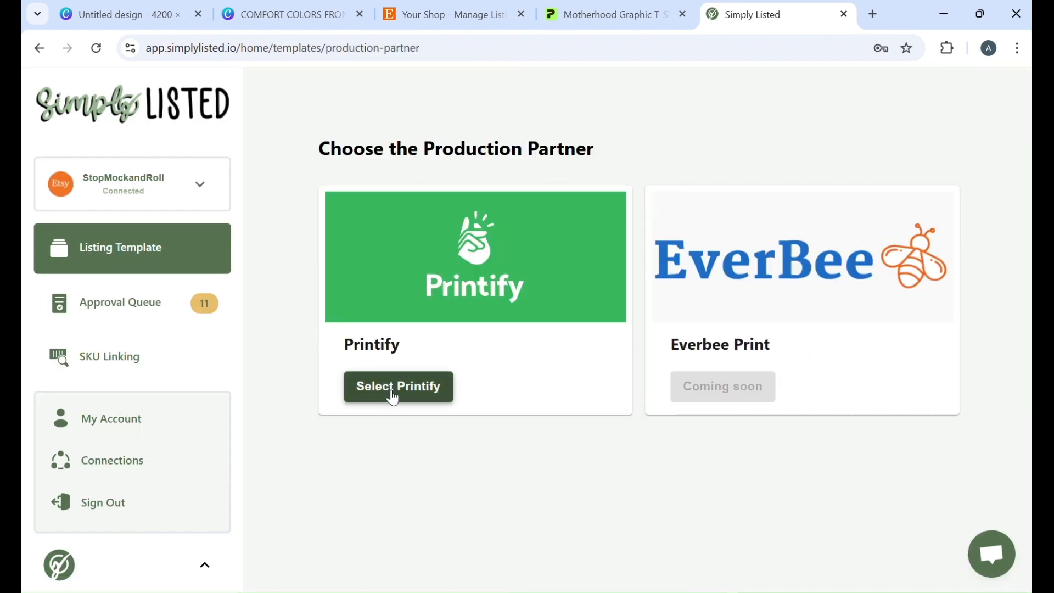
click(397, 385)
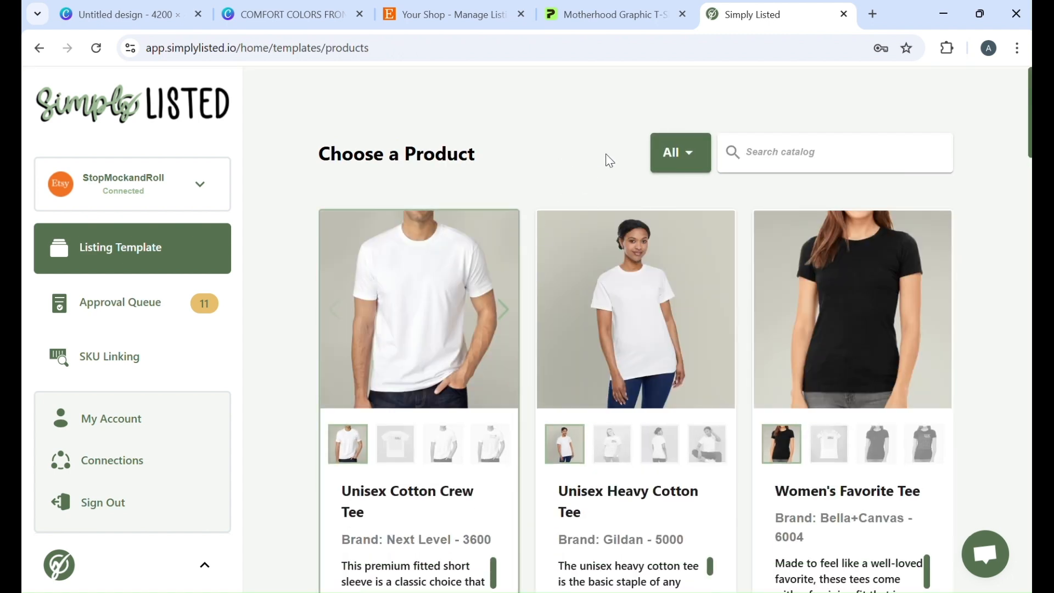
mouse_move(898, 113)
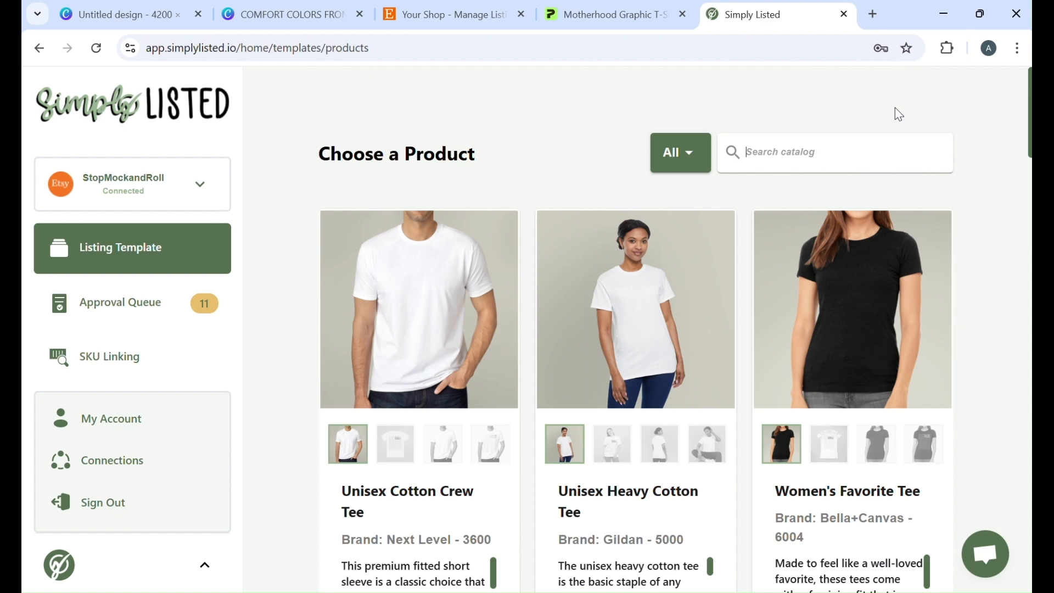
text(1717)
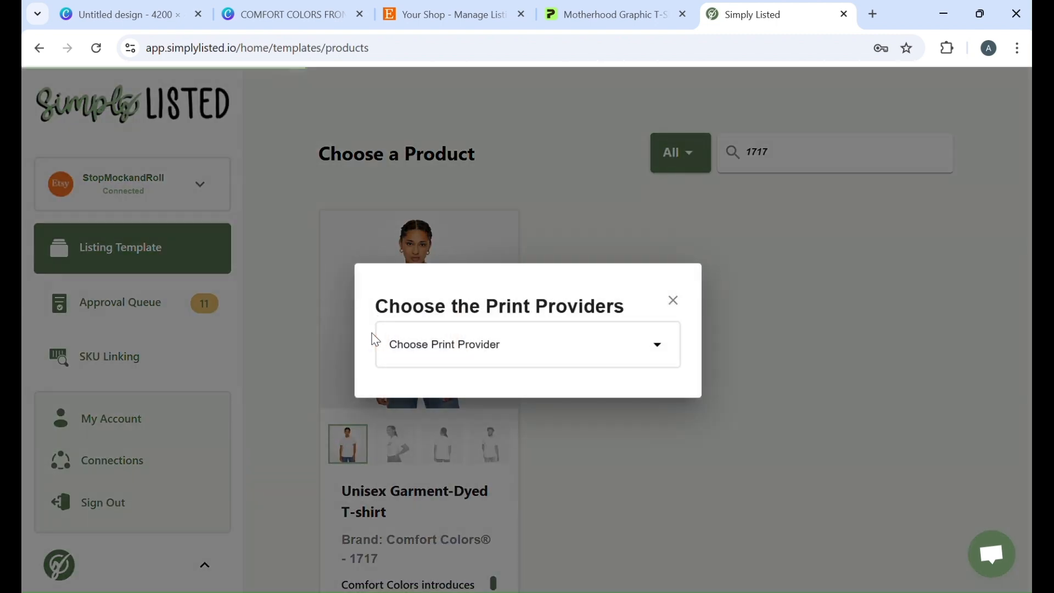
Confirm in Printify that SwiftPOD fulfils the tee, then browse Simply Listed's provider list
click(527, 344)
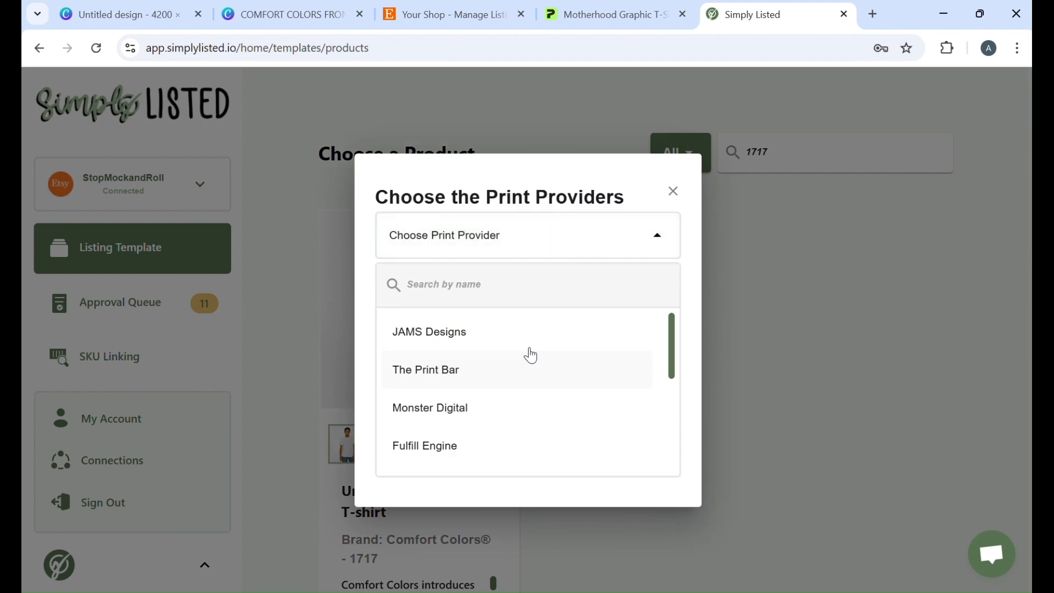
mouse_move(640, 152)
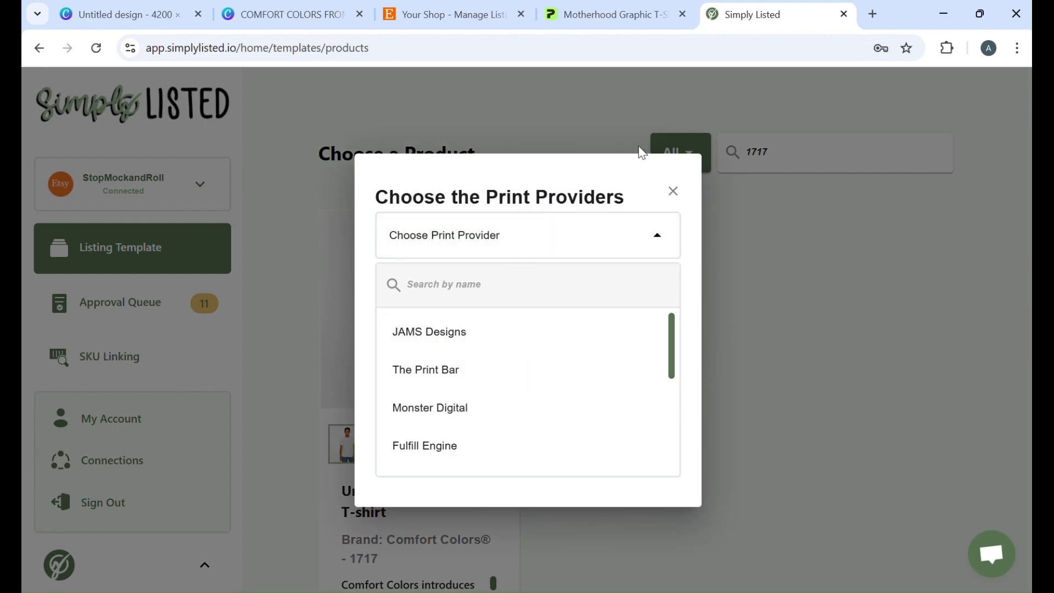
click(611, 14)
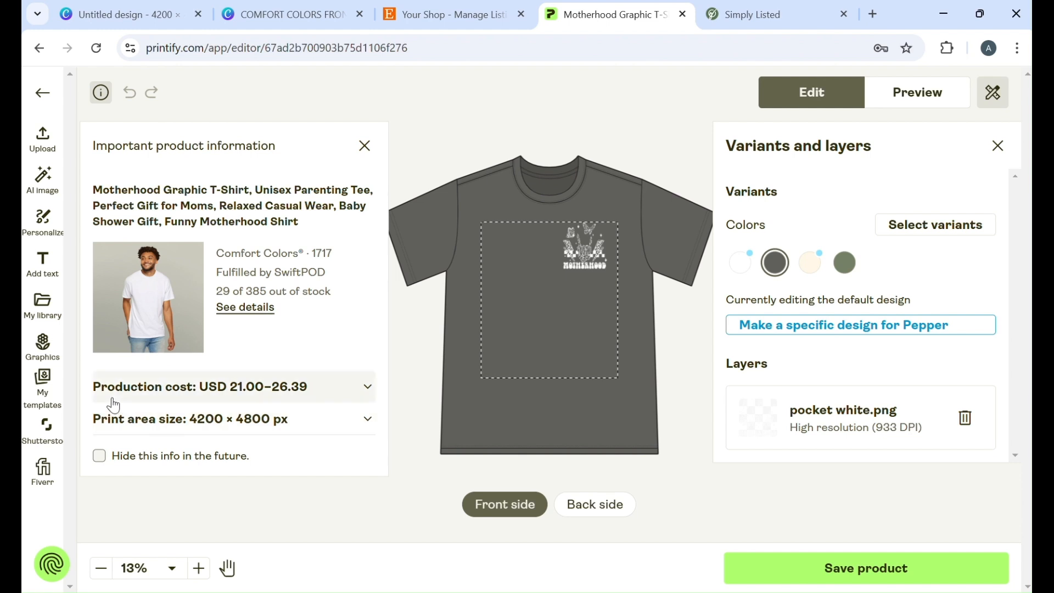
mouse_move(344, 271)
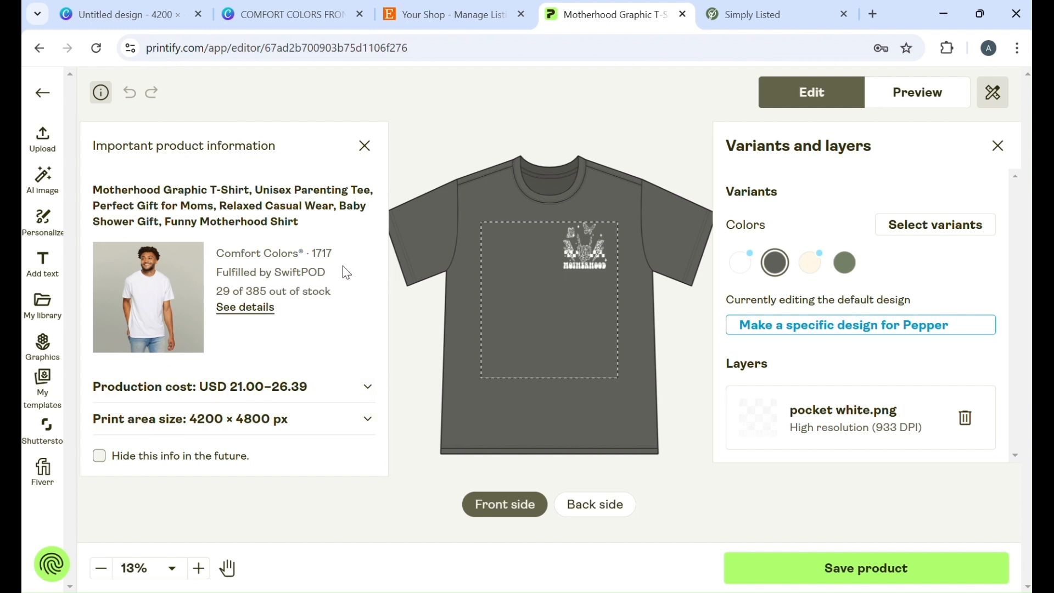
click(753, 15)
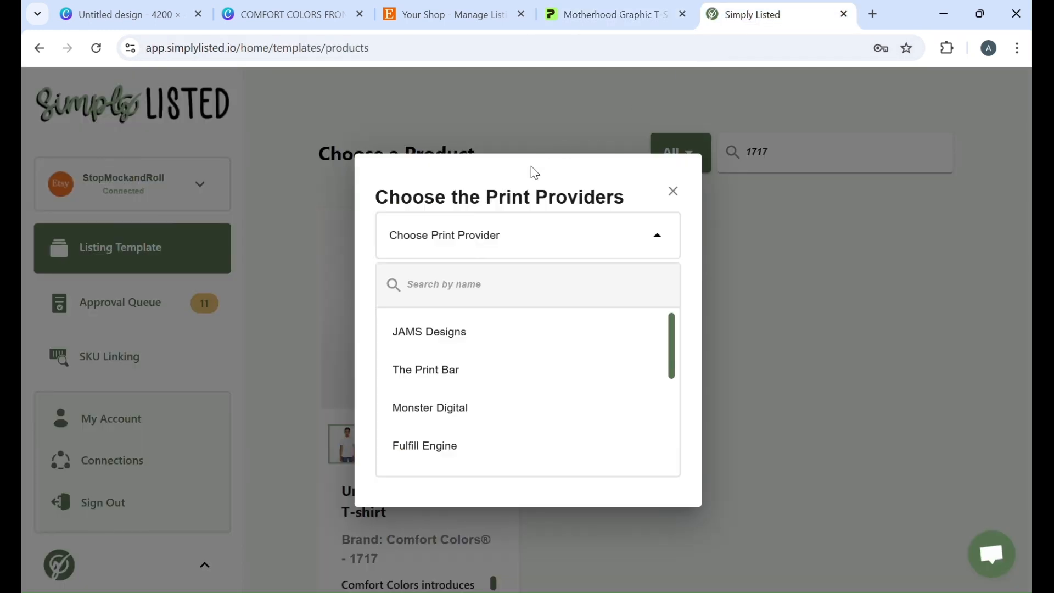
mouse_move(468, 377)
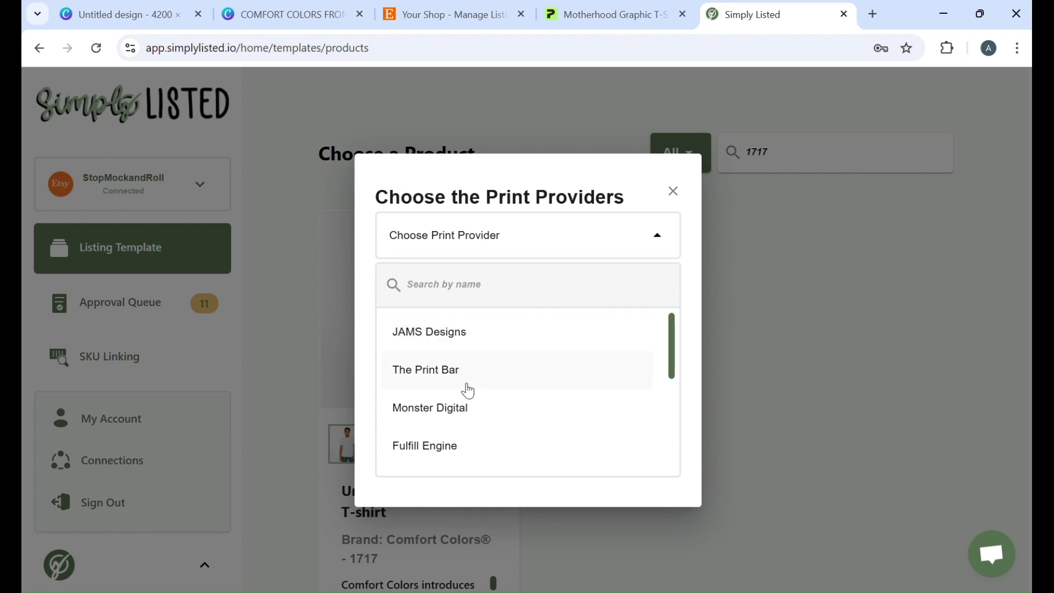
mouse_move(466, 408)
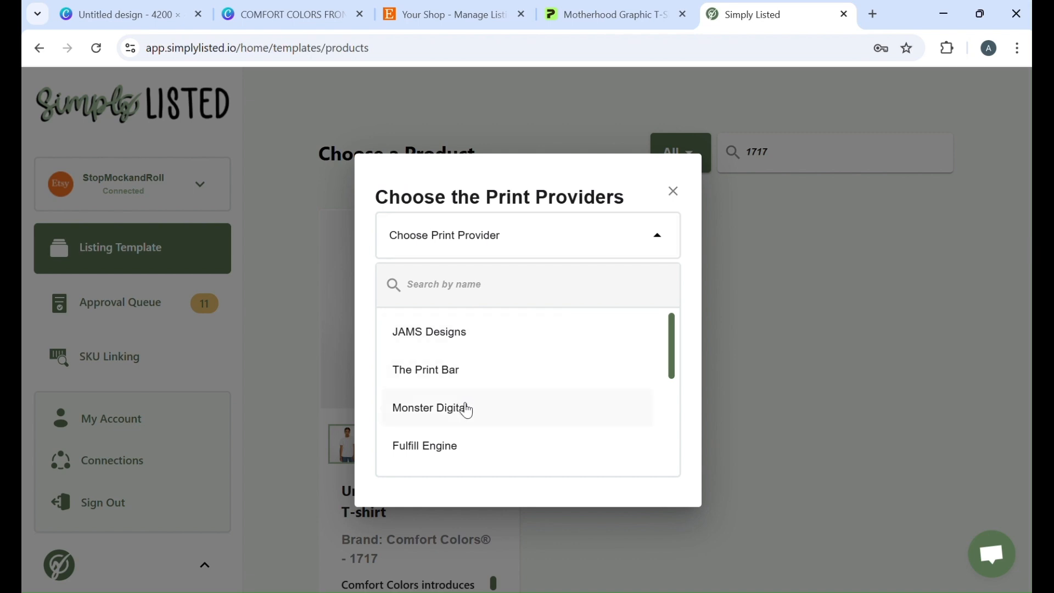
scroll(down, 3)
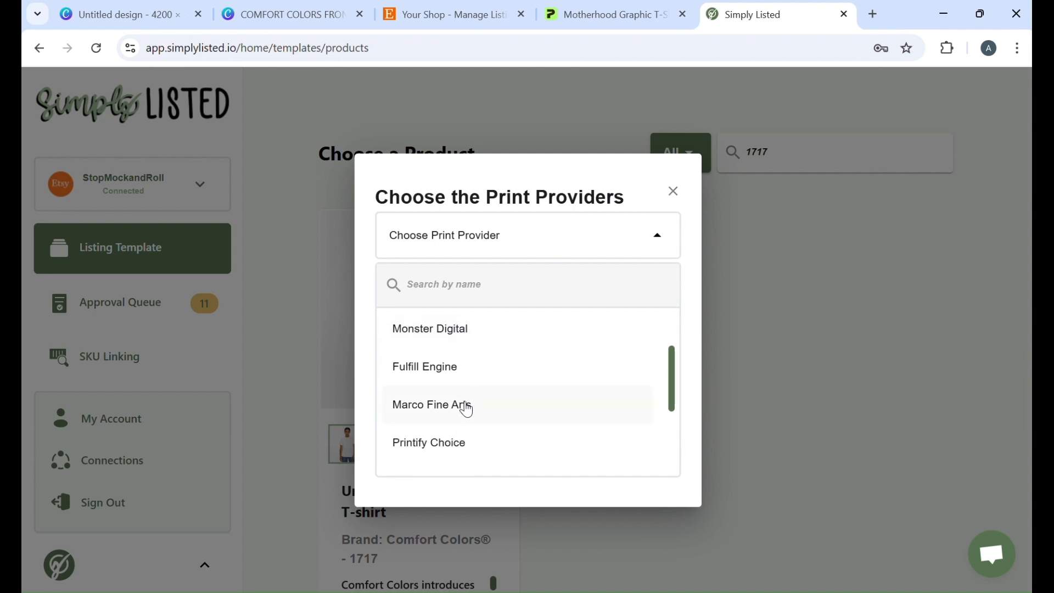
mouse_move(467, 388)
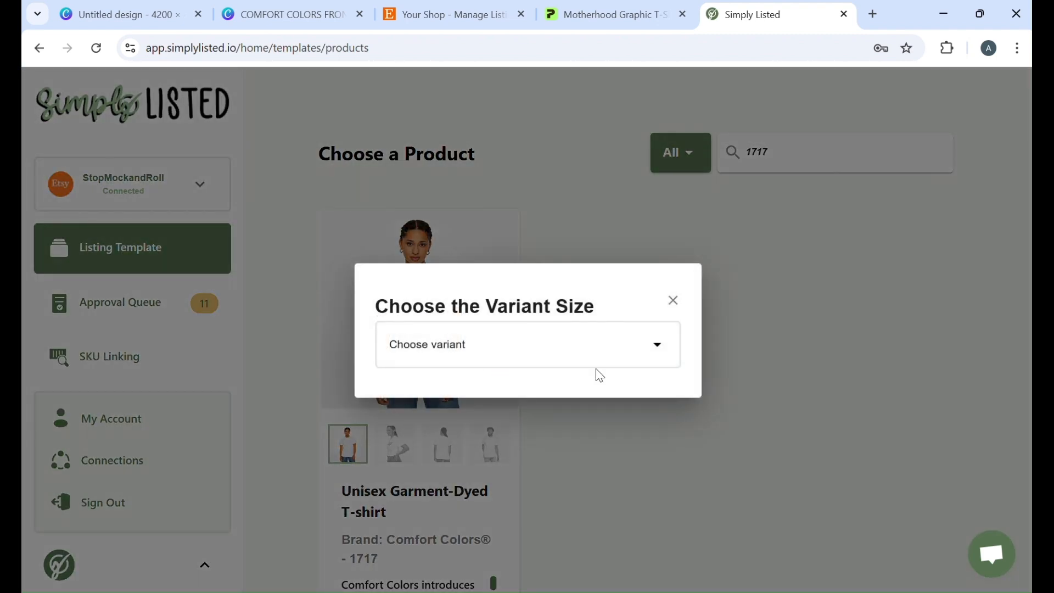
Choose the variant size, upload mockup files 1–5, and save
click(527, 344)
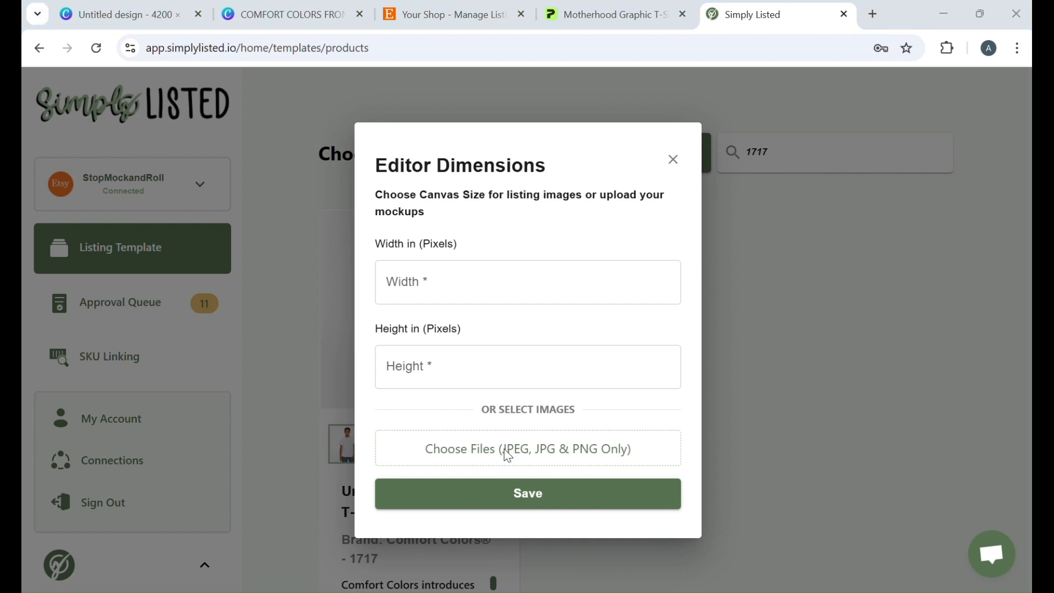
click(527, 448)
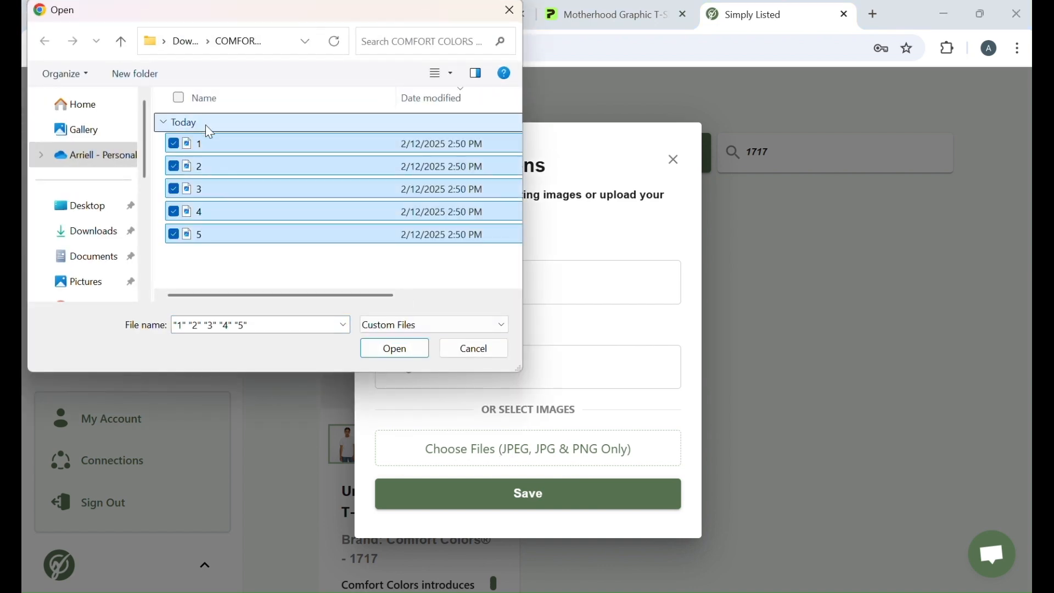
click(394, 348)
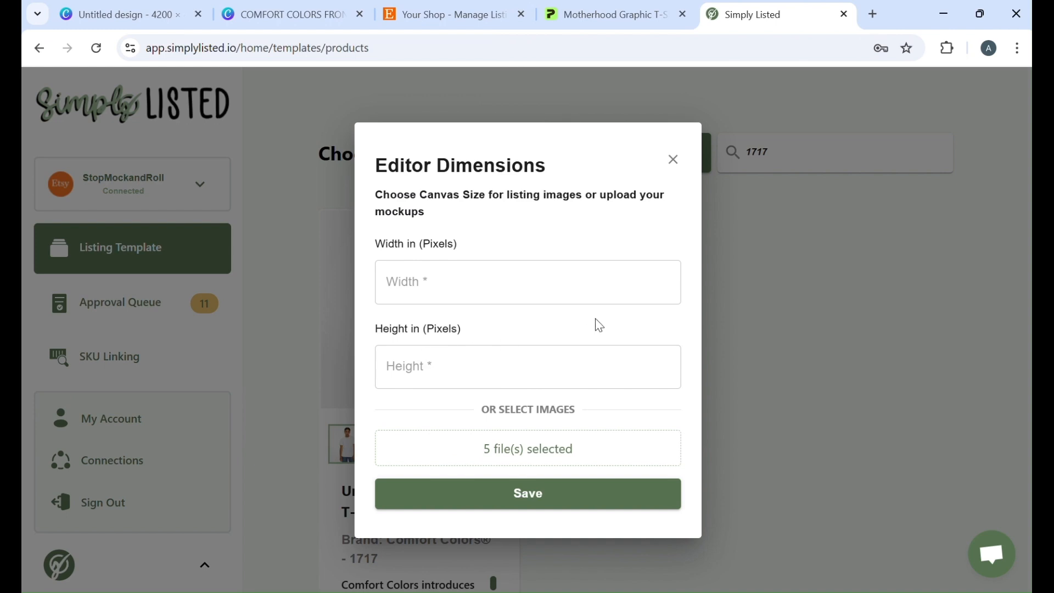
click(527, 493)
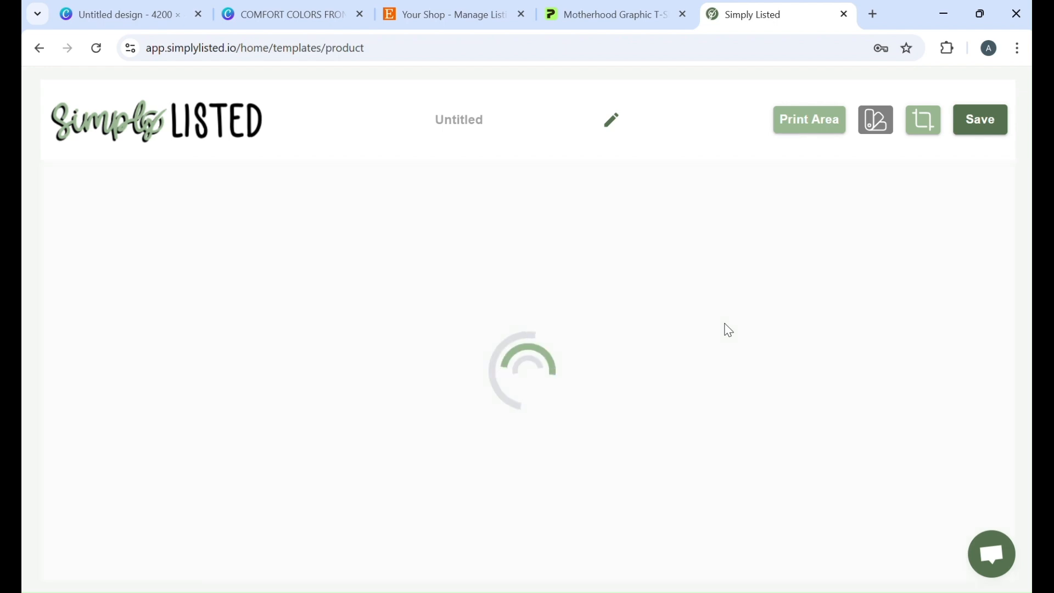
click(291, 14)
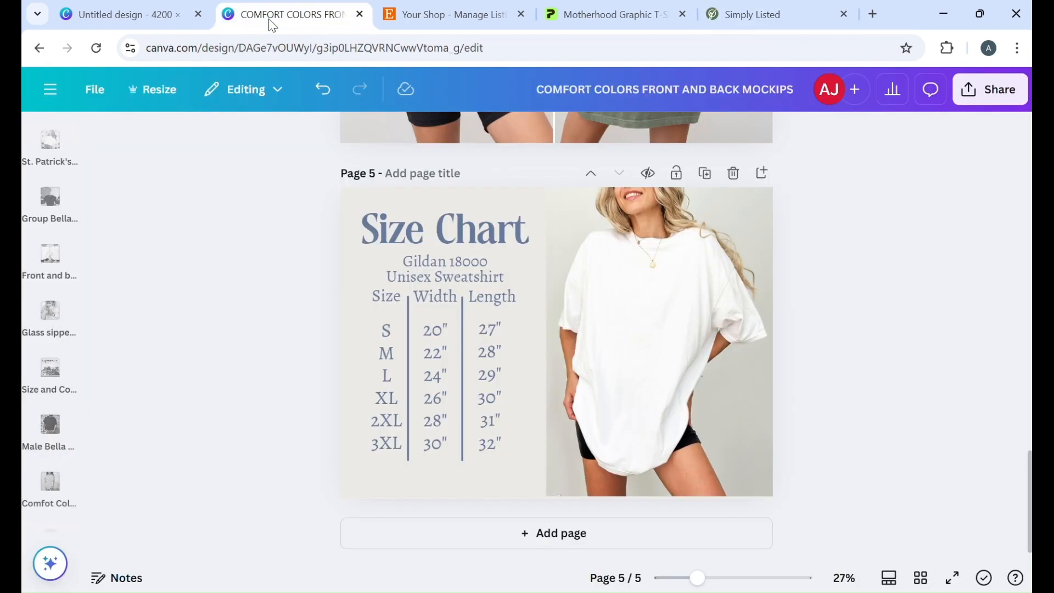
scroll(up, 3)
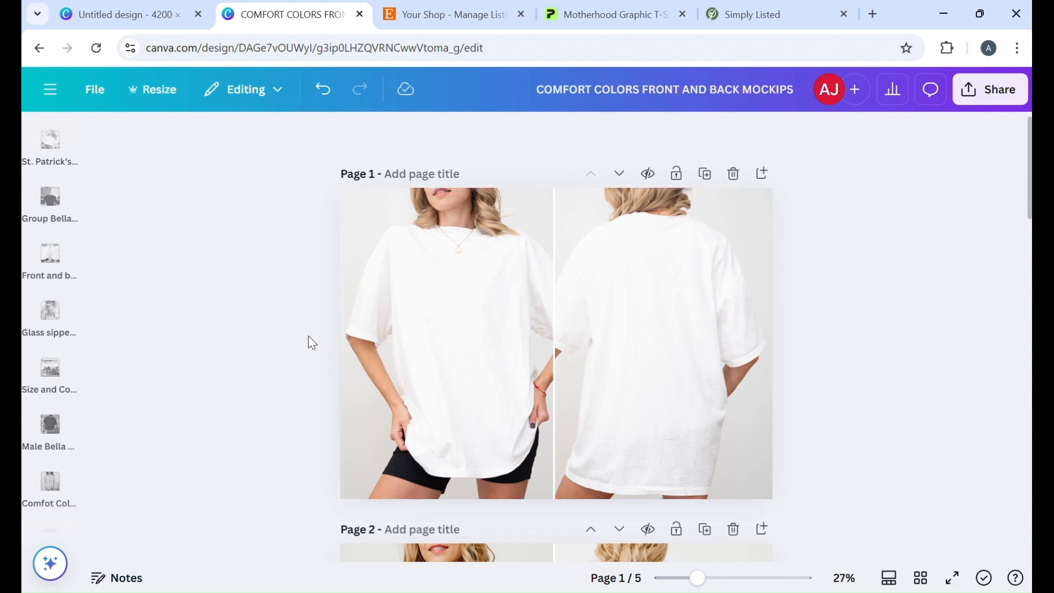
scroll(down, 3)
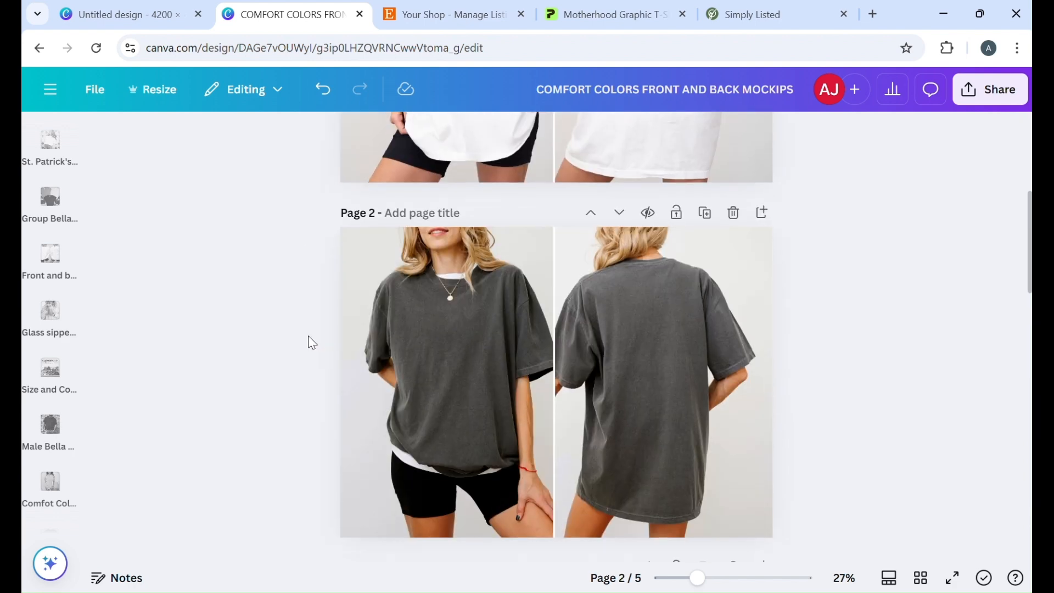
scroll(down, 3)
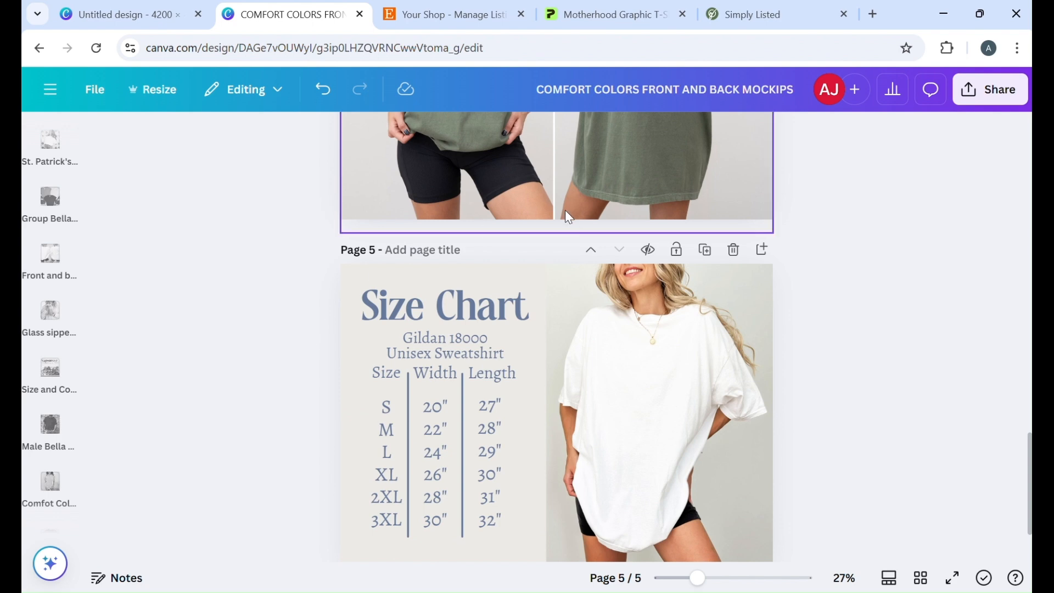
click(772, 15)
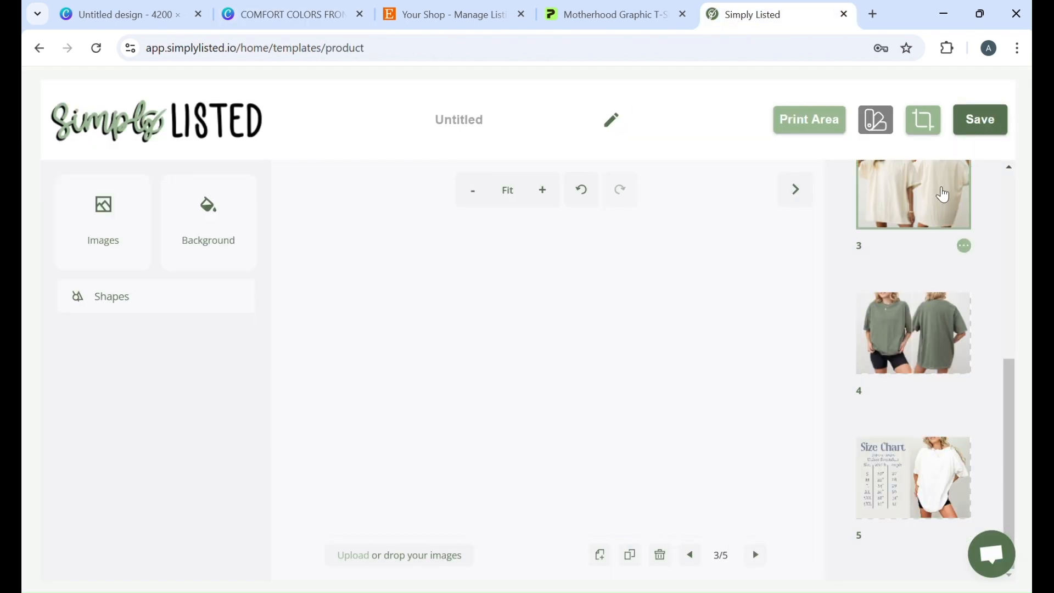
Title the template 'Comfort Colors 17171 Front and Back'
click(468, 119)
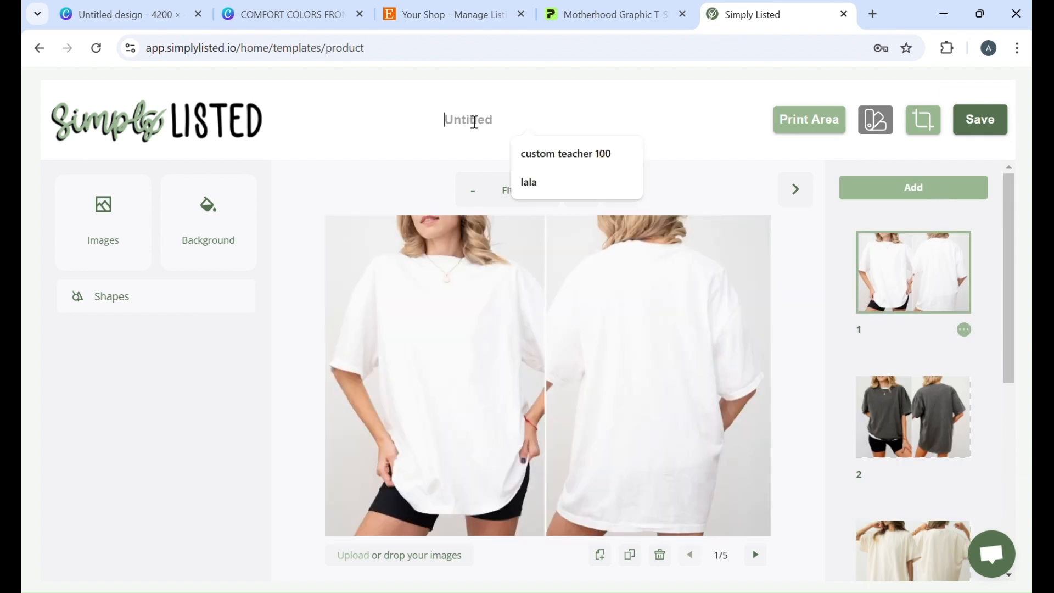
text(c)
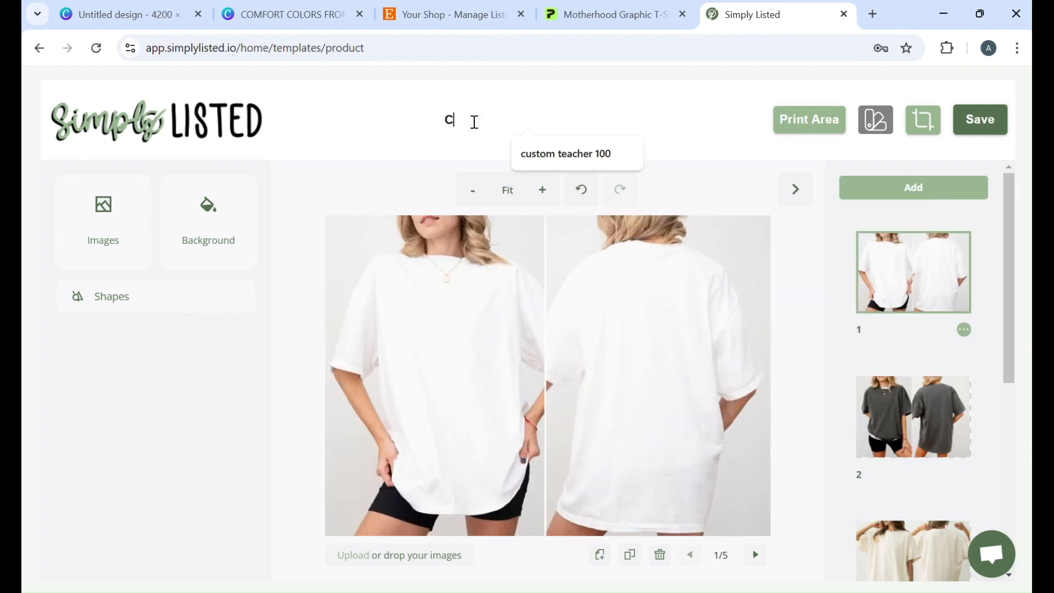
text(omfort Colo)
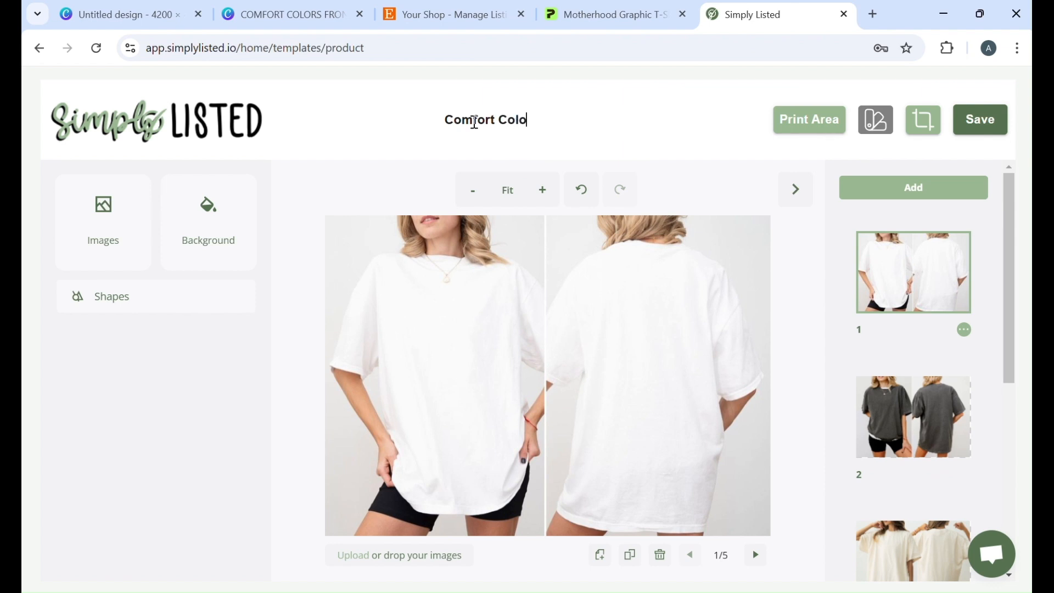
text(rs 17171)
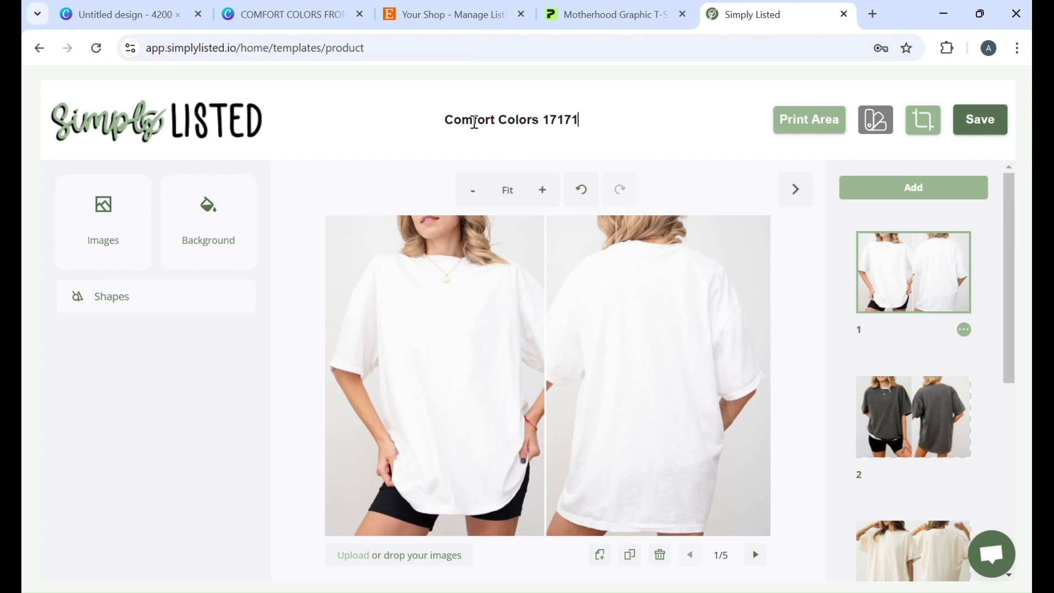
text(Front a)
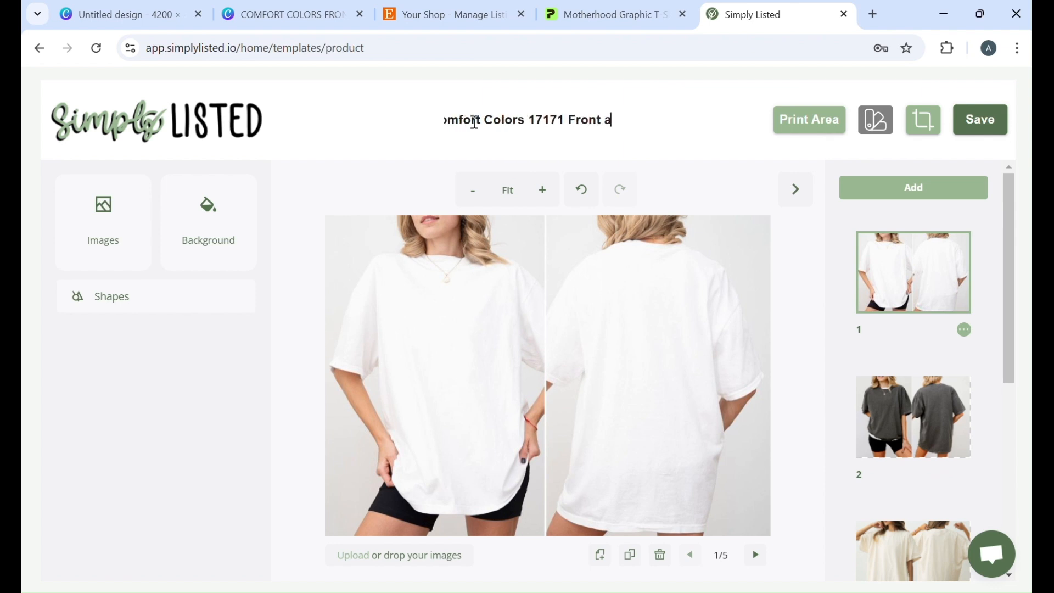
text(nd Back)
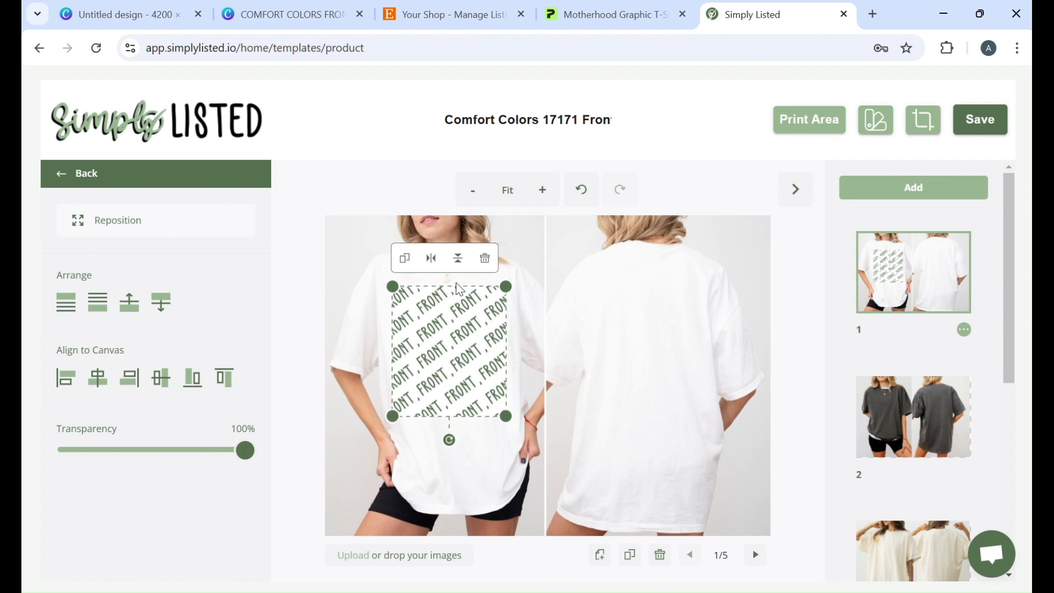
mouse_move(504, 415)
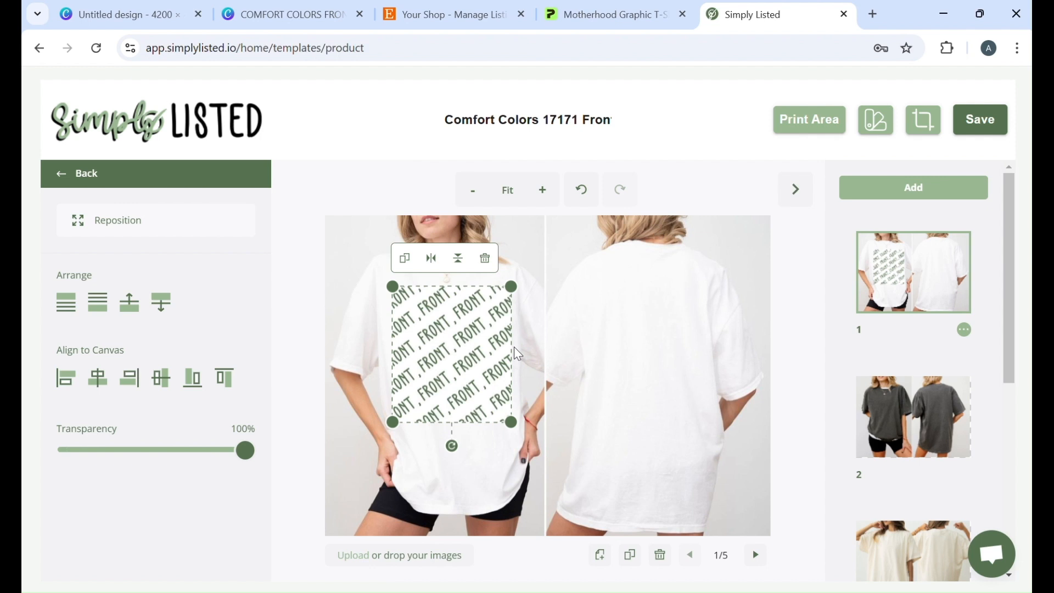
mouse_move(385, 408)
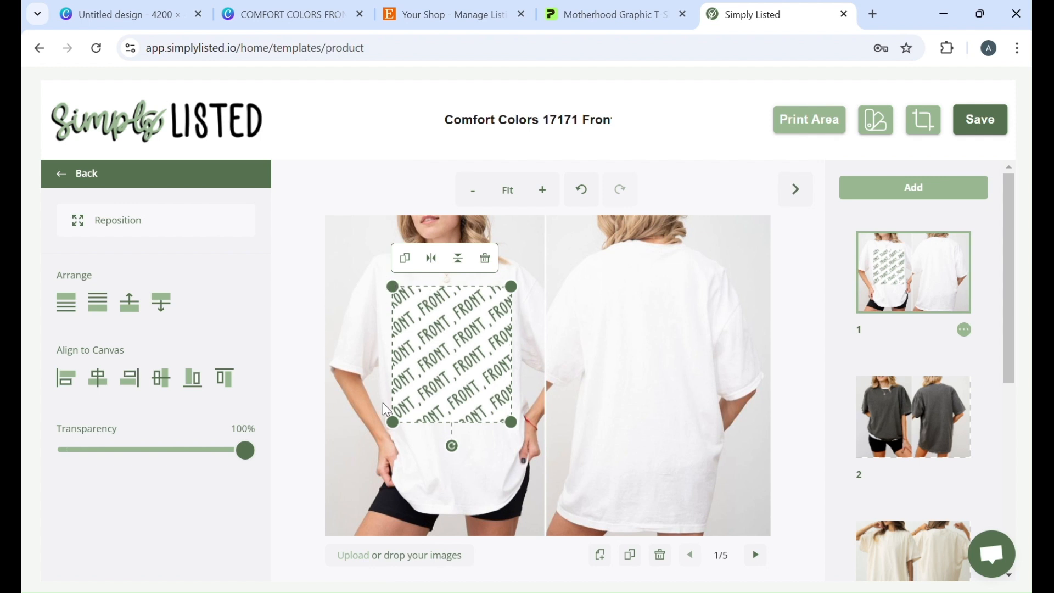
mouse_move(529, 303)
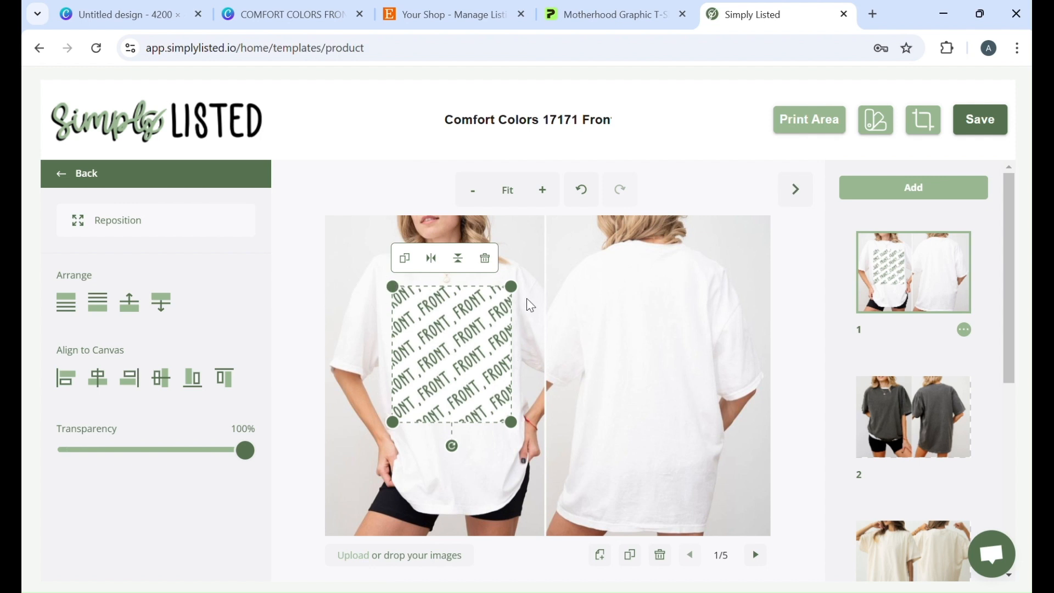
Check the front pocket design in Printify, then return to the Simply Listed editor
click(611, 14)
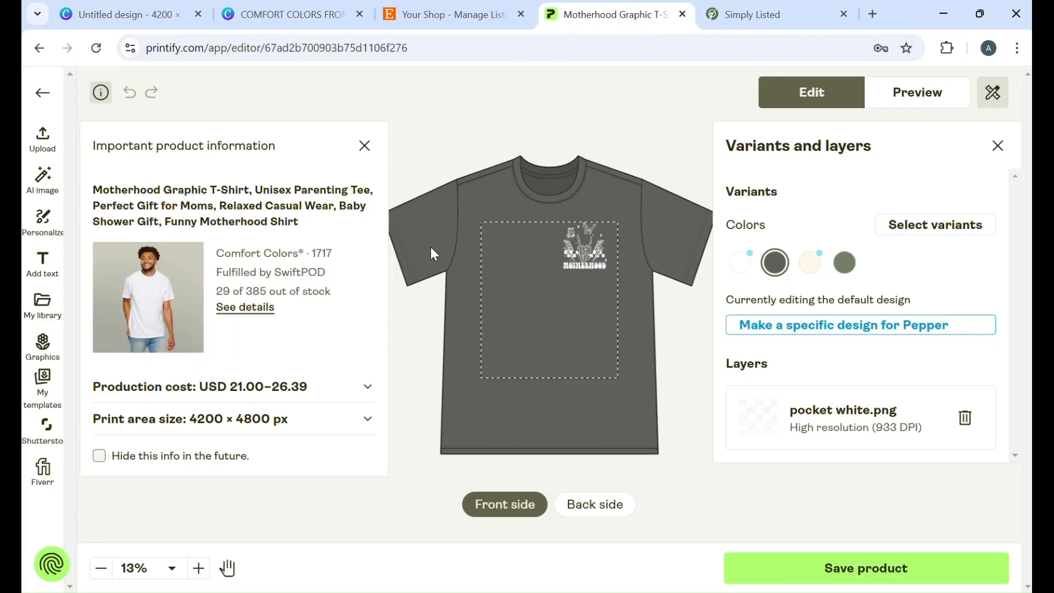
mouse_move(647, 246)
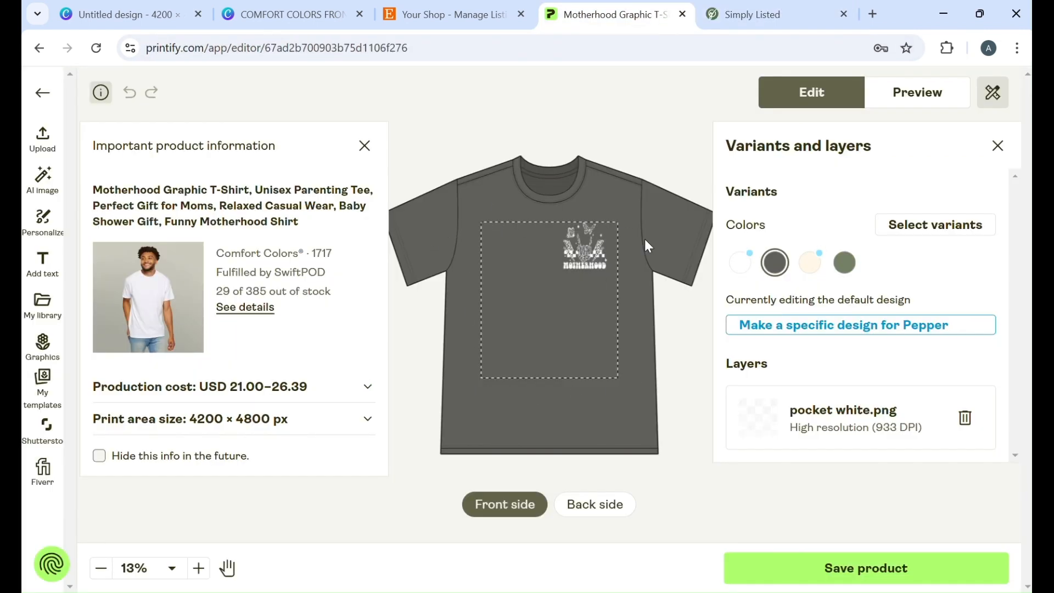
mouse_move(555, 229)
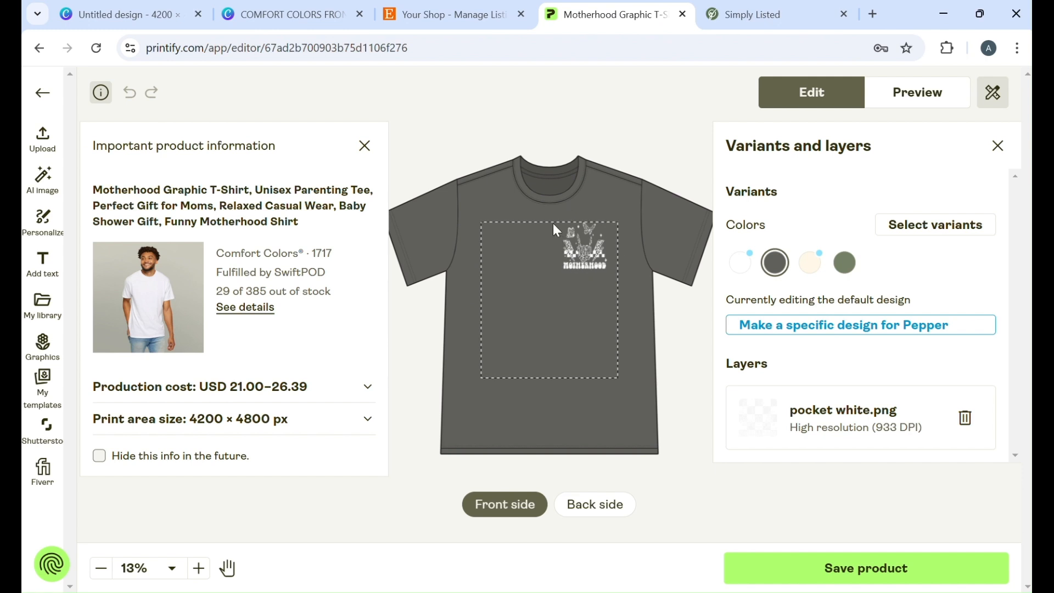
mouse_move(625, 246)
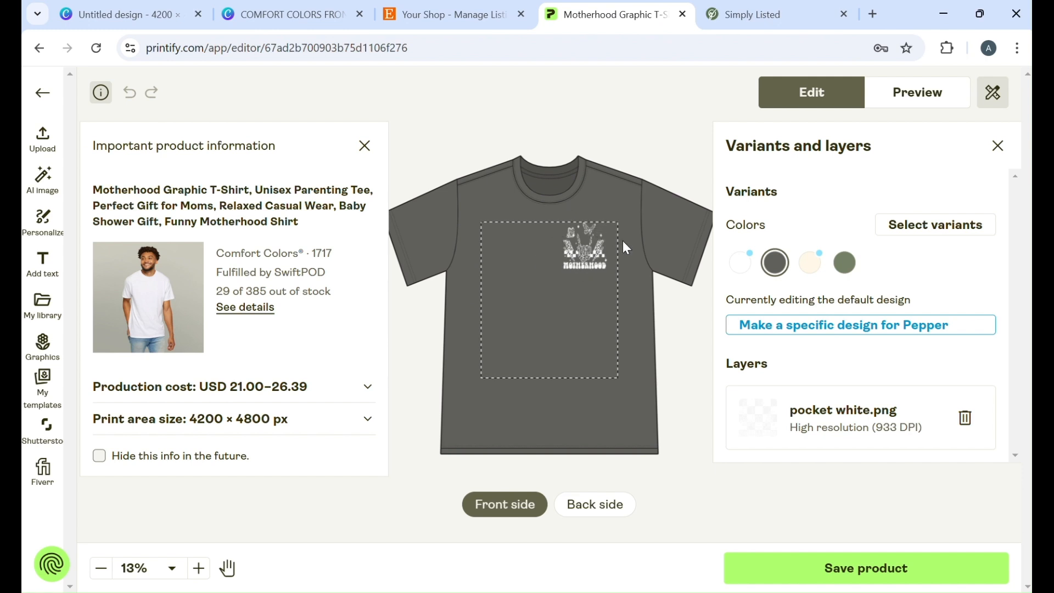
mouse_move(711, 65)
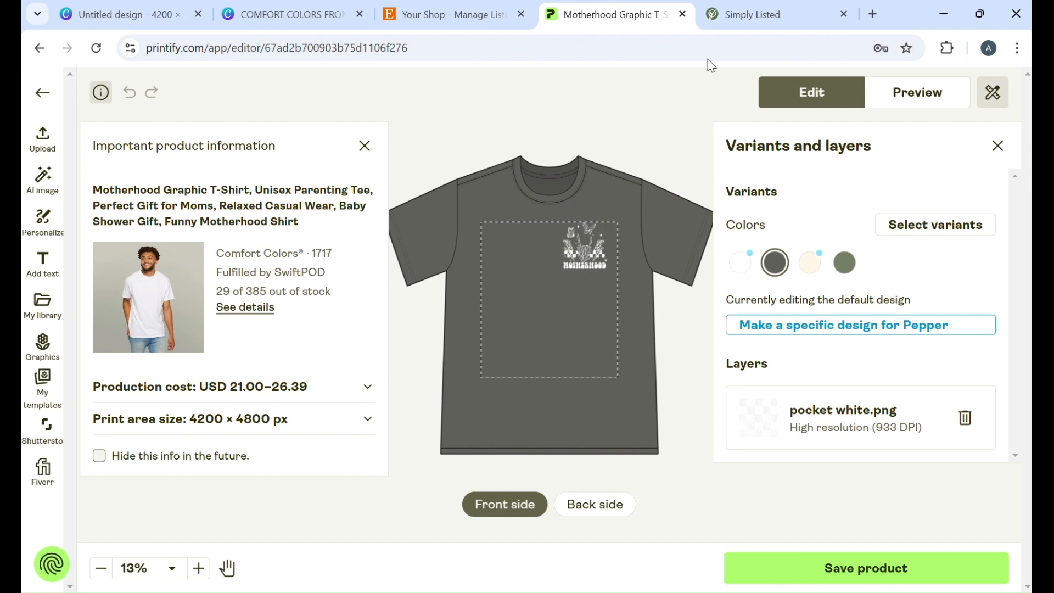
click(773, 14)
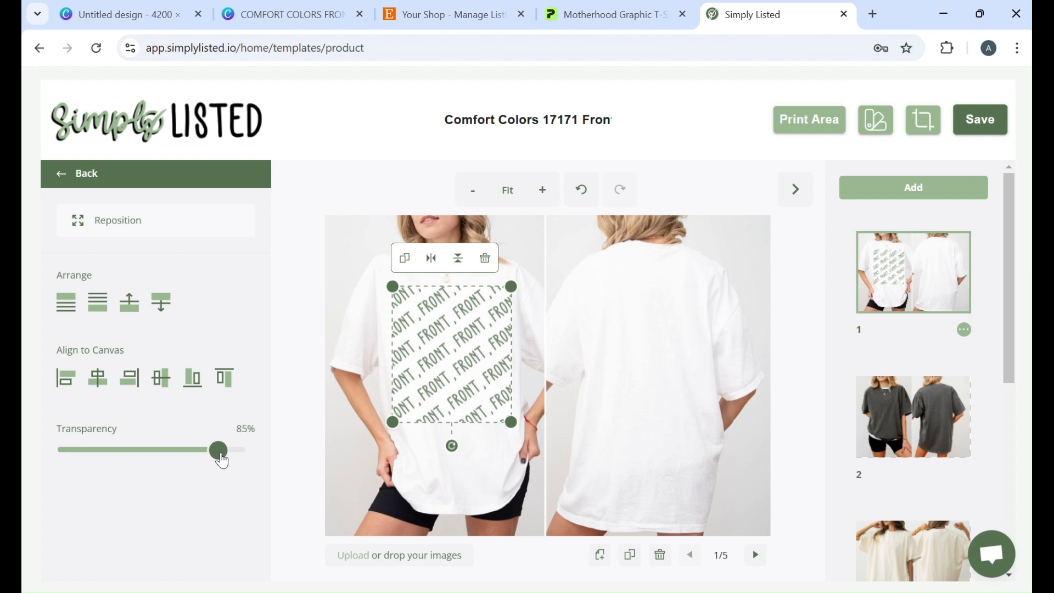
mouse_move(770, 119)
text(w)
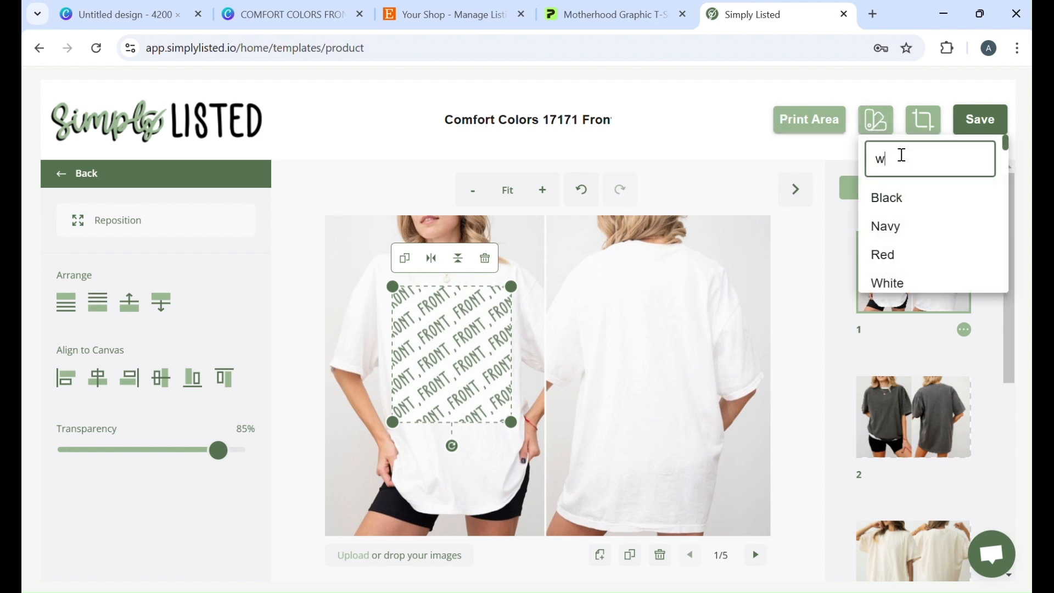
Pick White as the shirt colour for the front print area
click(886, 282)
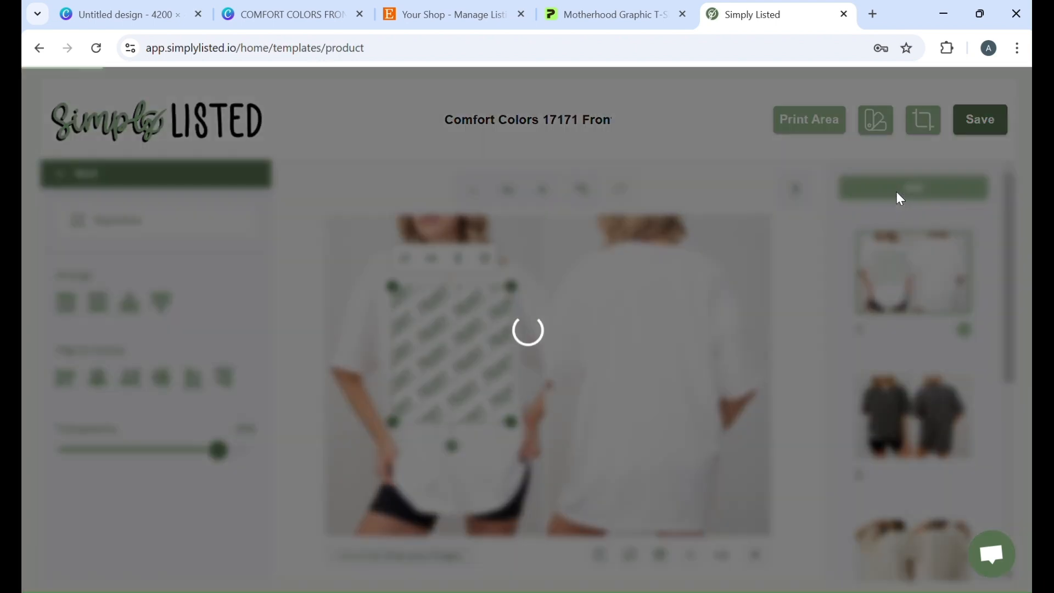
mouse_move(772, 222)
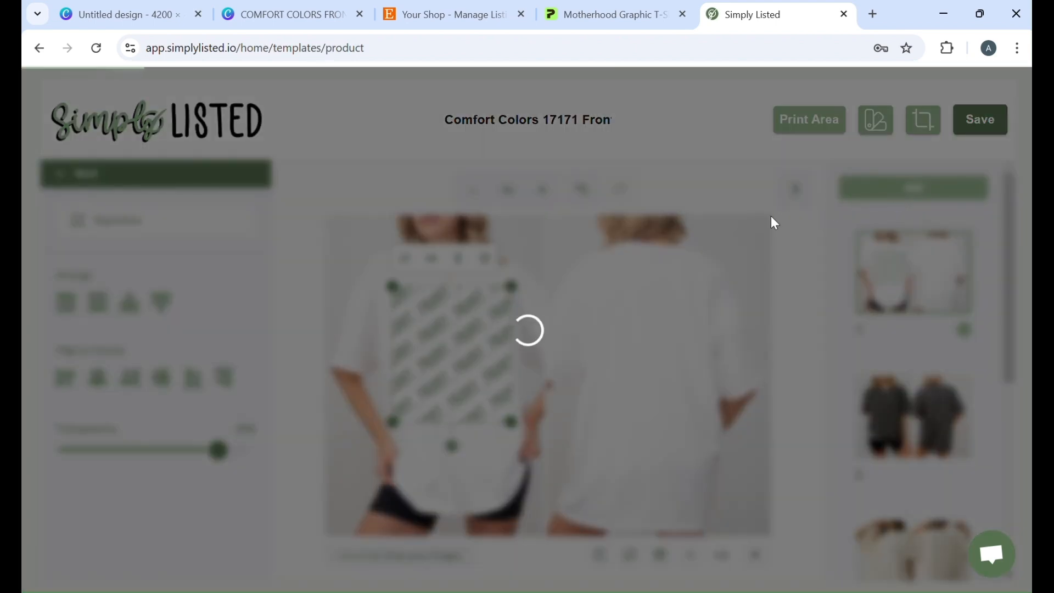
Add a White back print area to the first mockup at 86% transparency
click(808, 120)
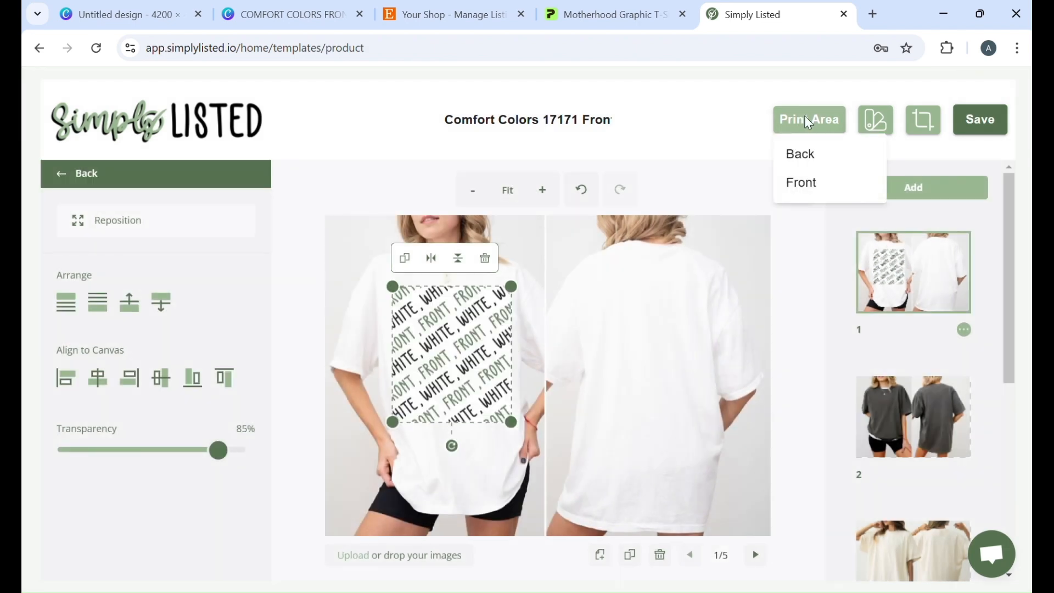
click(800, 182)
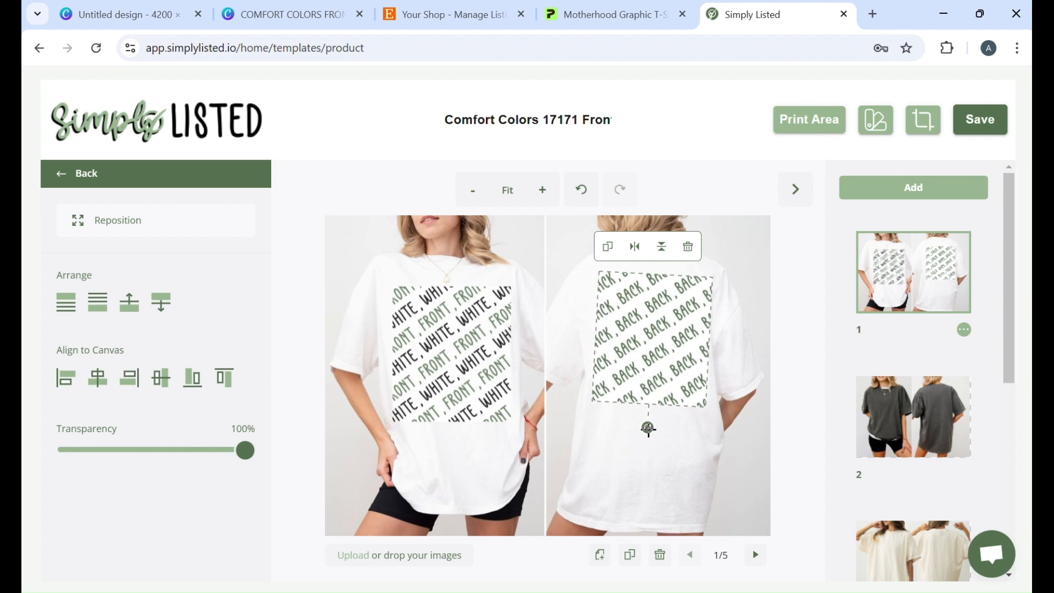
click(647, 335)
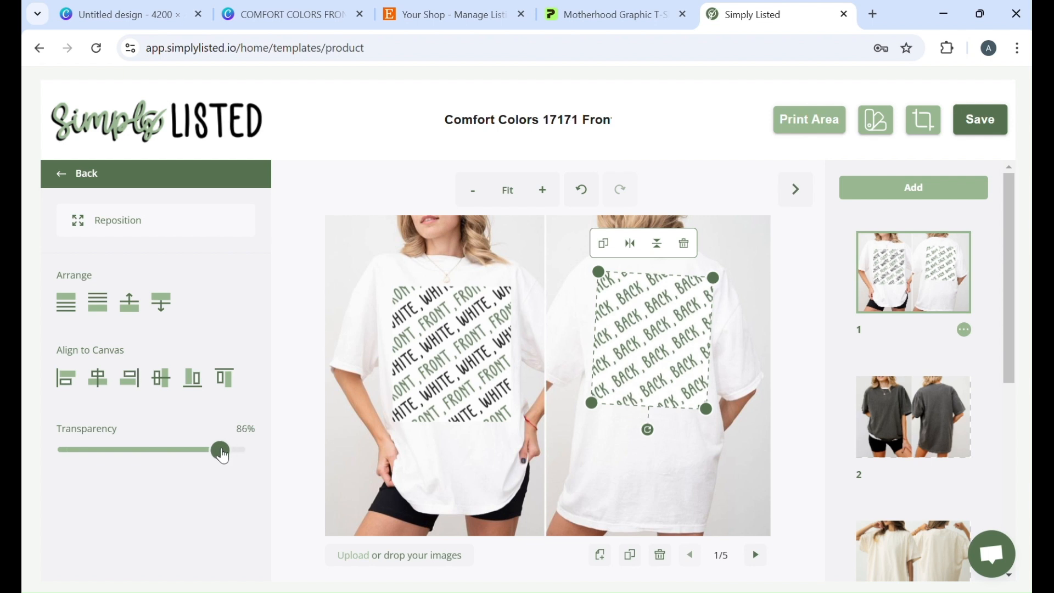
click(874, 120)
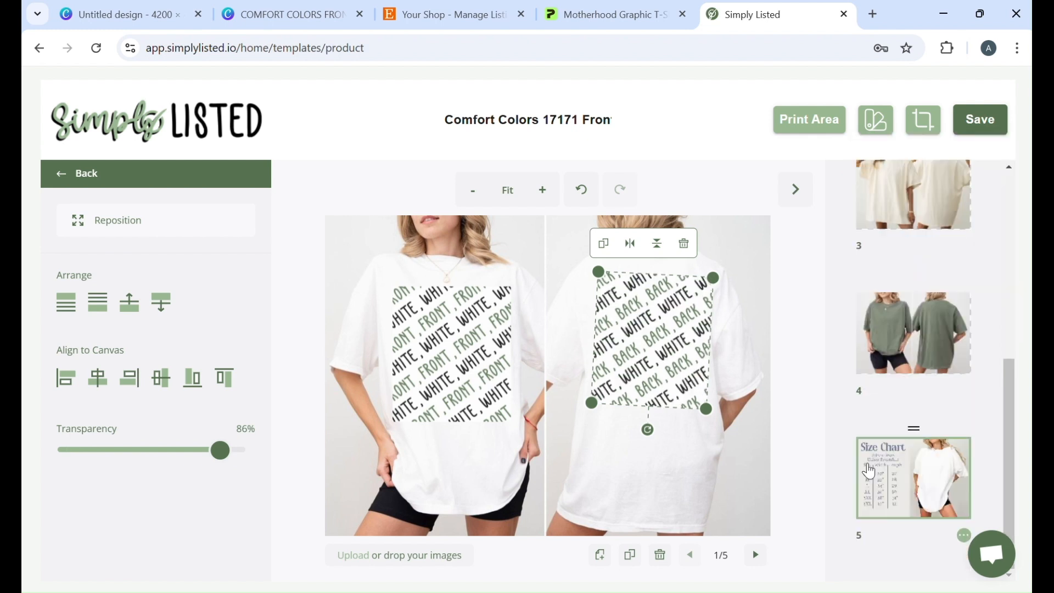
Show the fifth image, the size chart, on the template canvas
click(912, 476)
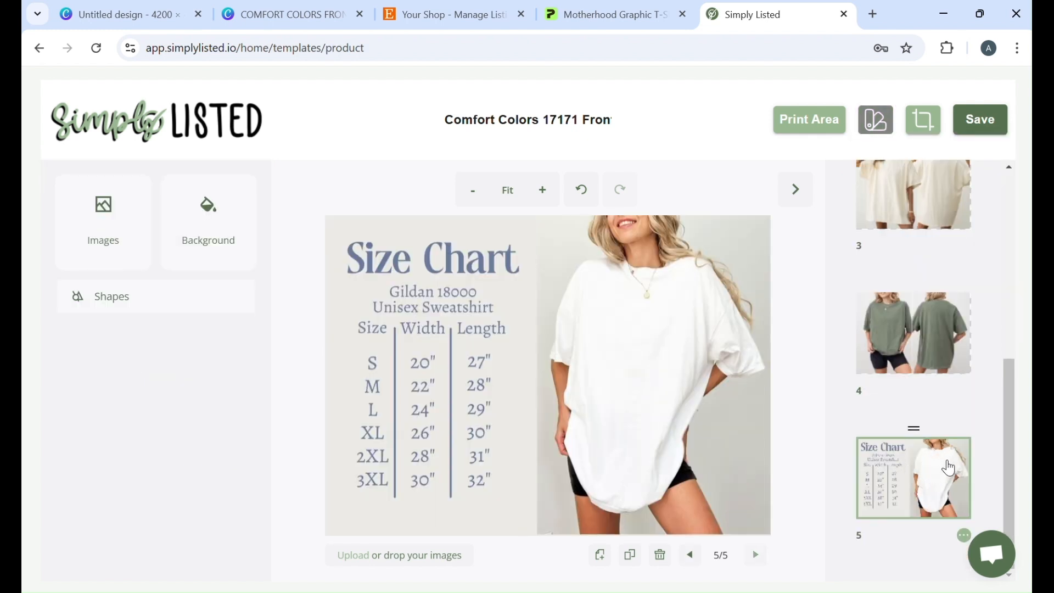
mouse_move(625, 282)
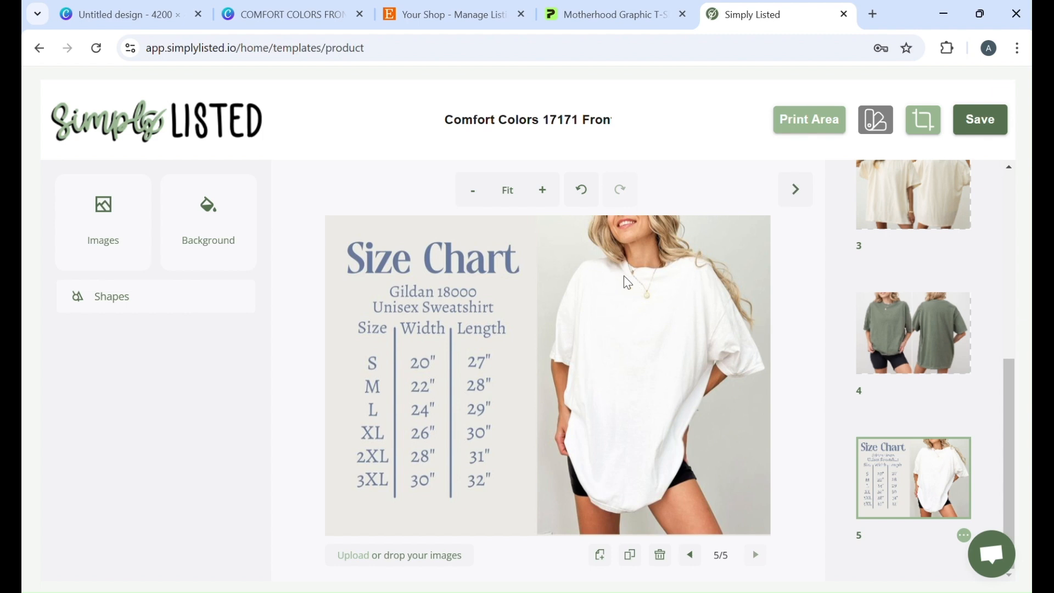
mouse_move(665, 301)
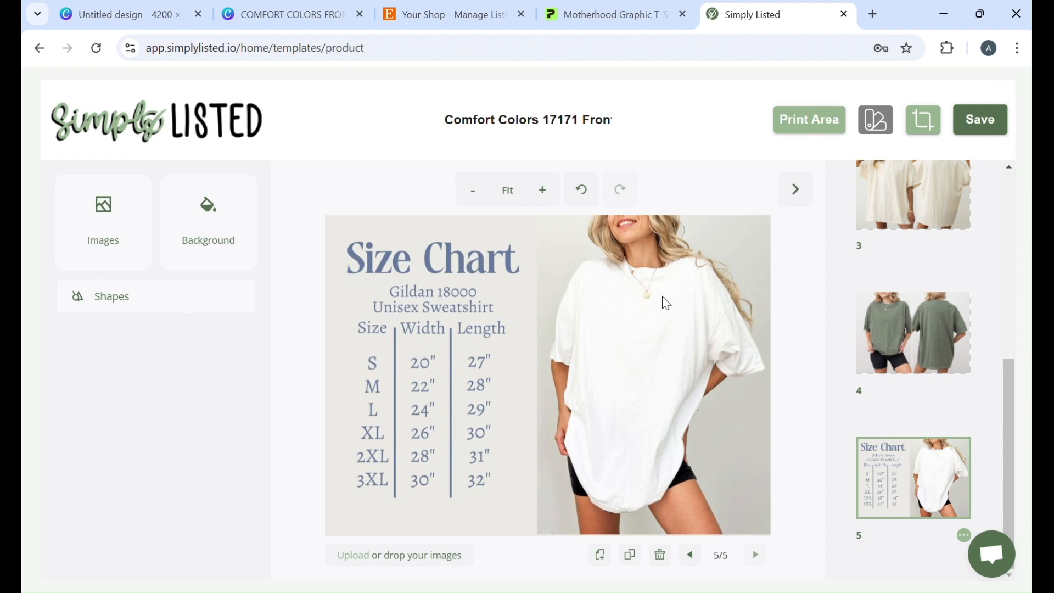
scroll(up, 3)
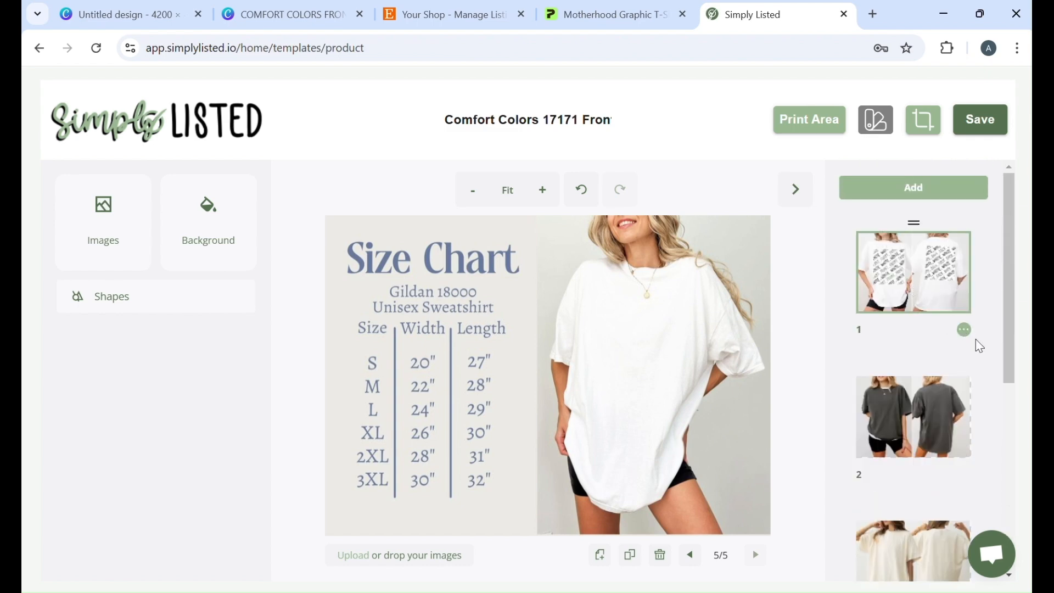
Save the template and scroll to the Comfort Colors Front and Back template cards
click(979, 120)
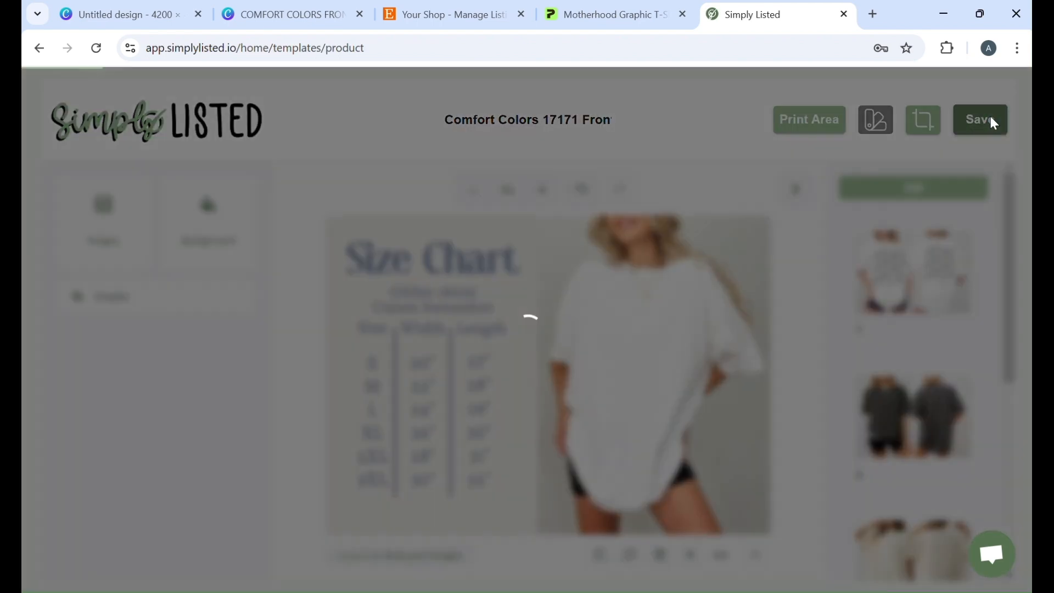
click(978, 119)
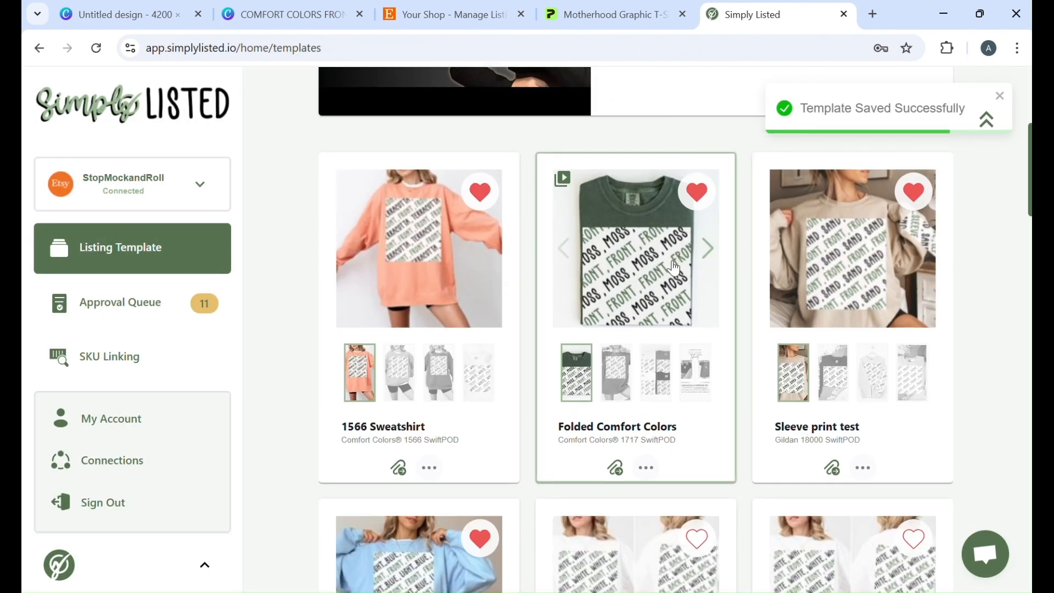
scroll(down, 3)
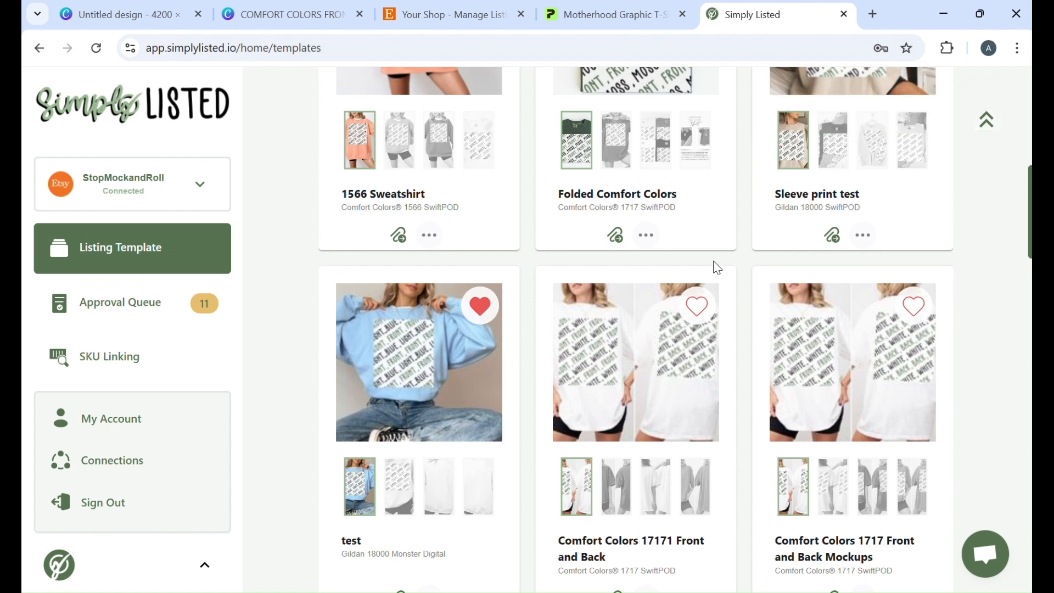
scroll(down, 3)
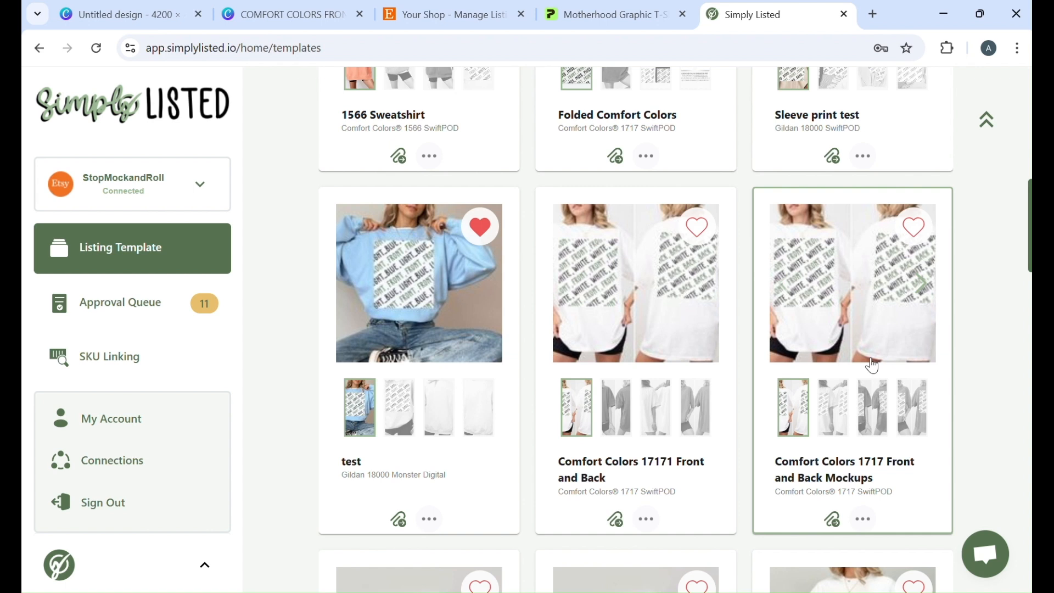
mouse_move(942, 441)
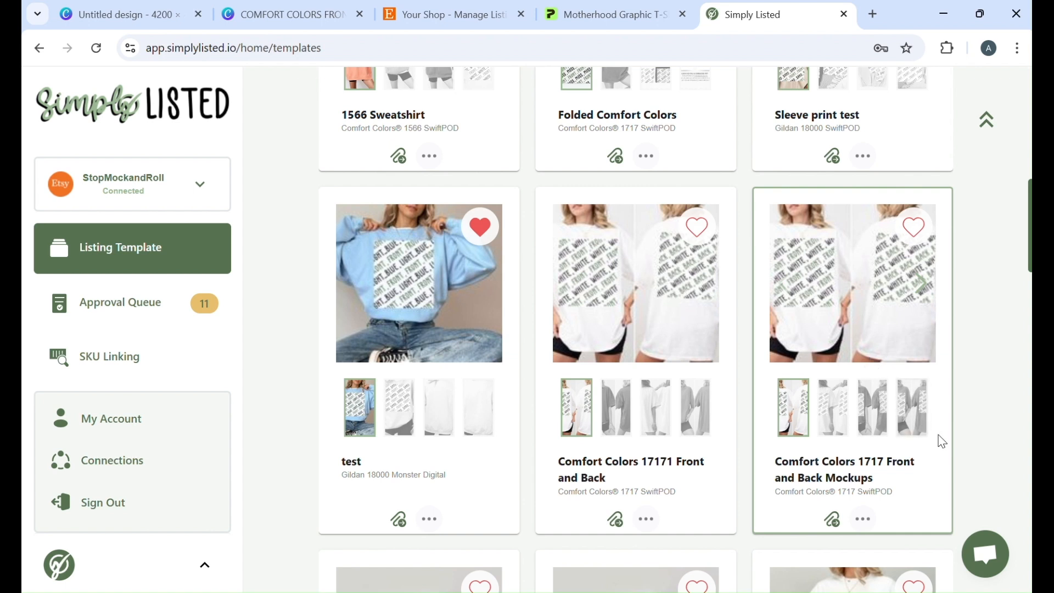
mouse_move(897, 488)
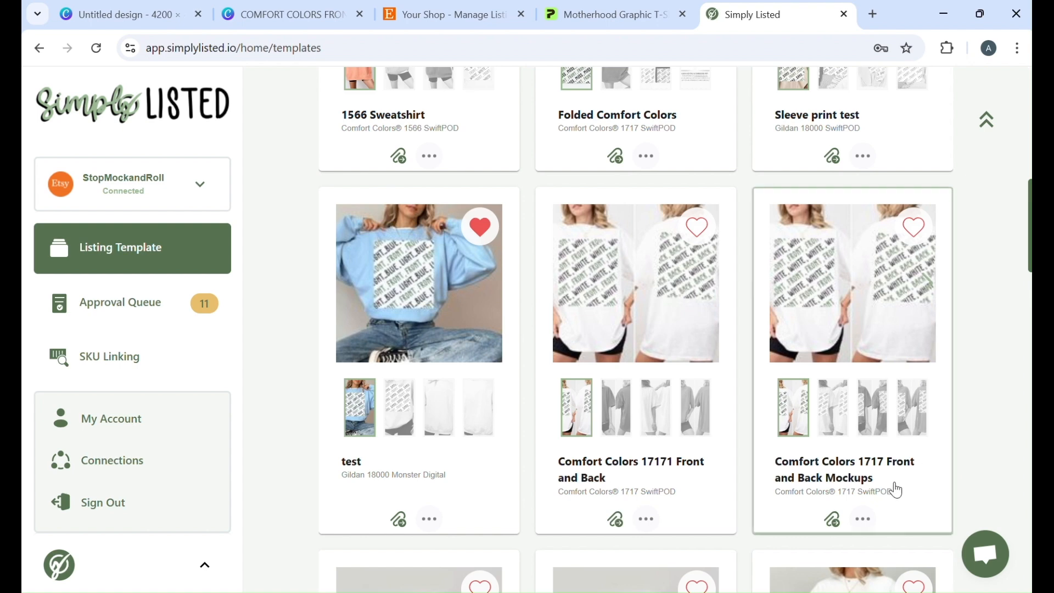
Open My Products, resync from Printify, and select the Motherhood Graphic T-Shirt
click(862, 517)
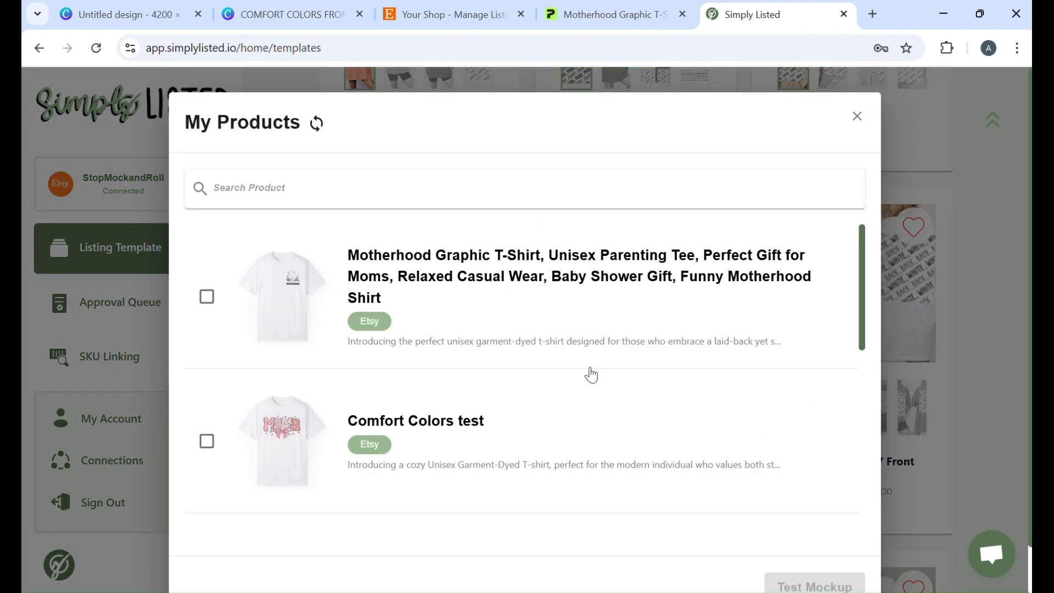
mouse_move(456, 276)
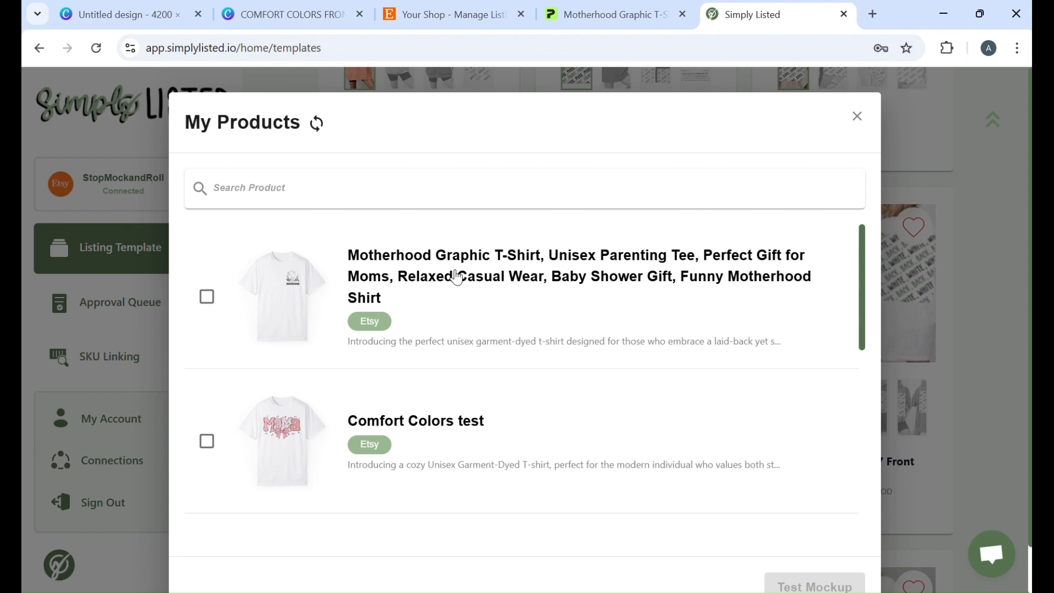
mouse_move(456, 277)
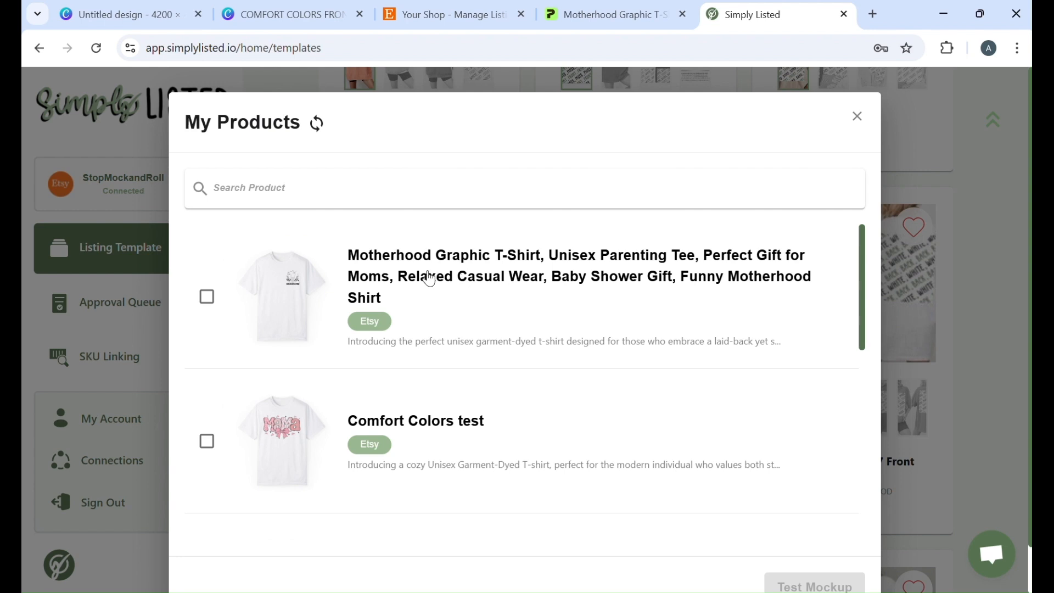
mouse_move(410, 279)
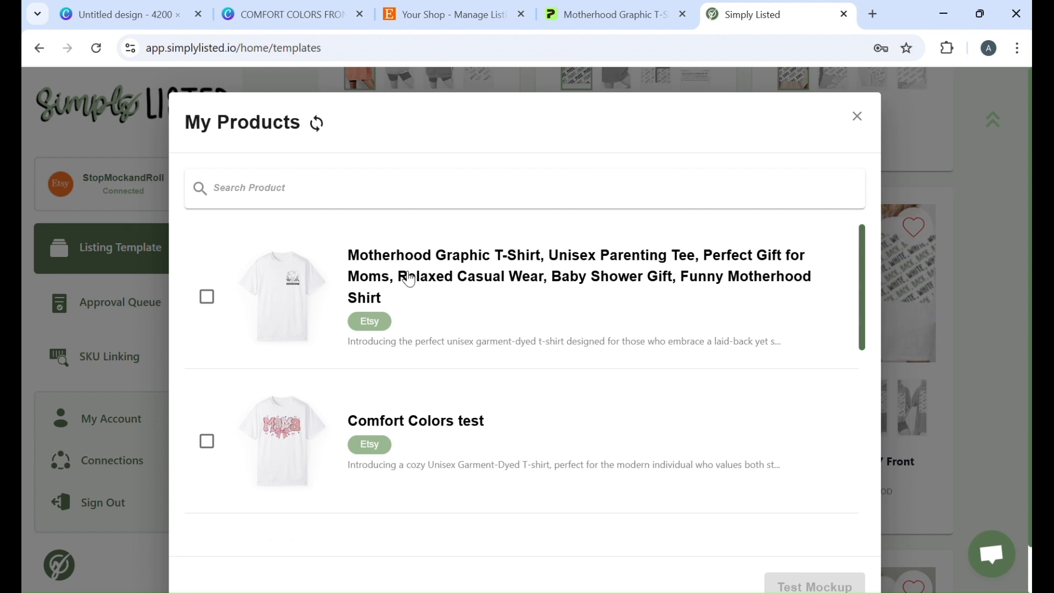
mouse_move(393, 274)
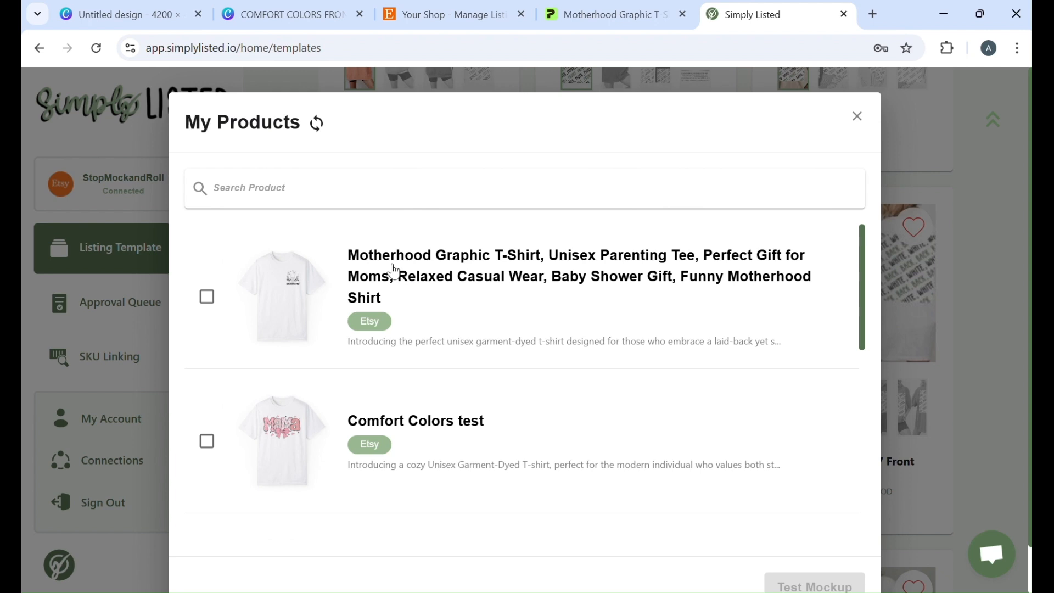
mouse_move(554, 305)
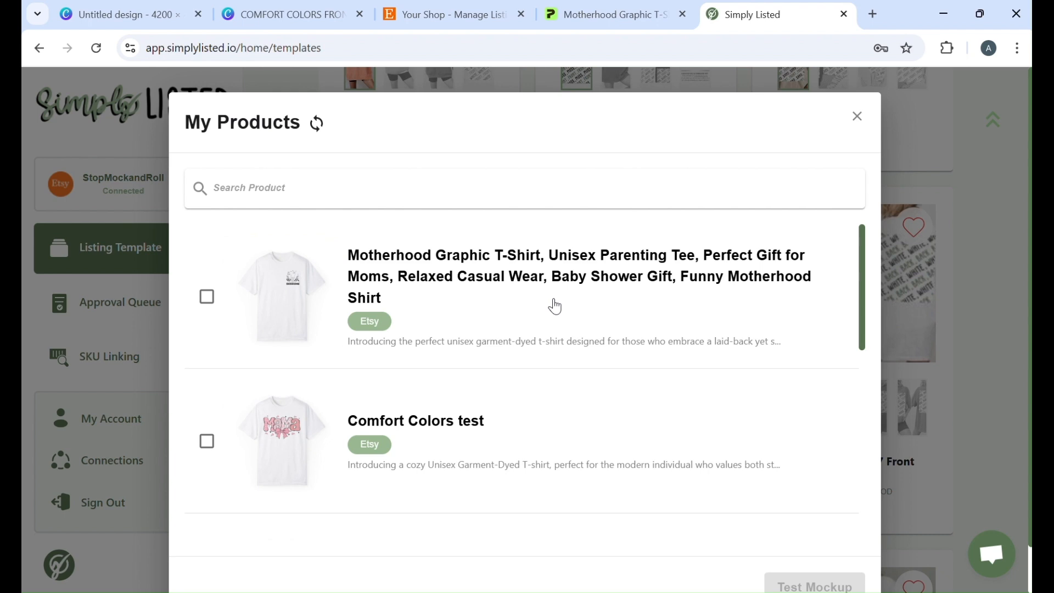
mouse_move(463, 227)
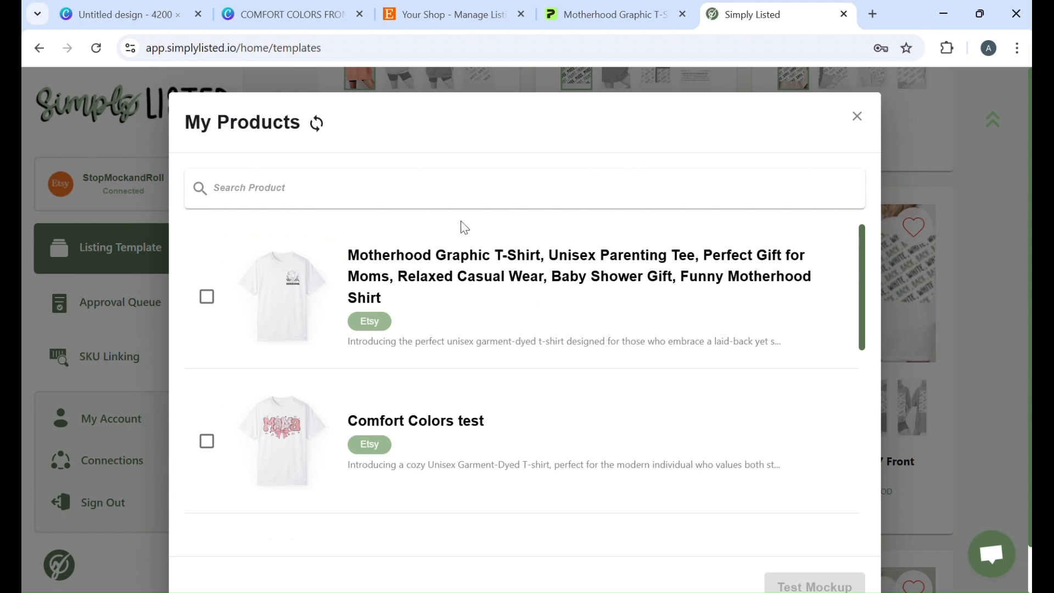
click(316, 124)
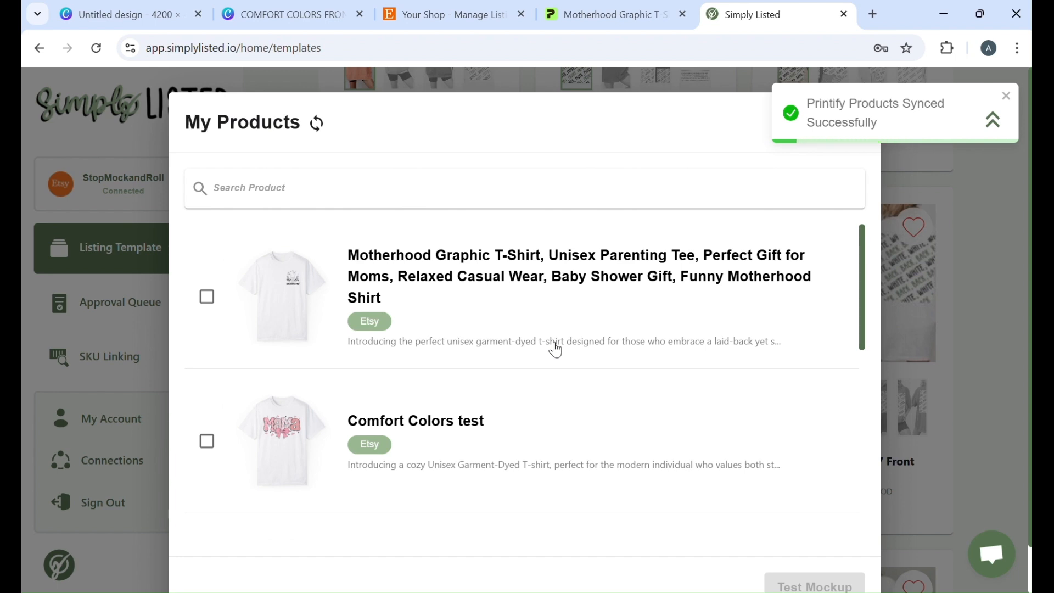
click(1006, 95)
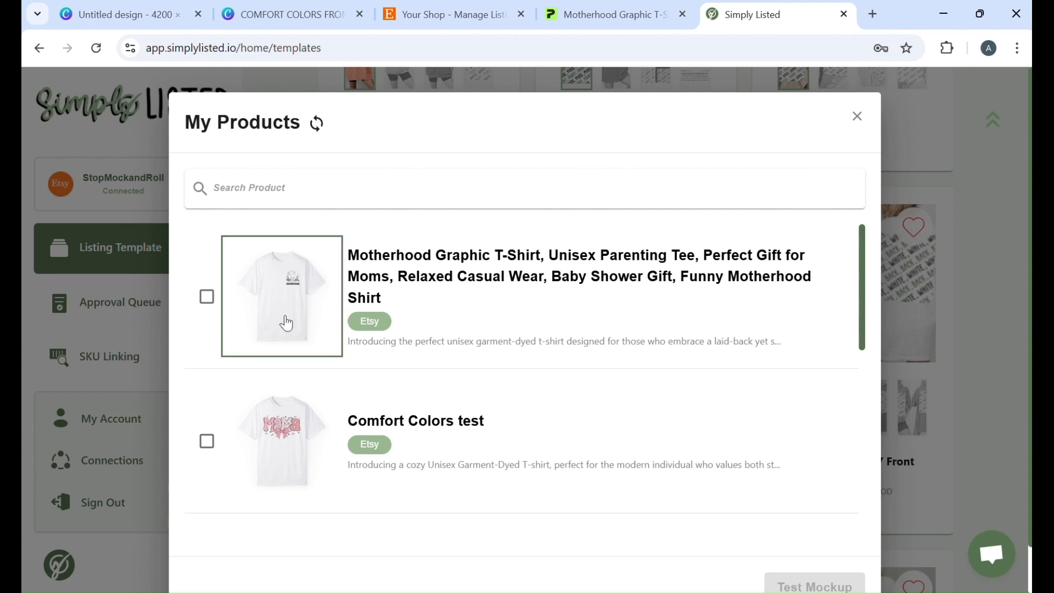
scroll(down, 3)
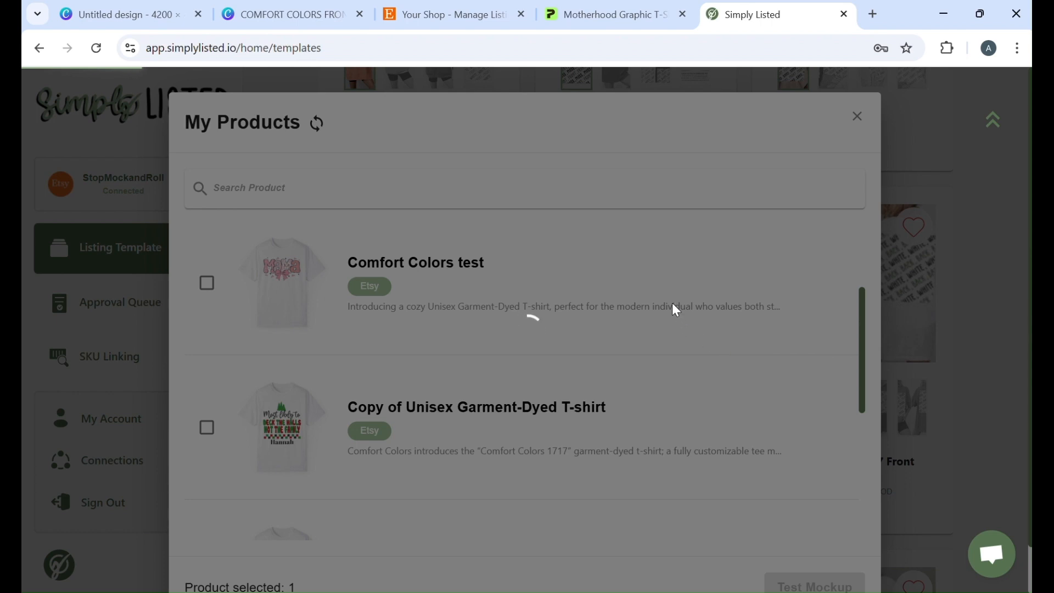
click(813, 583)
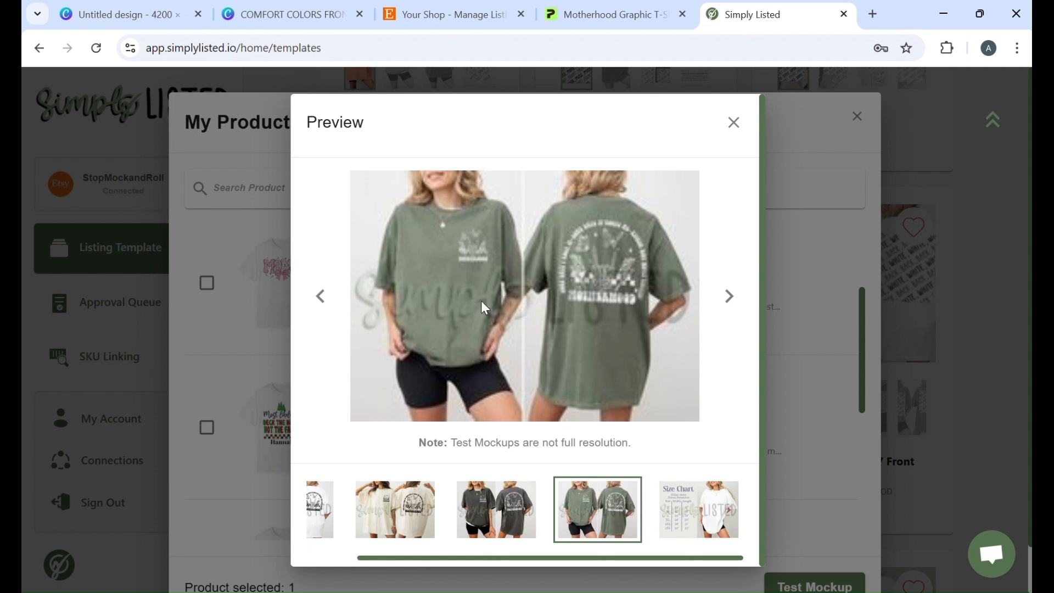
mouse_move(680, 271)
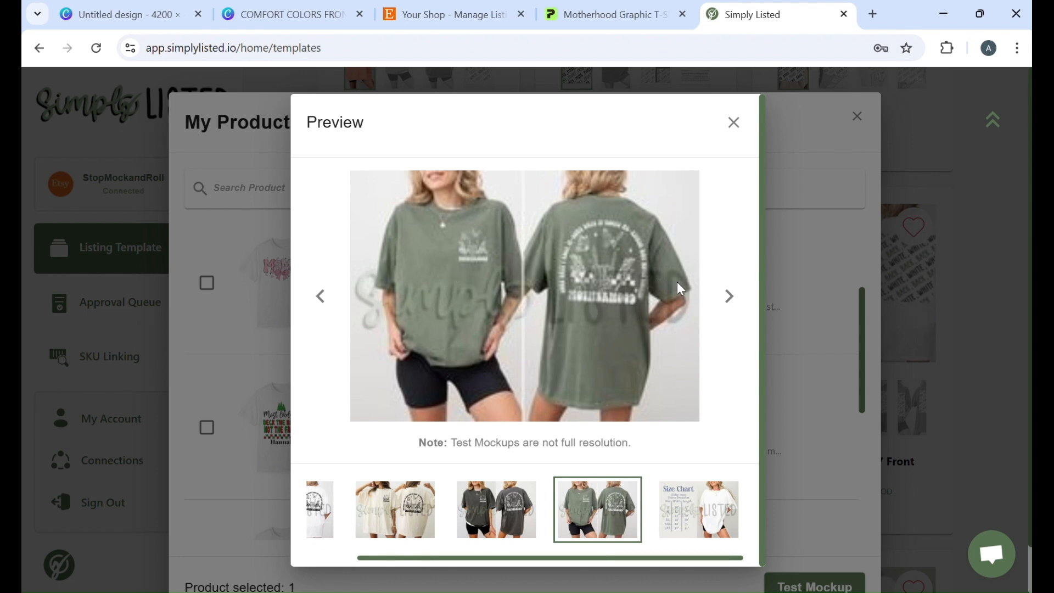
click(733, 123)
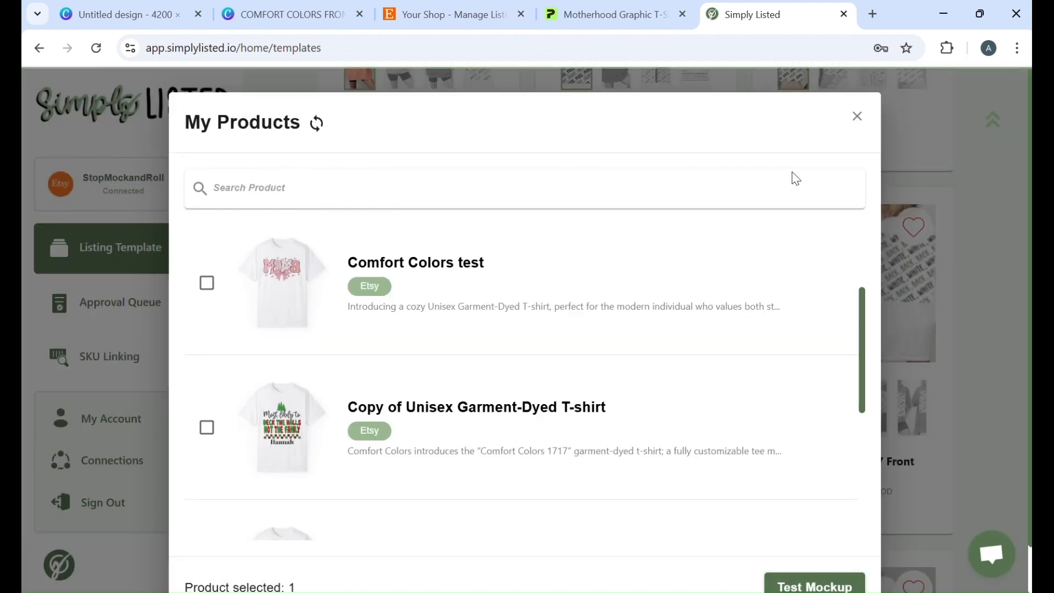
Close the product picker, then edit and re-save the Comfort Colors 1717 Front and Back template
click(857, 116)
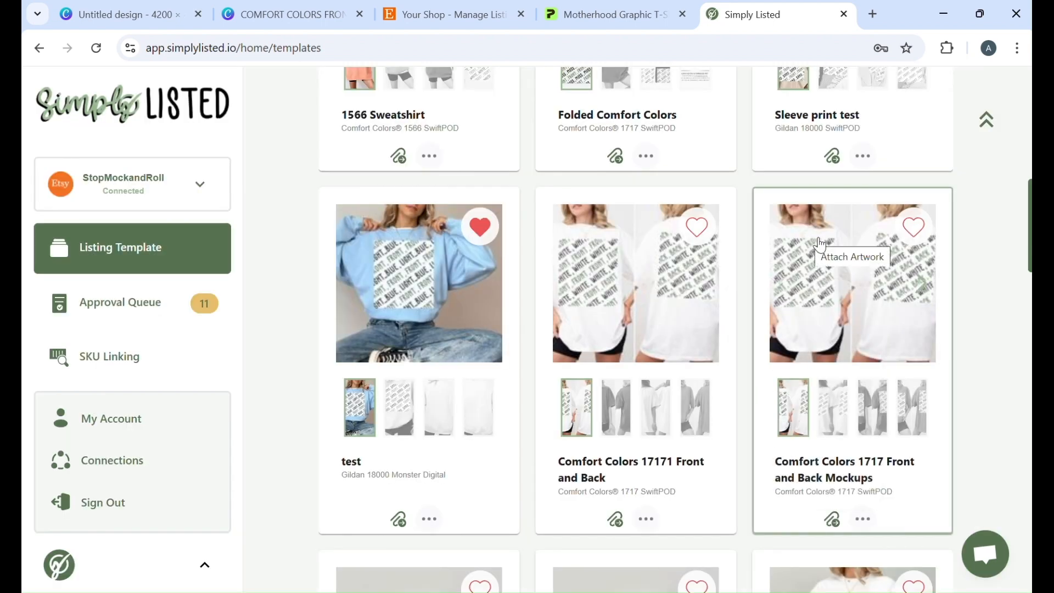
mouse_move(796, 339)
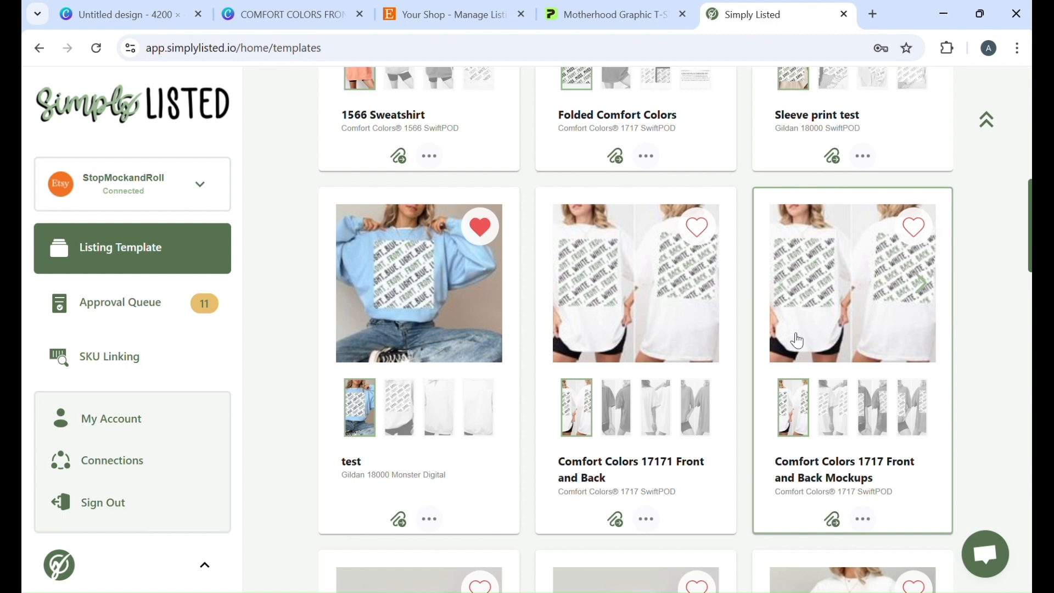
click(862, 518)
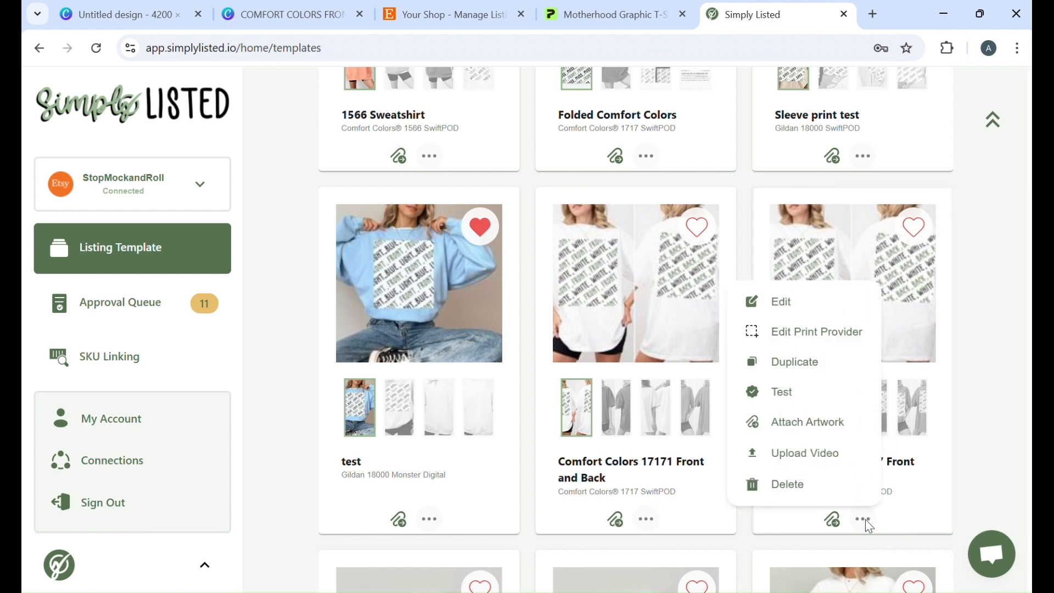
click(780, 302)
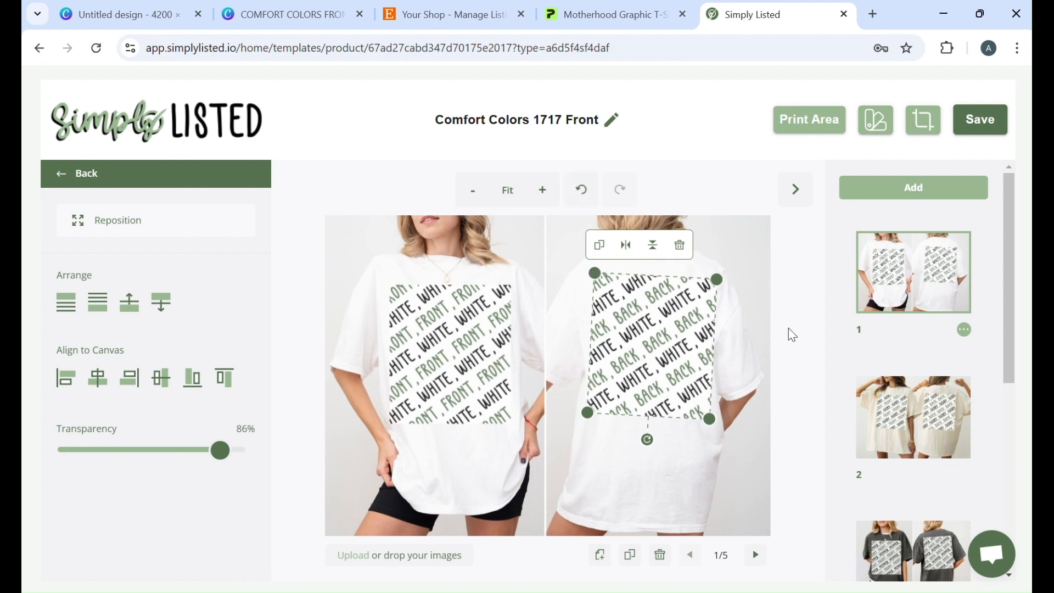
click(979, 120)
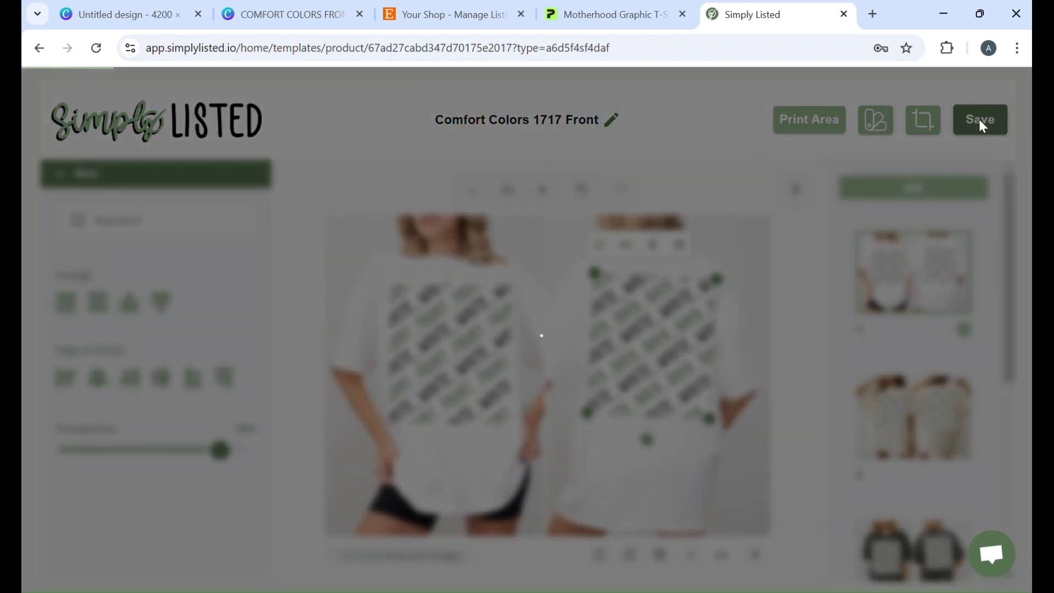
click(978, 120)
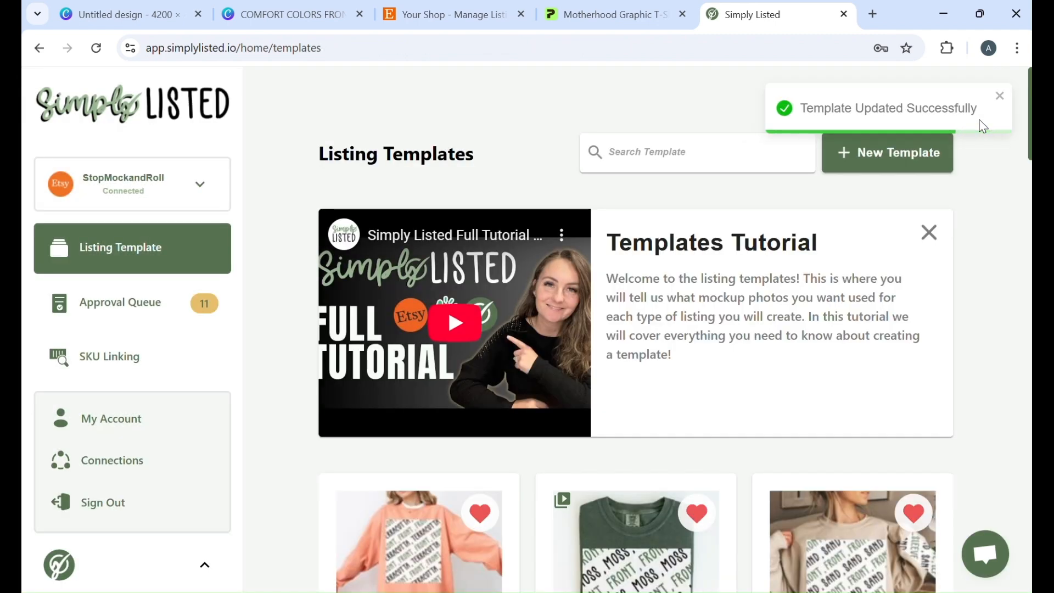
Attach the Motherhood Graphic T-Shirt to the 1717 Front and Back template and create mockups
scroll(down, 3)
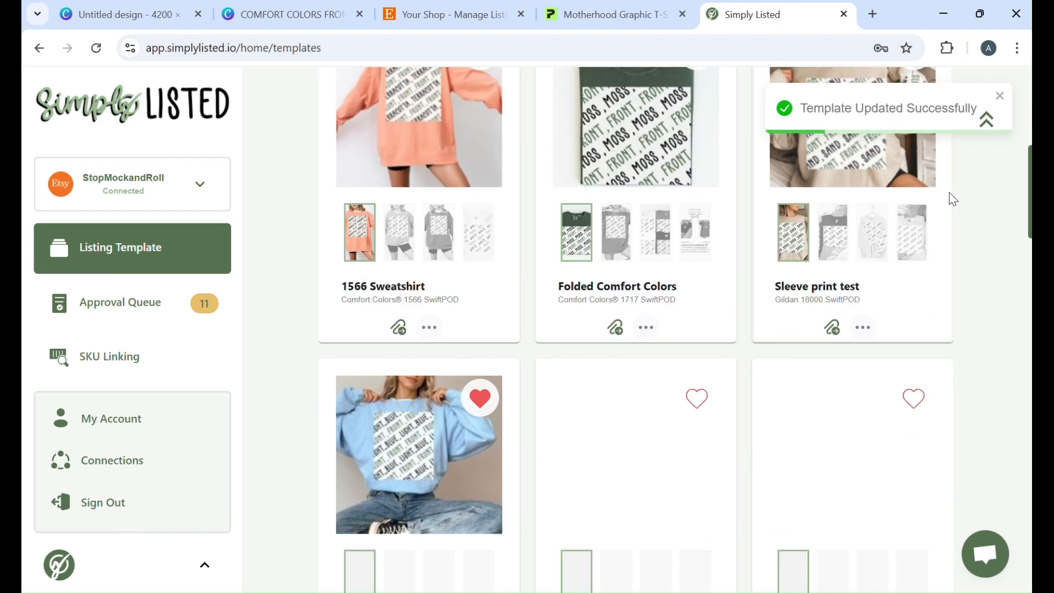
scroll(down, 3)
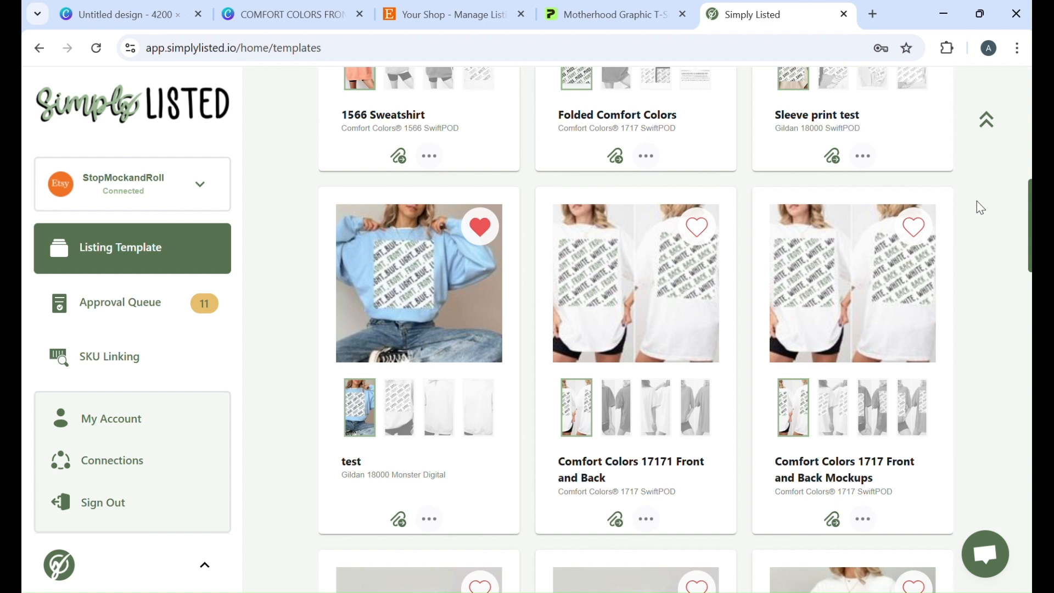
scroll(down, 3)
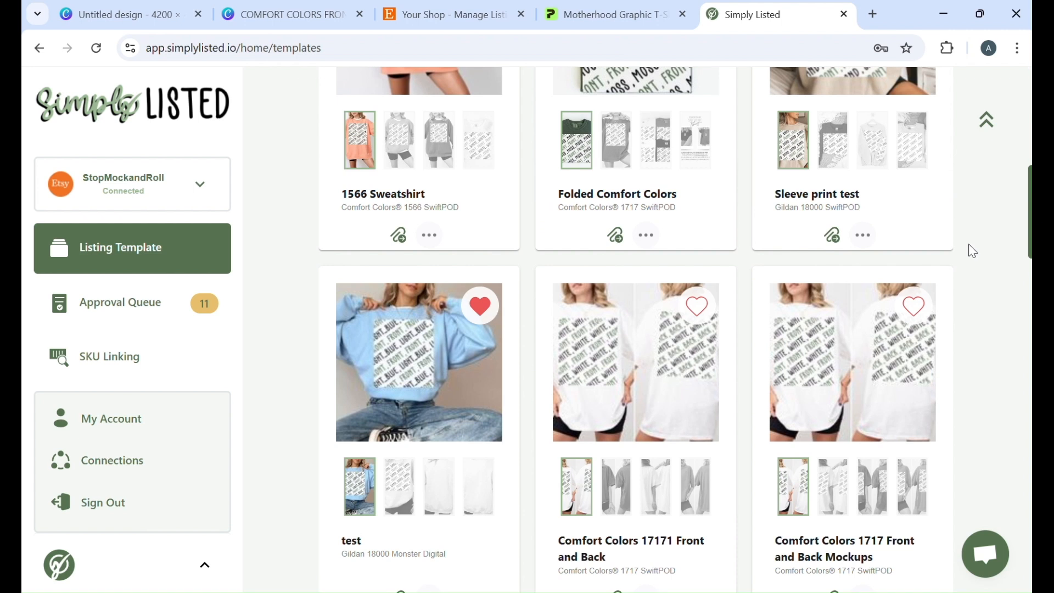
scroll(down, 3)
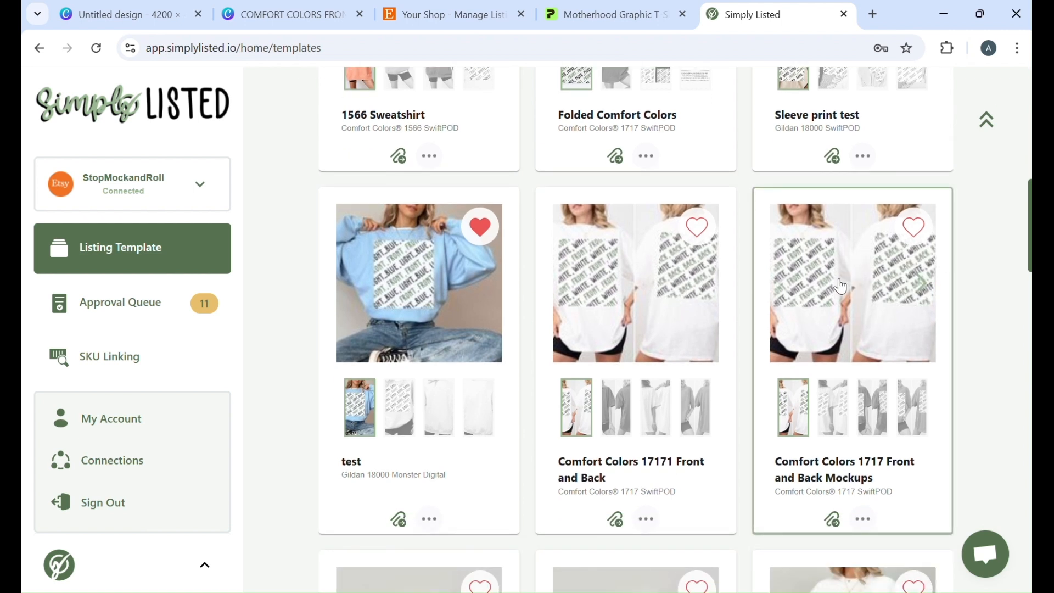
mouse_move(854, 514)
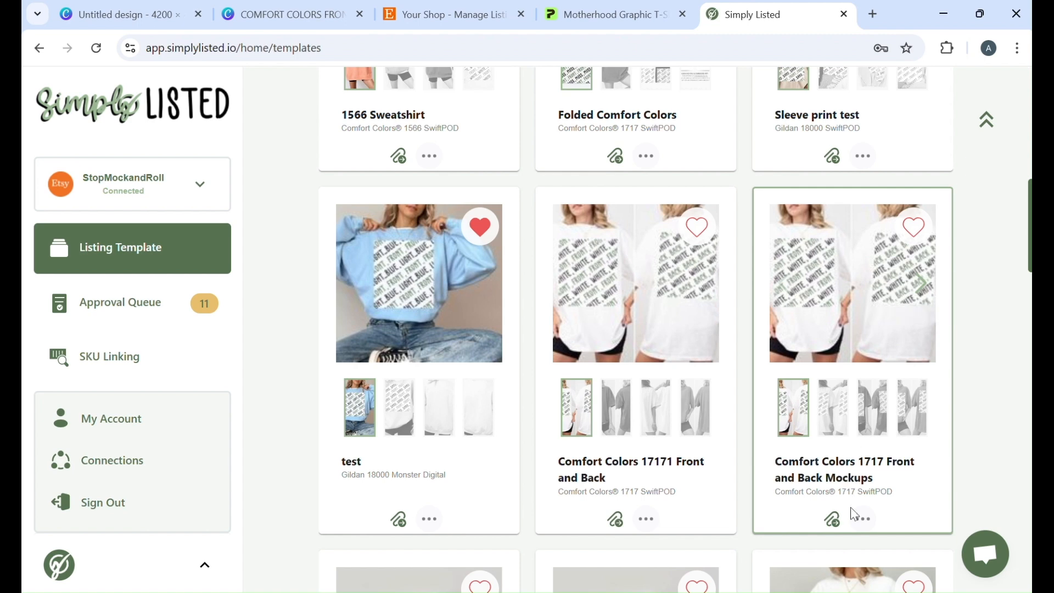
click(862, 517)
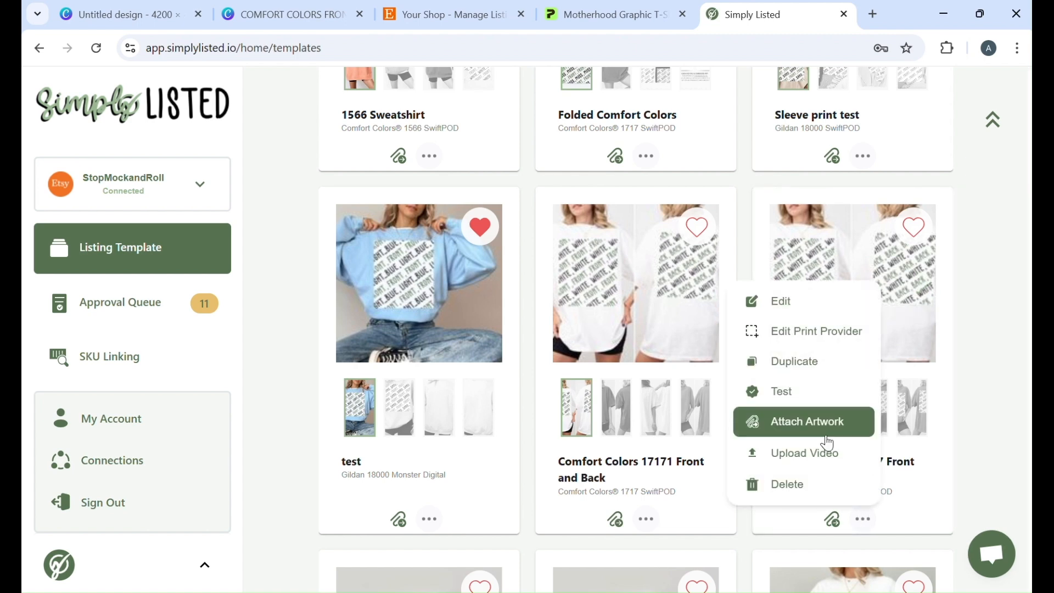
click(806, 421)
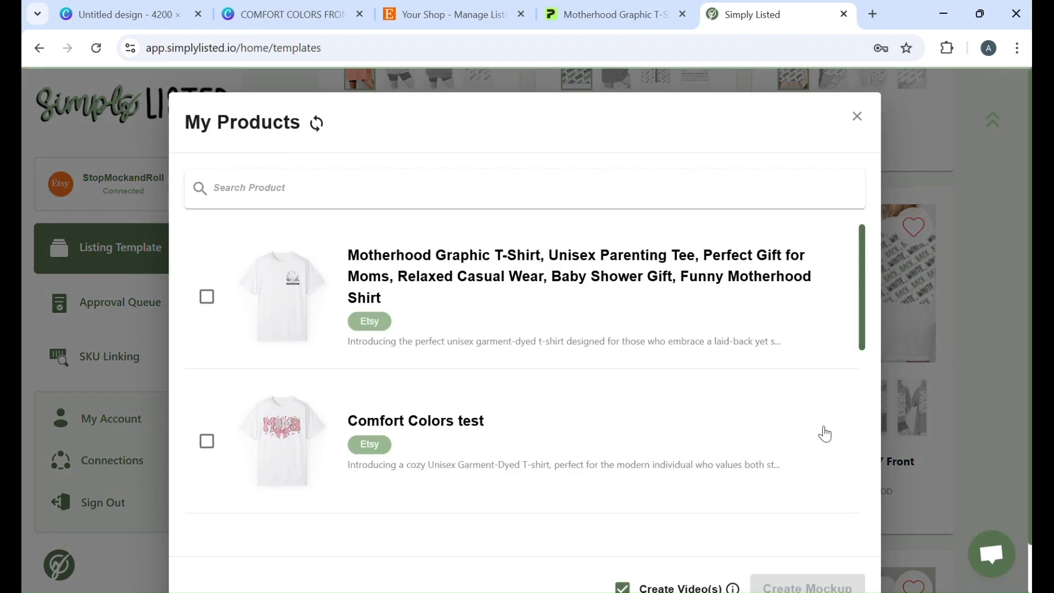
click(206, 296)
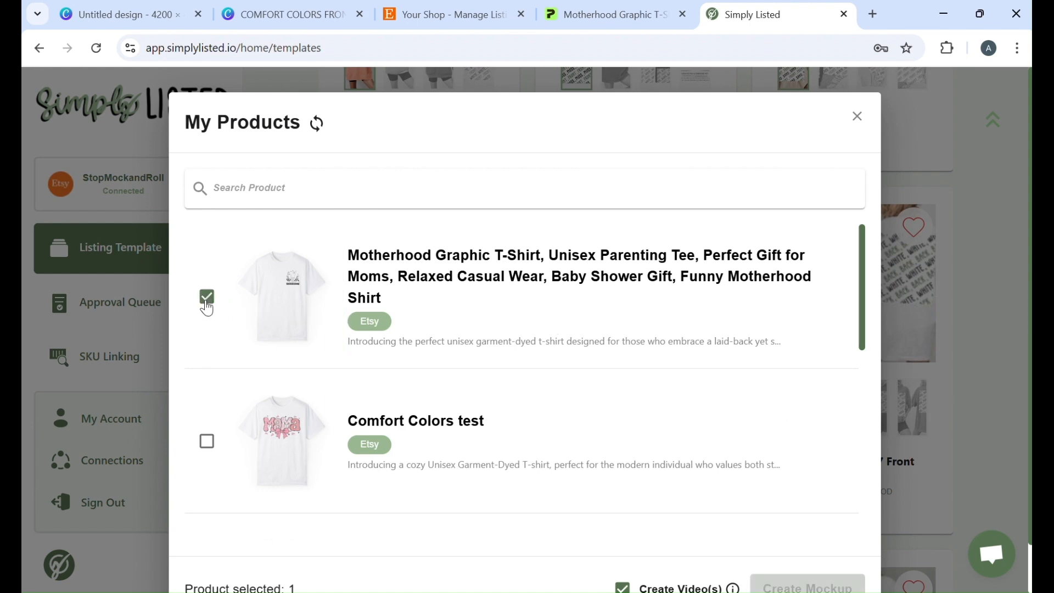
scroll(down, 3)
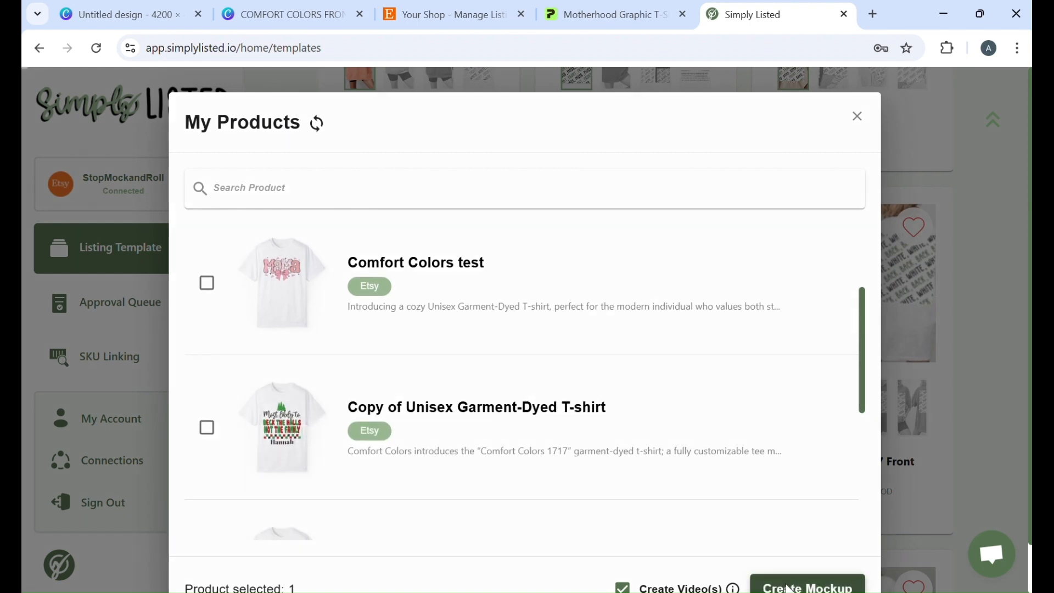
click(807, 588)
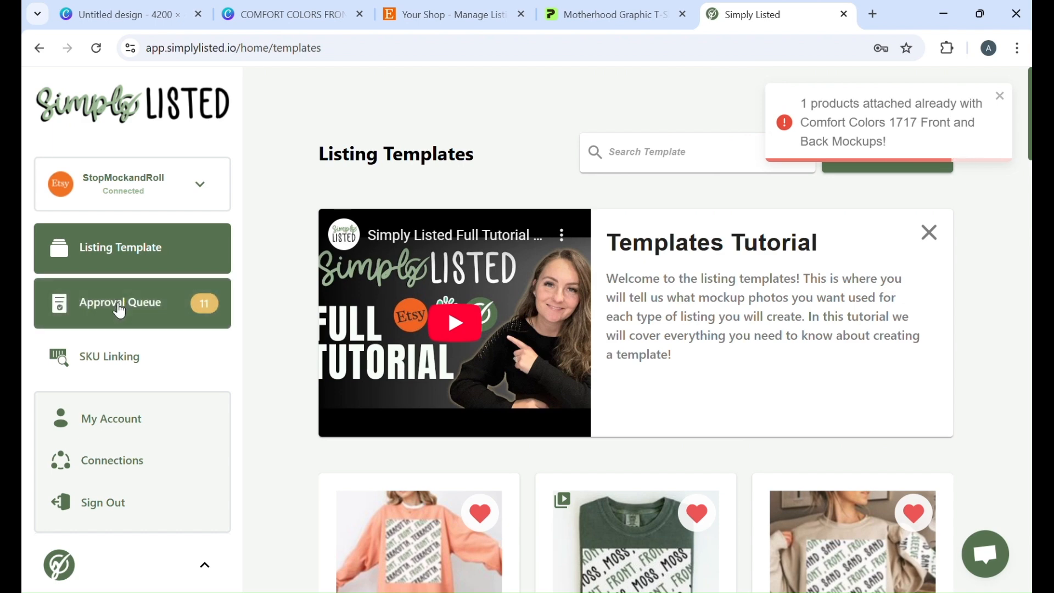
Open the Approval Queue and browse the pending mockups
click(120, 302)
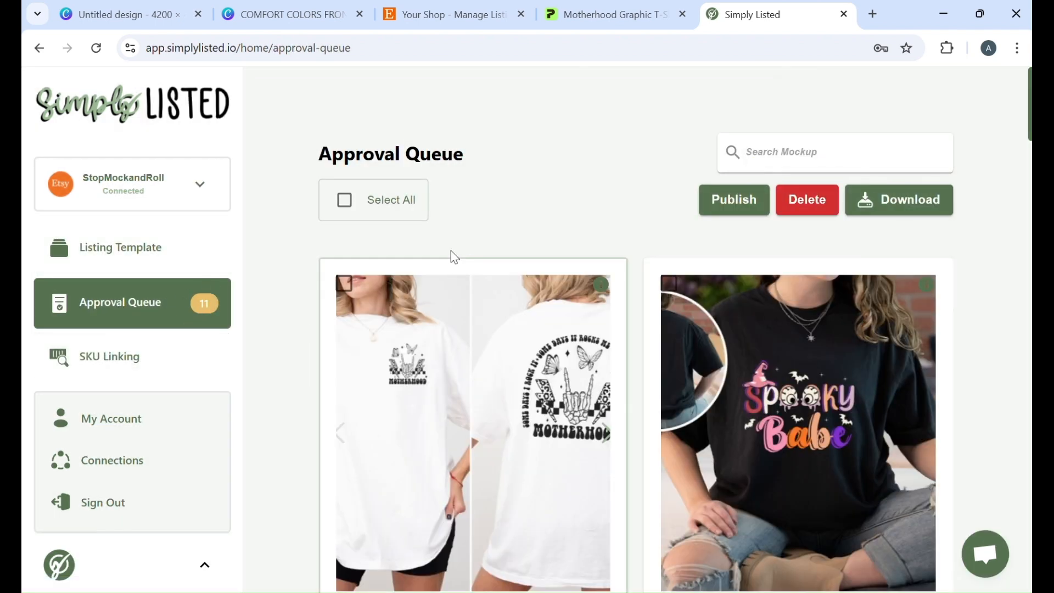
scroll(down, 3)
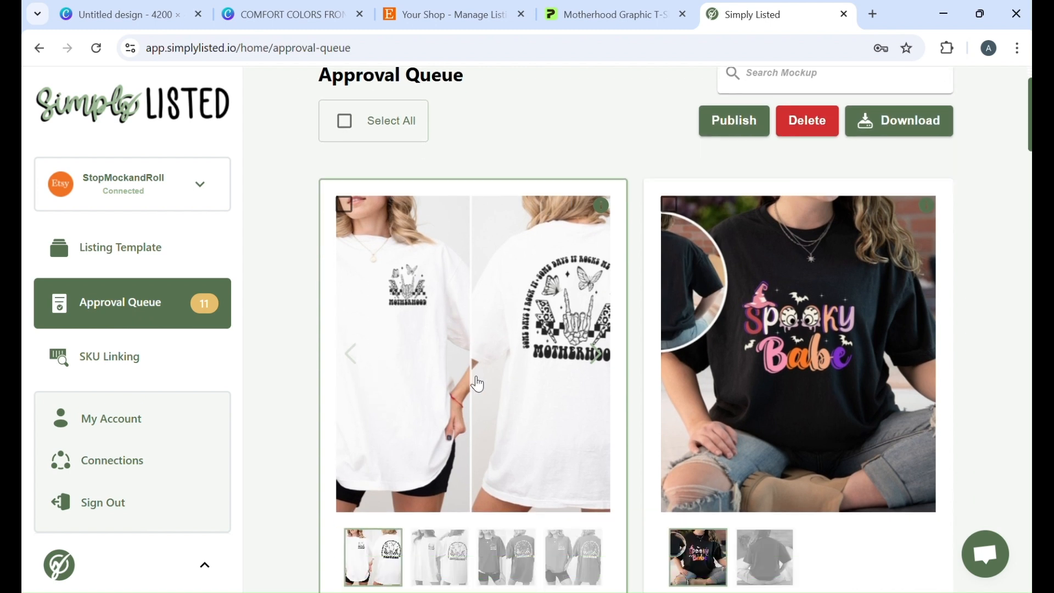
scroll(down, 3)
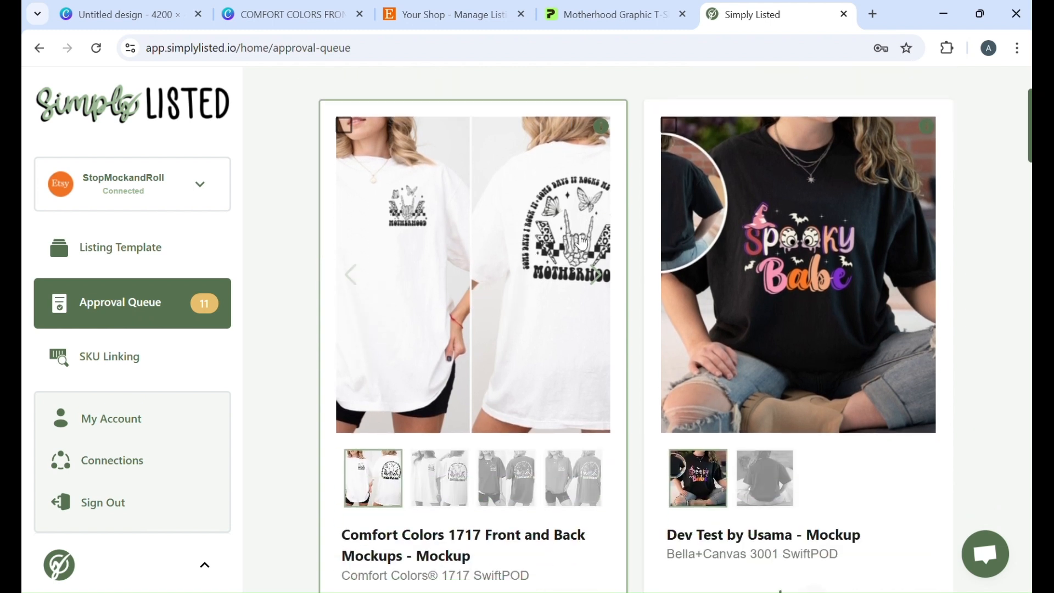
mouse_move(597, 276)
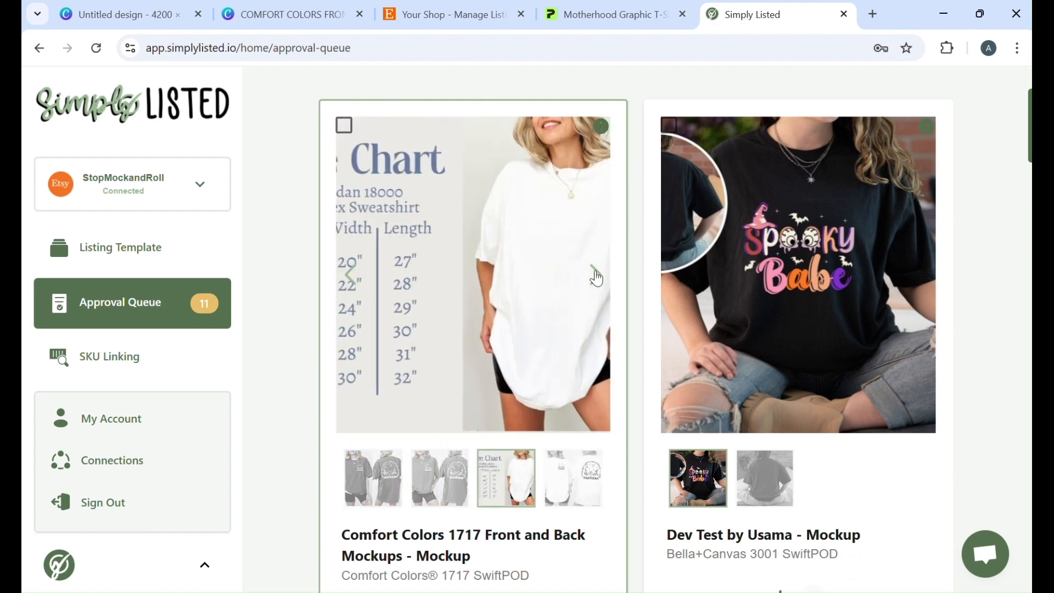
scroll(down, 3)
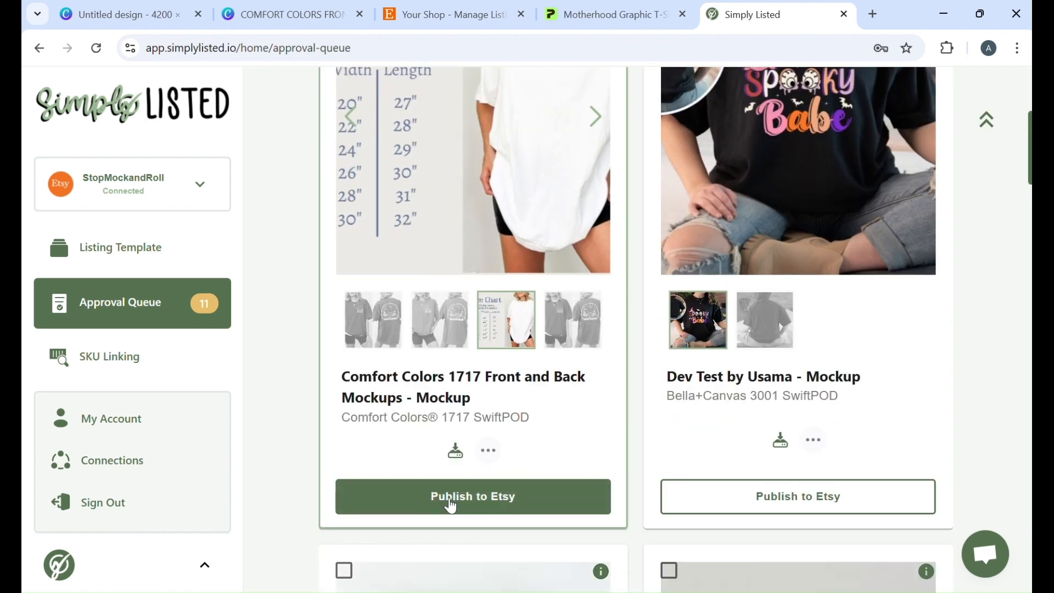
scroll(up, 3)
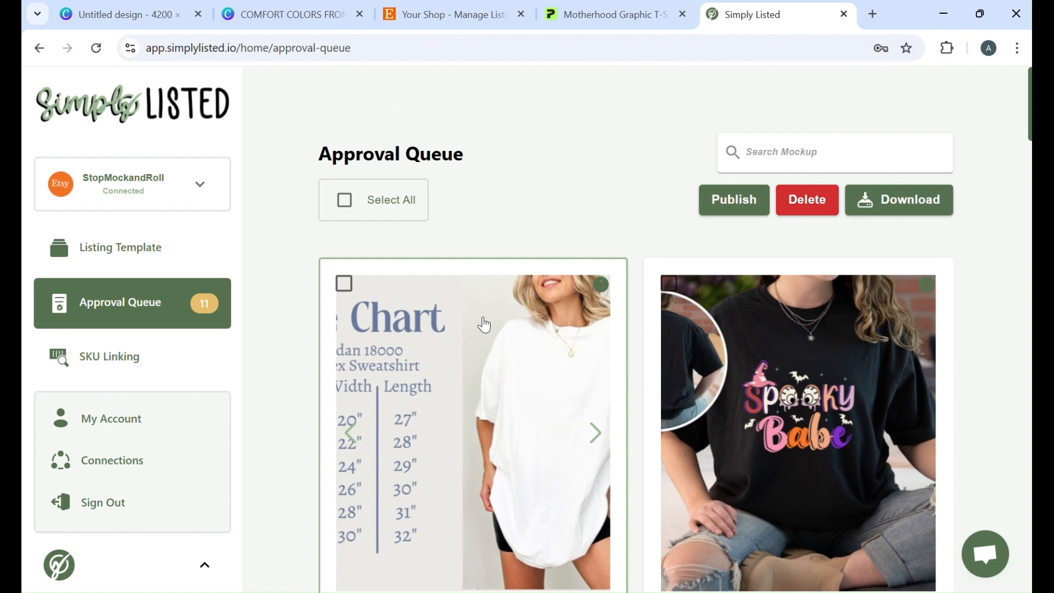
mouse_move(993, 388)
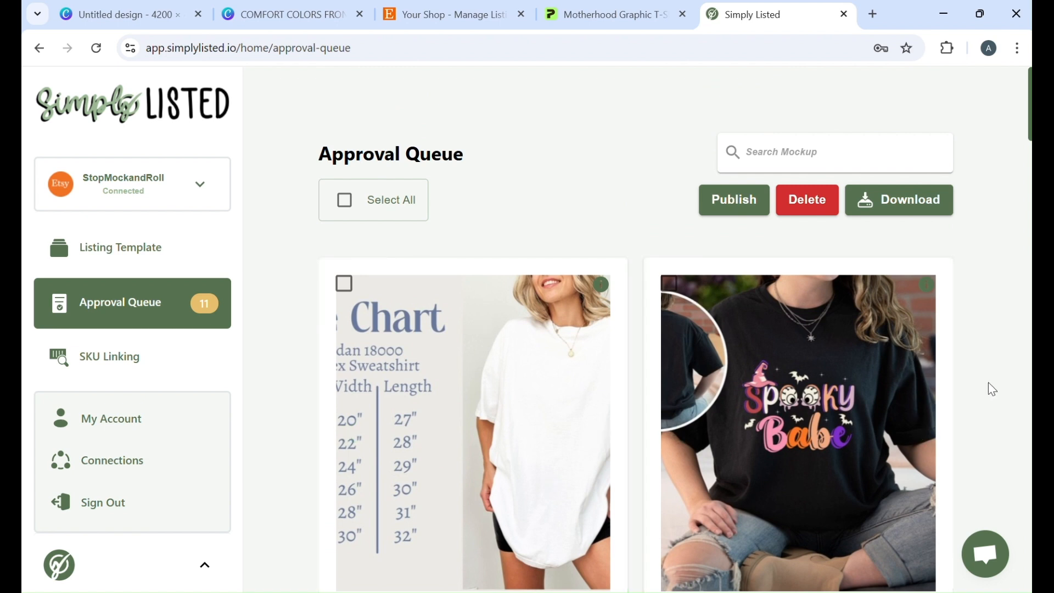
mouse_move(985, 338)
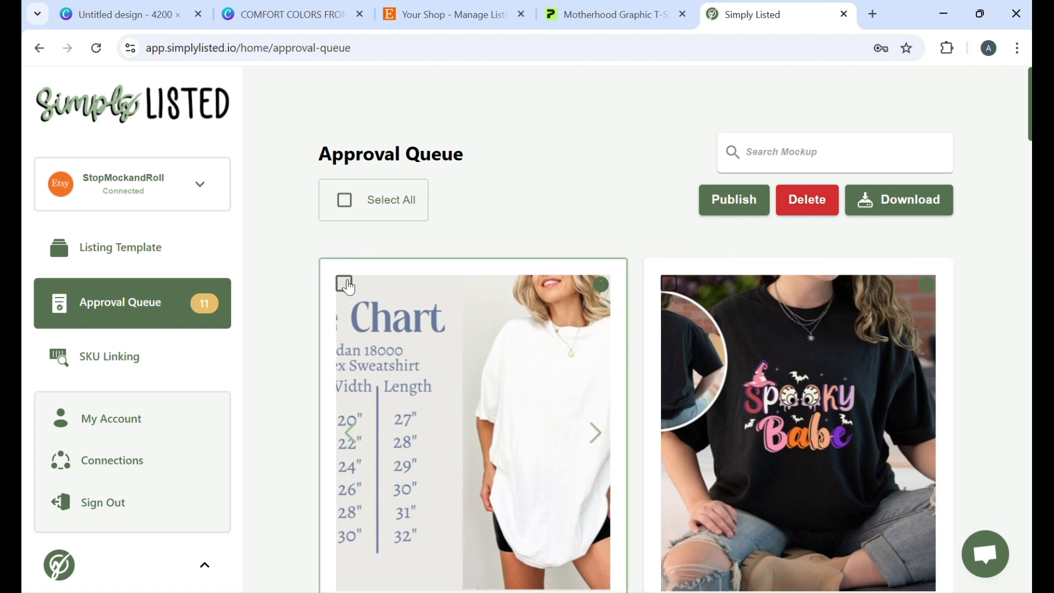
Uncheck the Comfort Colors 1717 Front and Back Mockups card
click(344, 200)
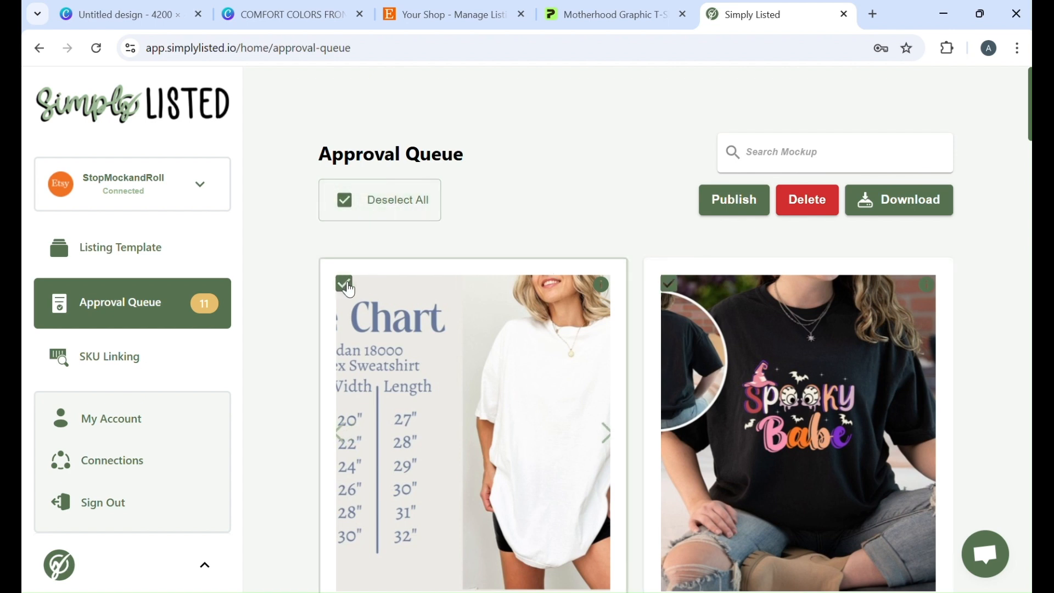
scroll(down, 3)
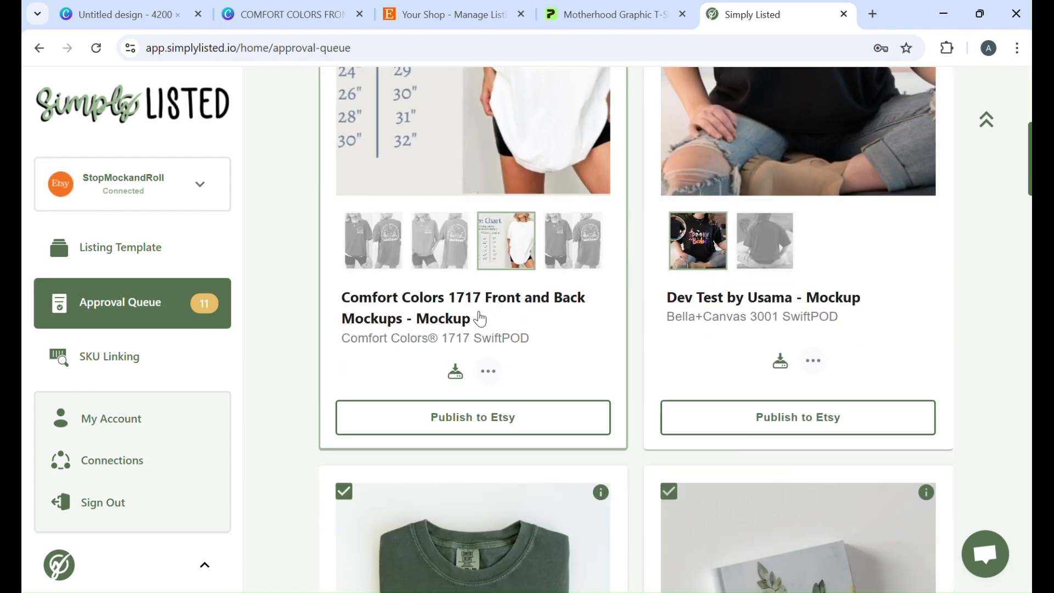
scroll(up, 3)
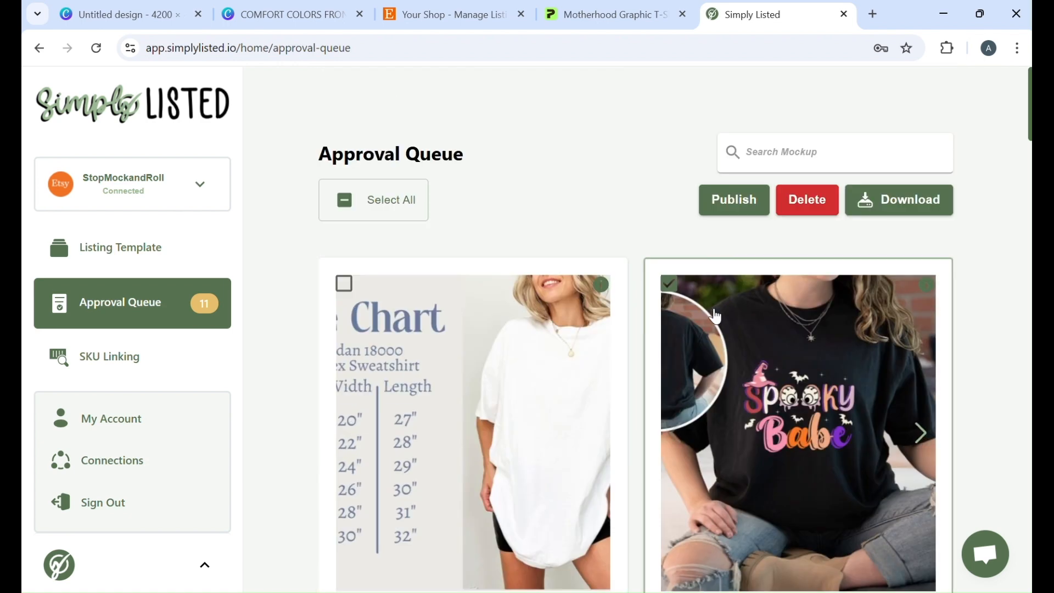
mouse_move(460, 272)
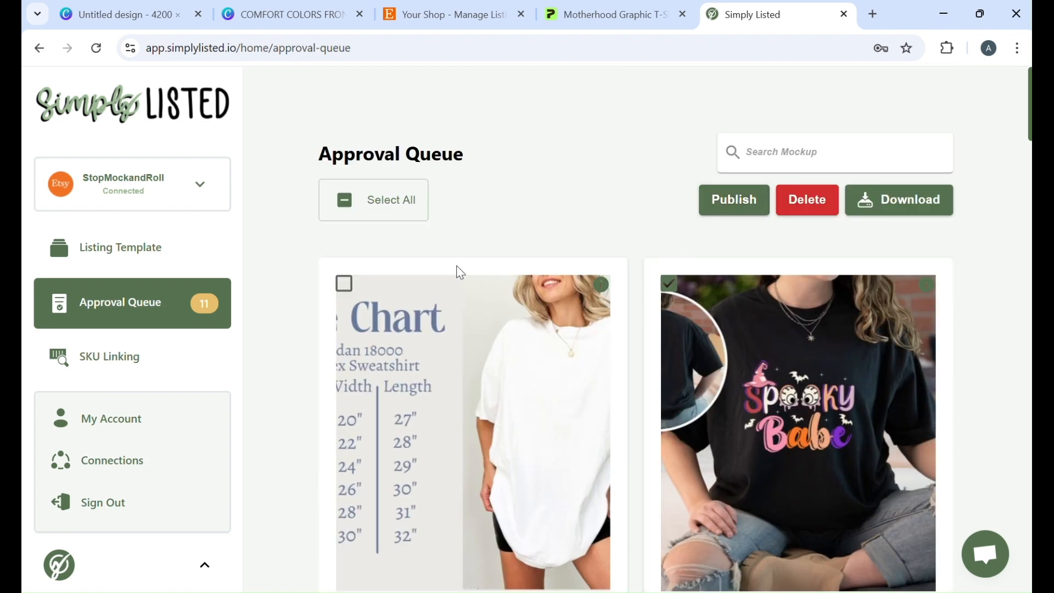
mouse_move(520, 212)
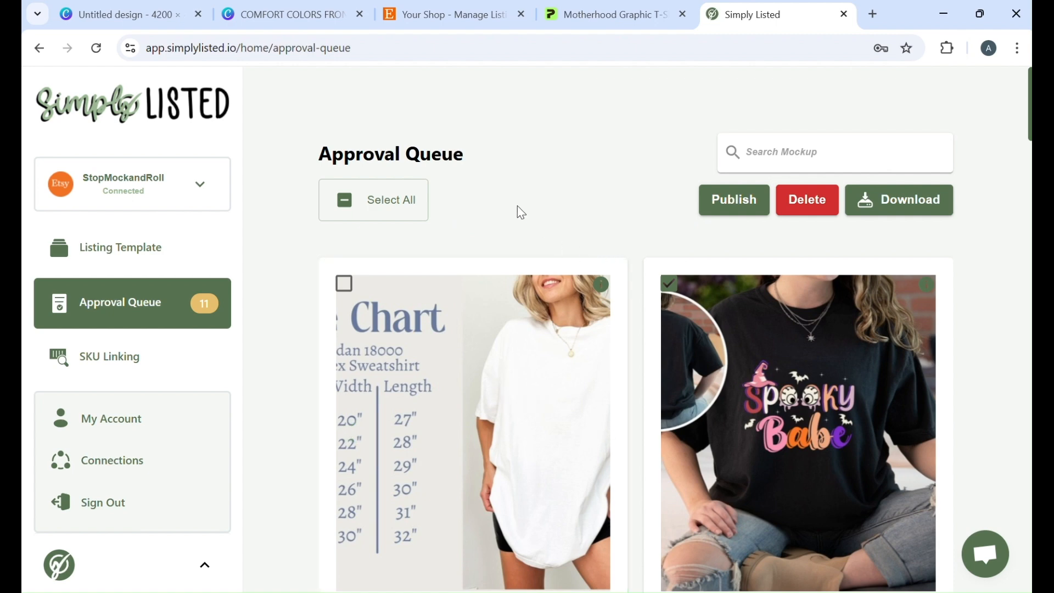
scroll(down, 3)
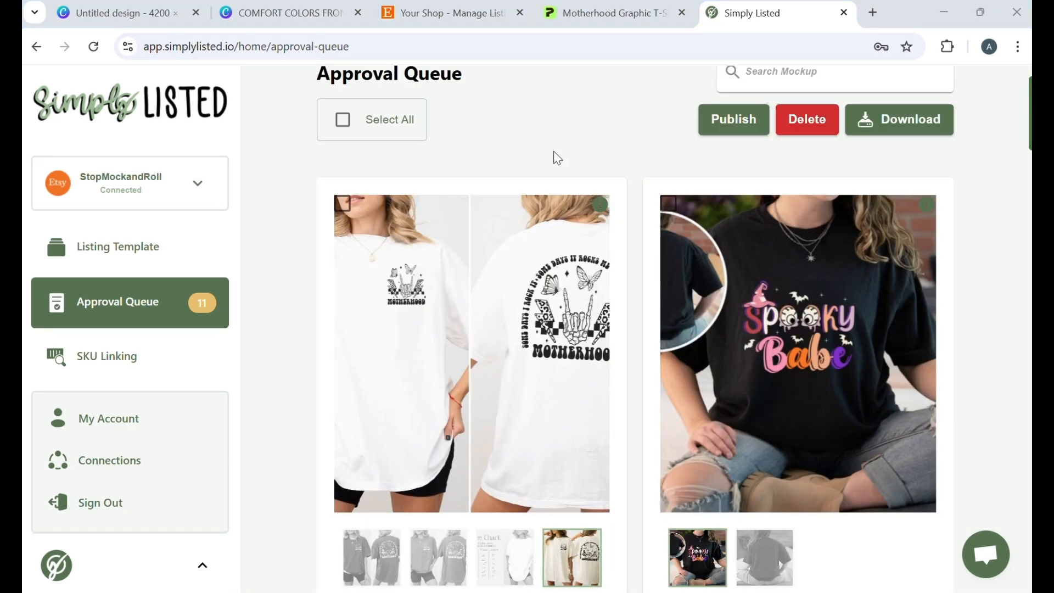
Play the Motherhood shirt's video mockup, then go to Listing Template
click(571, 557)
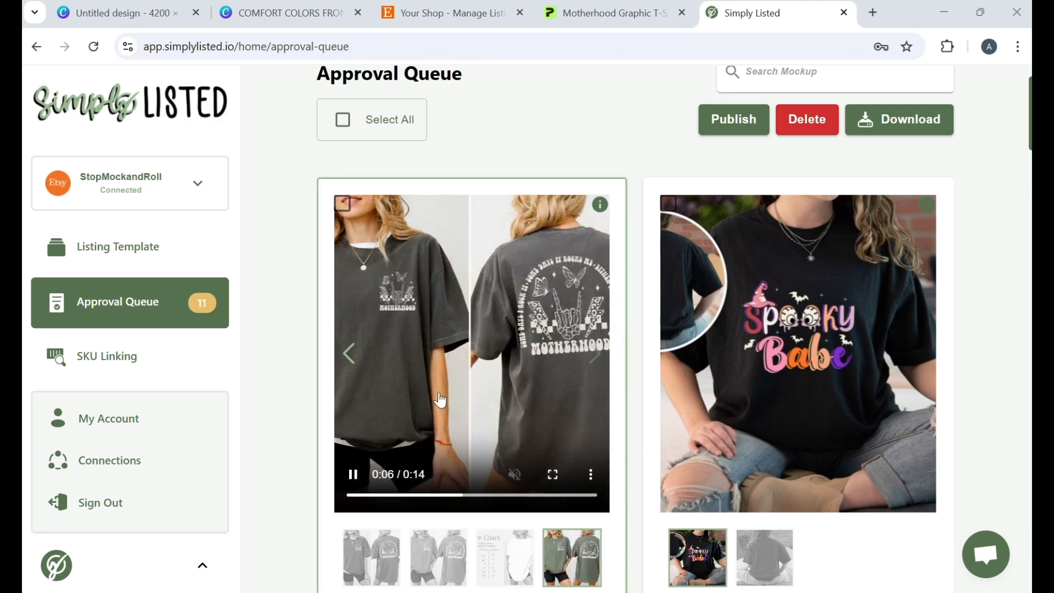
mouse_move(512, 335)
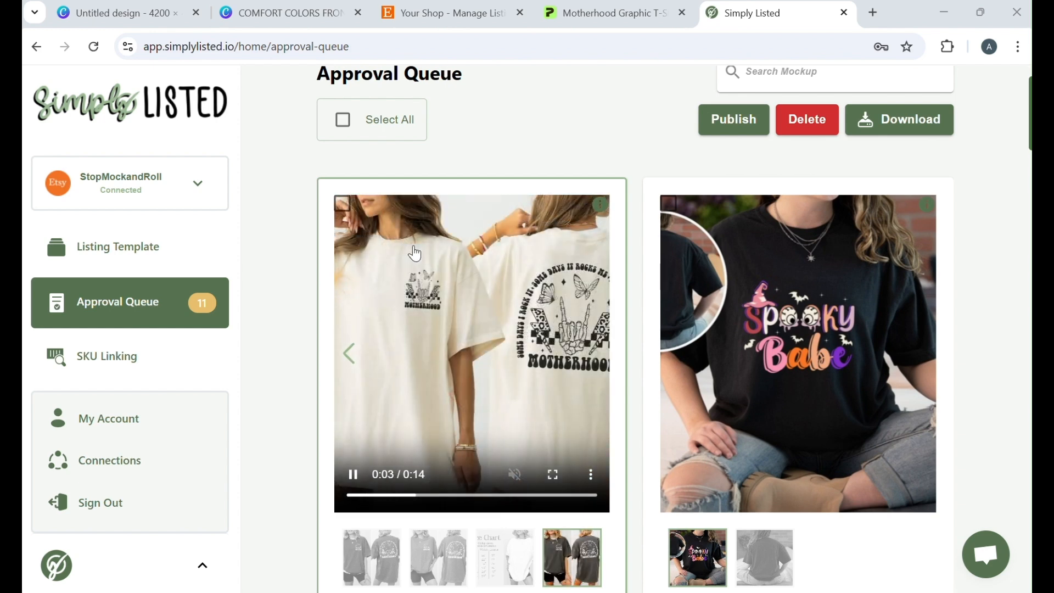
click(117, 246)
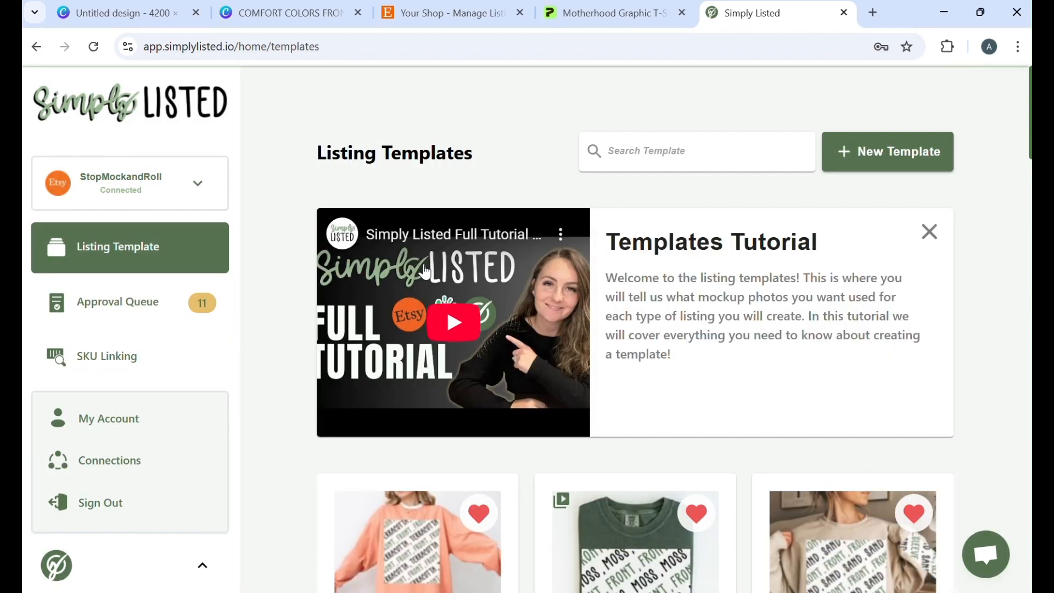
scroll(down, 3)
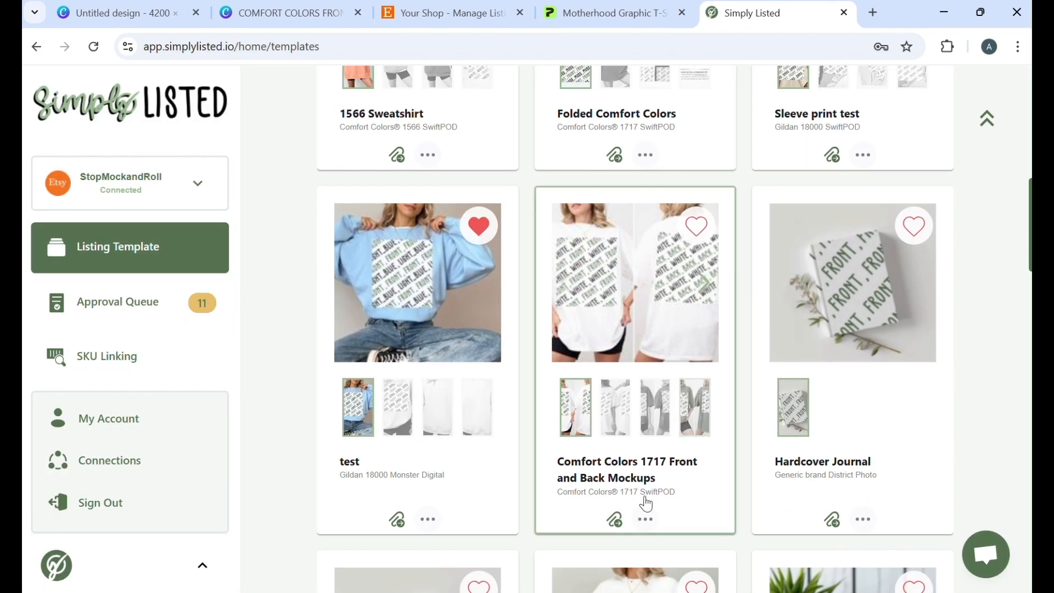
click(643, 518)
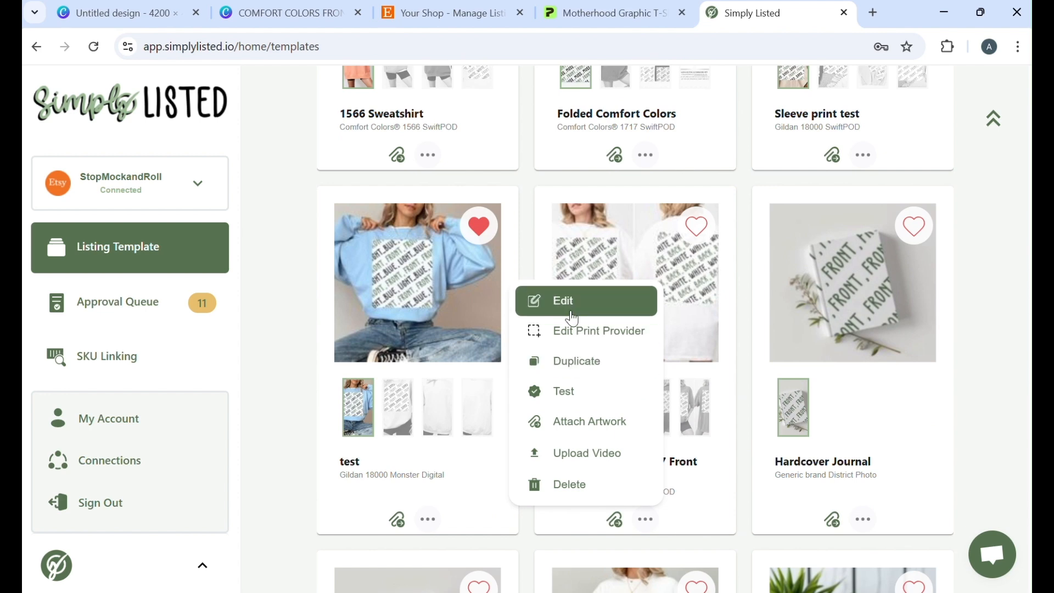
click(562, 300)
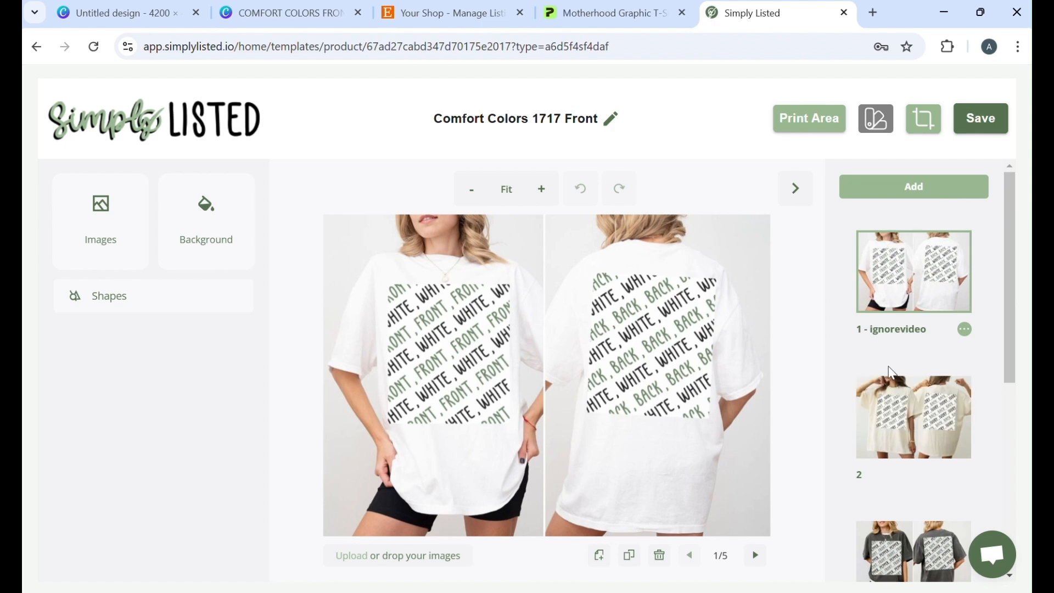
click(963, 329)
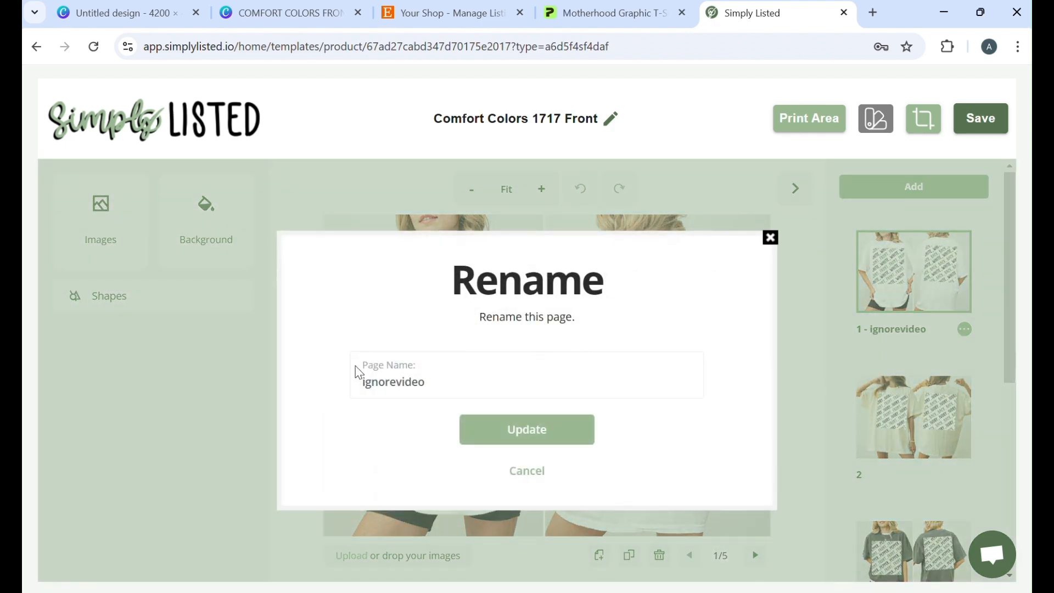
mouse_move(419, 396)
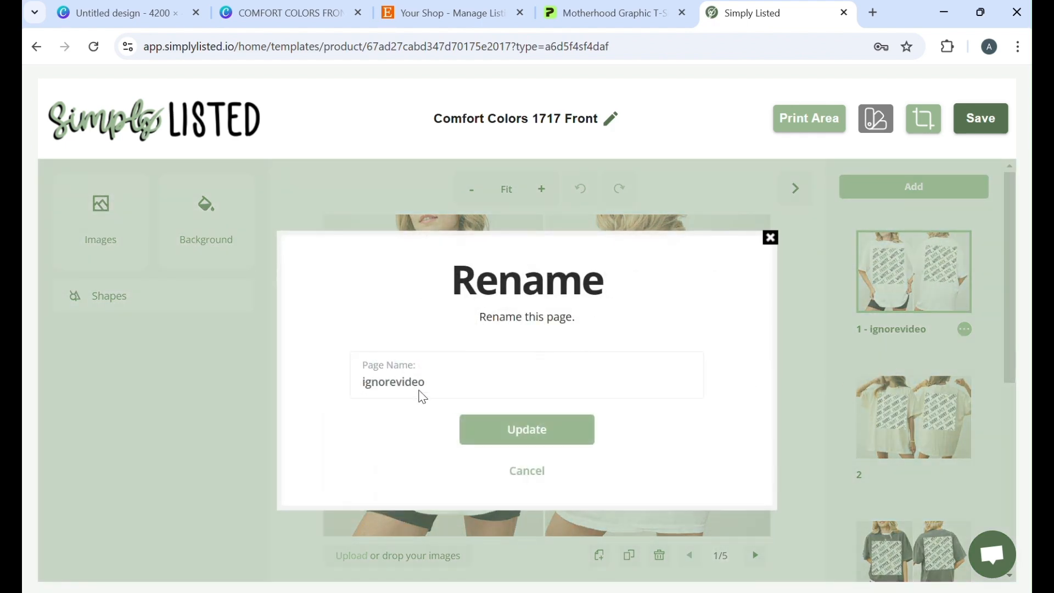
mouse_move(526, 429)
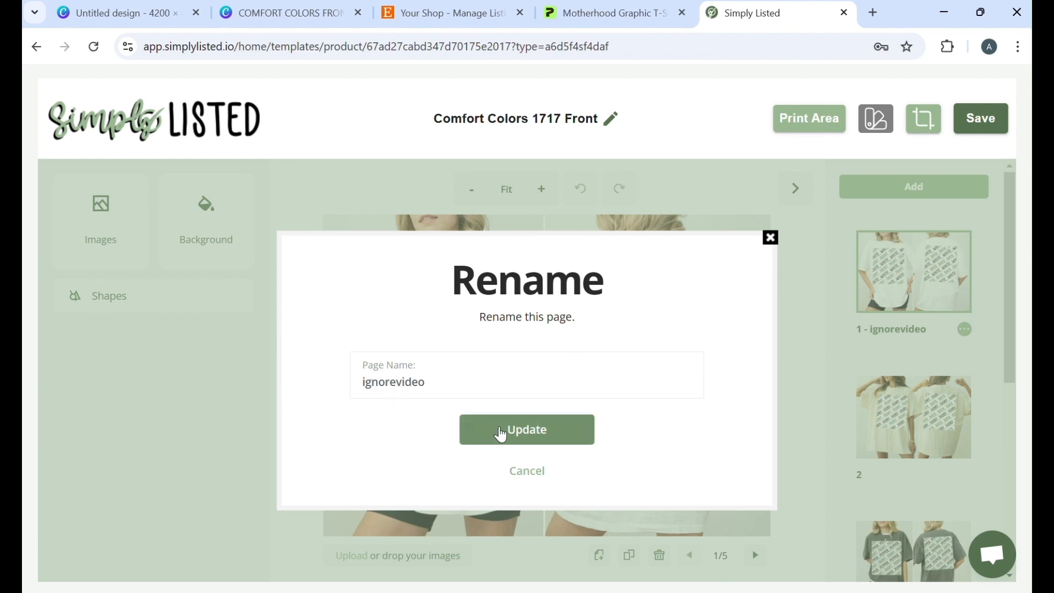
click(527, 429)
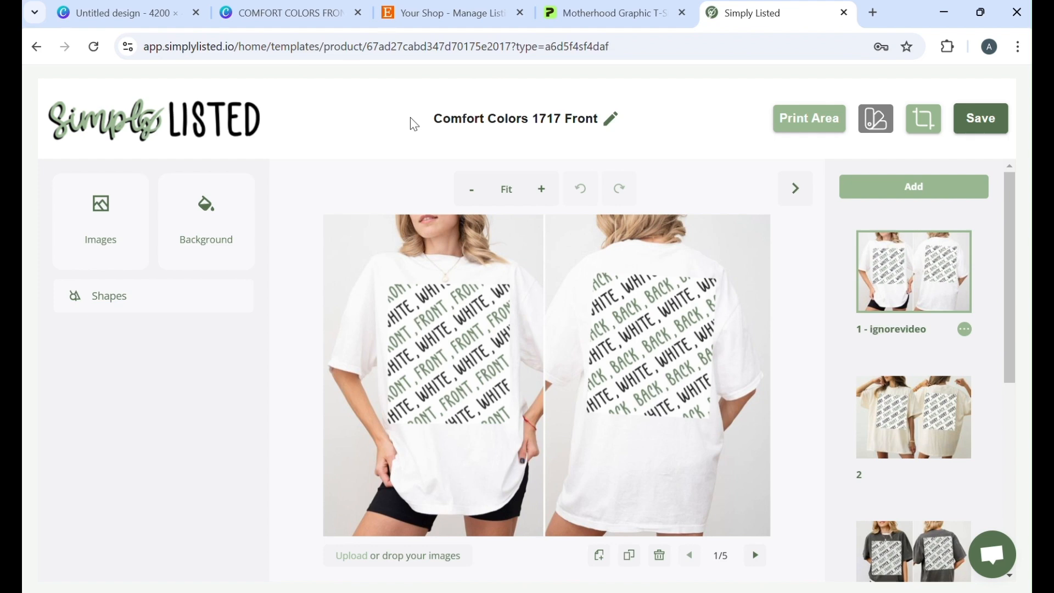
mouse_move(387, 125)
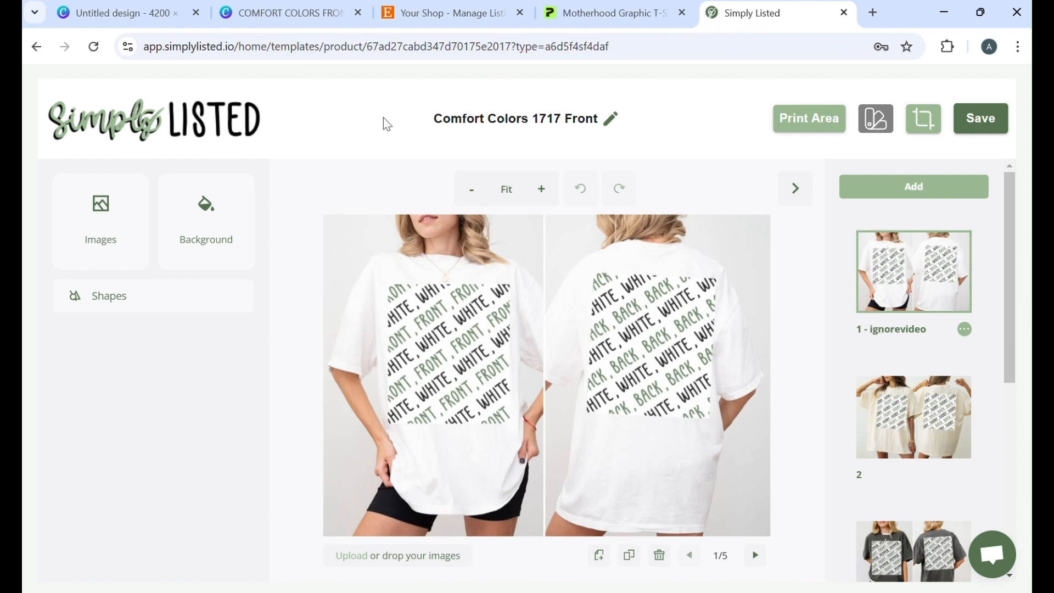
click(979, 118)
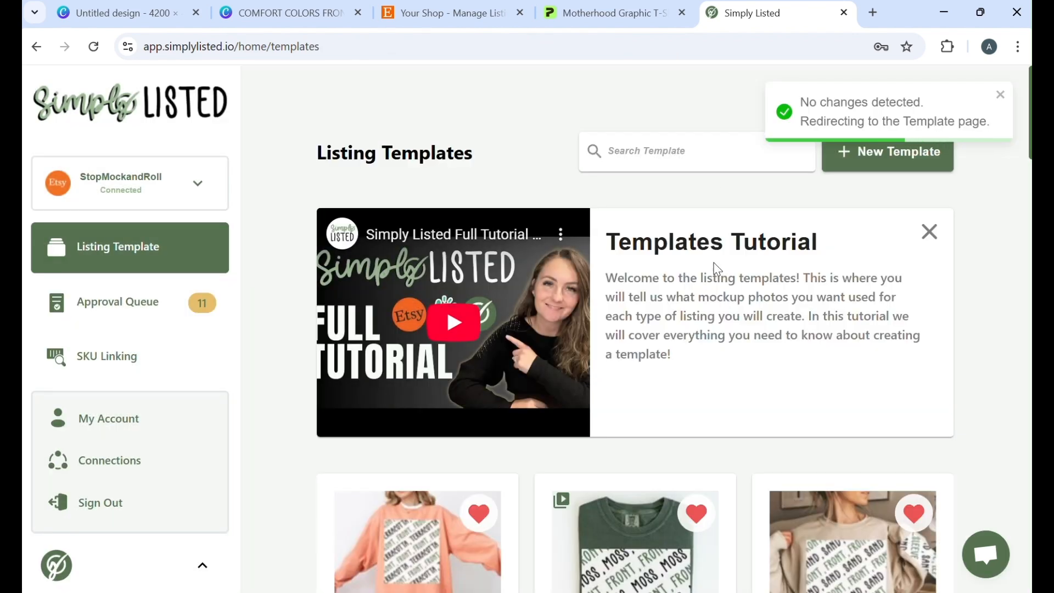
mouse_move(717, 289)
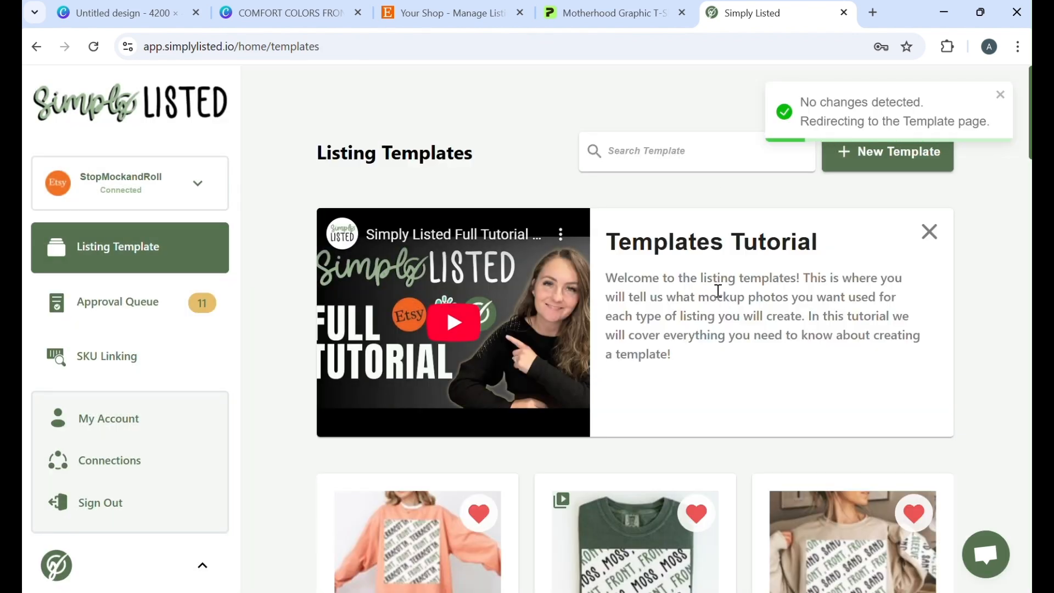
scroll(down, 3)
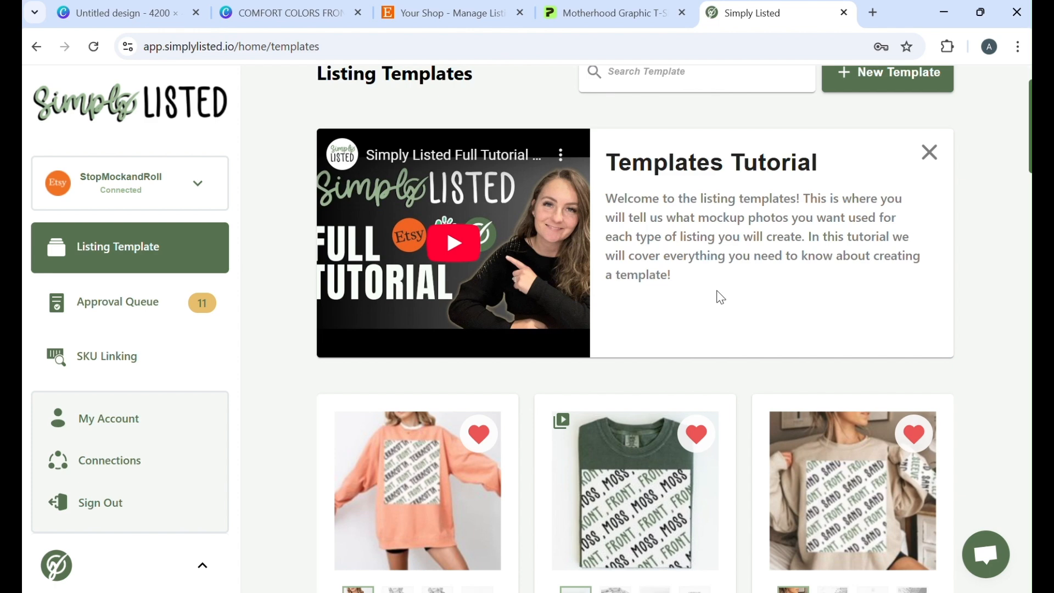
scroll(down, 3)
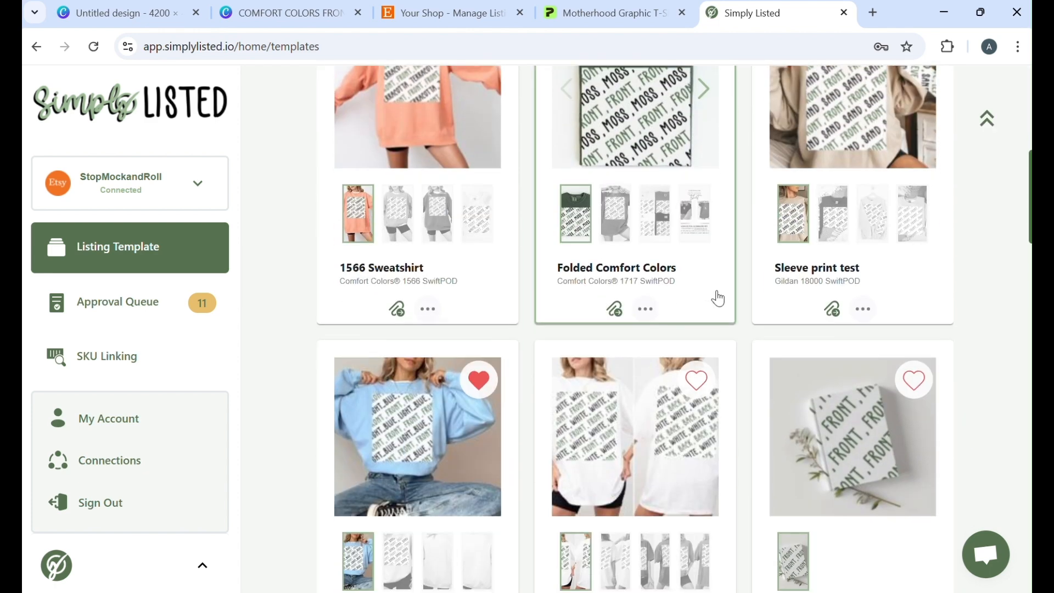
scroll(down, 3)
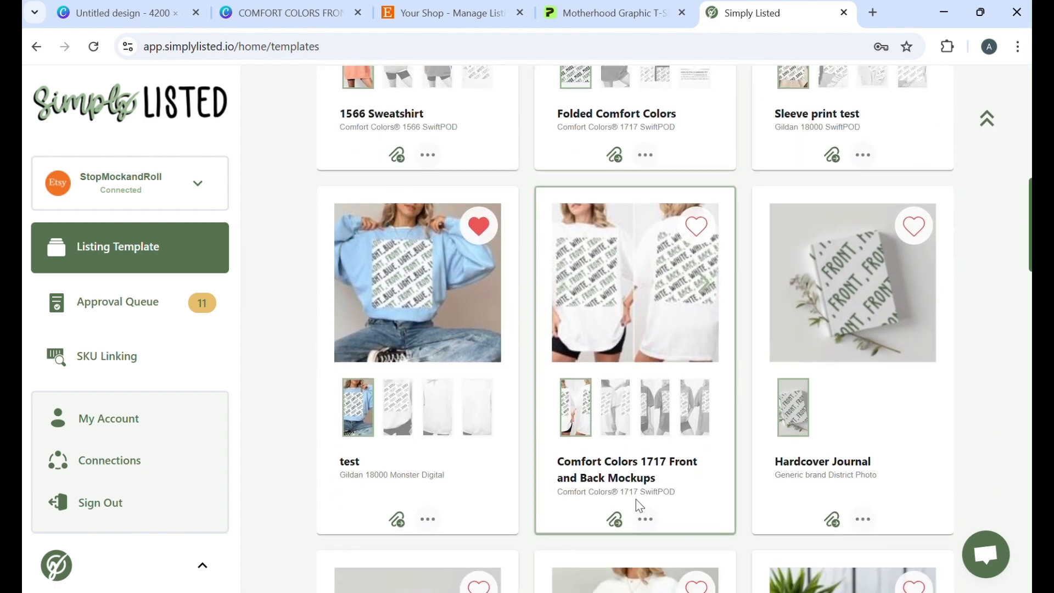
click(643, 518)
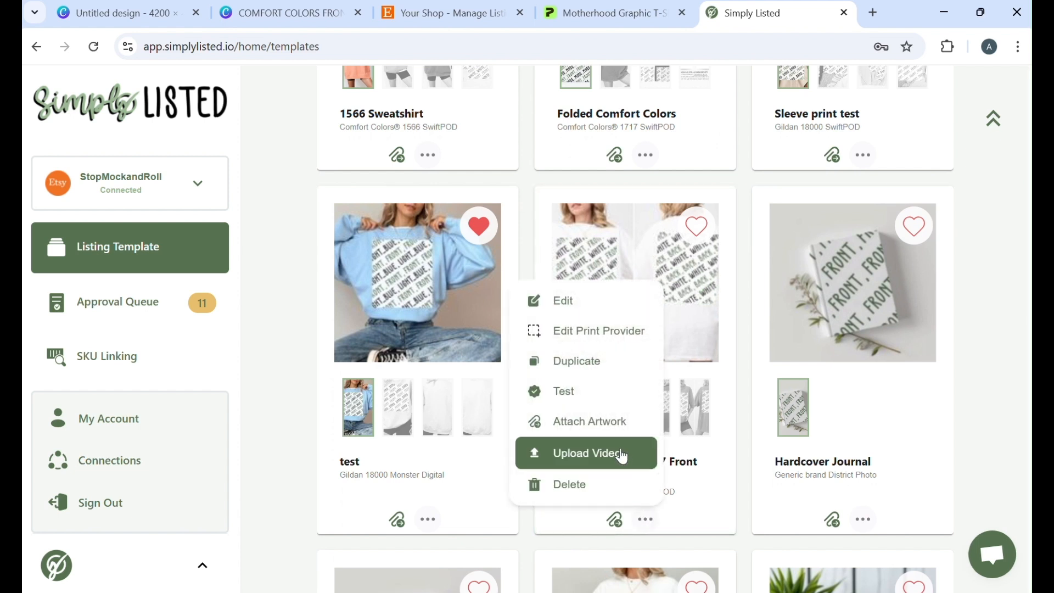
mouse_move(593, 462)
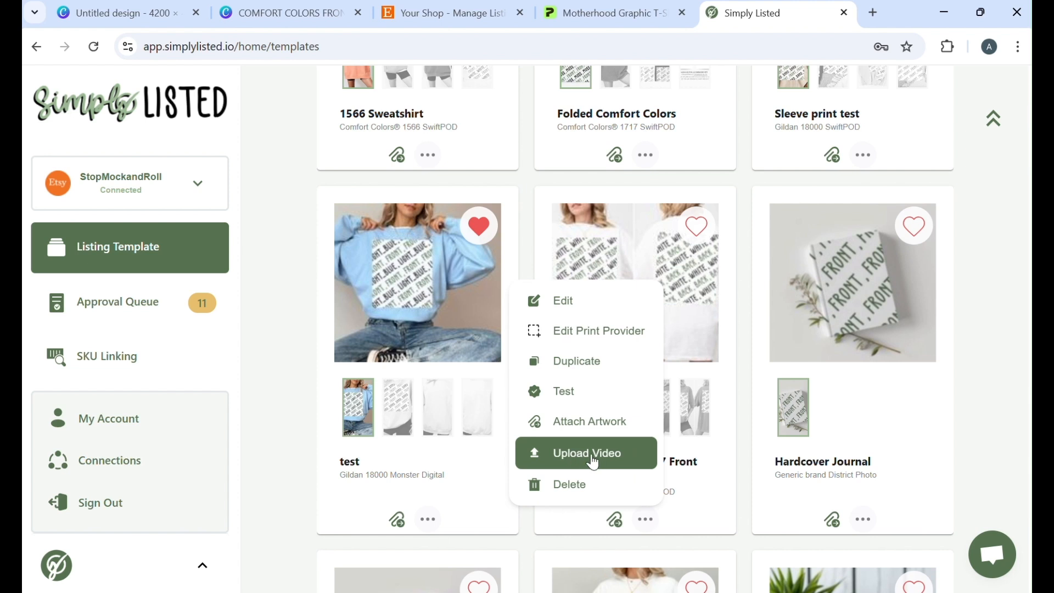
mouse_move(585, 462)
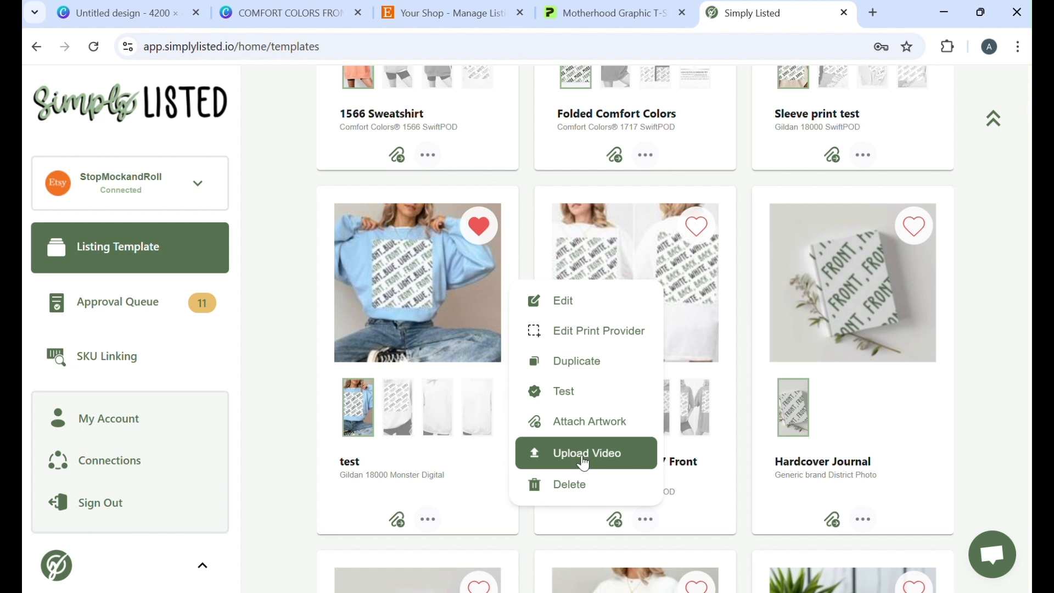
mouse_move(638, 467)
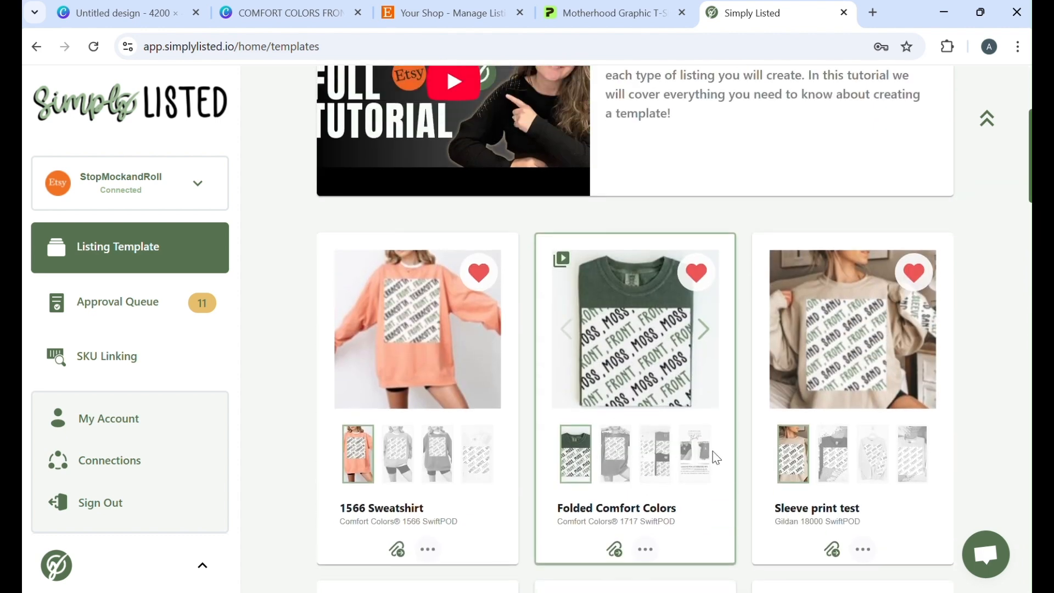
scroll(up, 3)
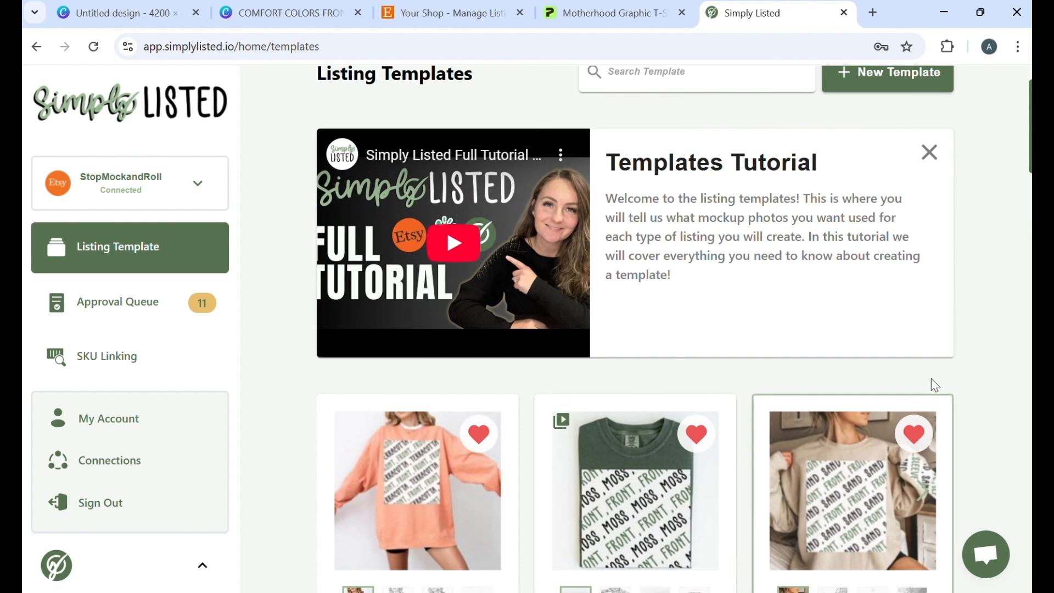
mouse_move(1020, 441)
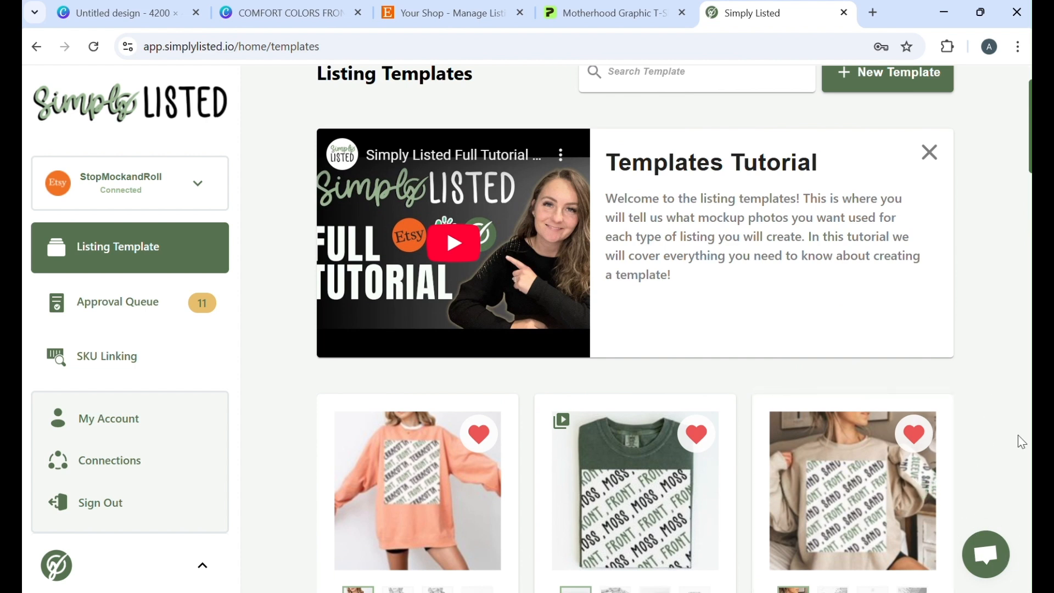